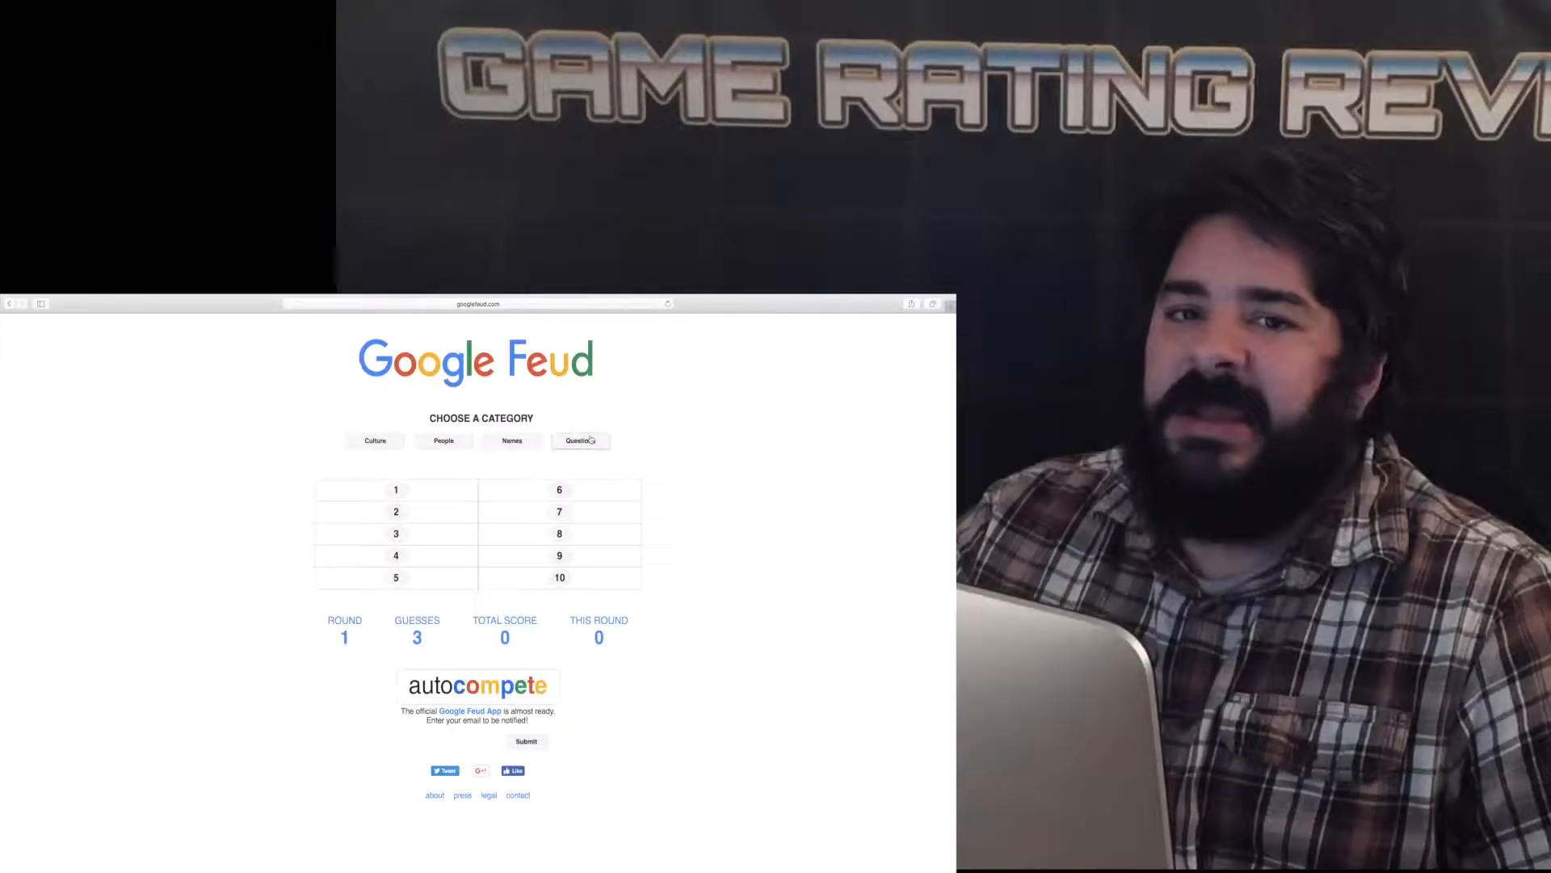
Pick the Questions category and submit two missed guesses, including 'swim', for 'can dogs learn to'.
left_click(580, 441)
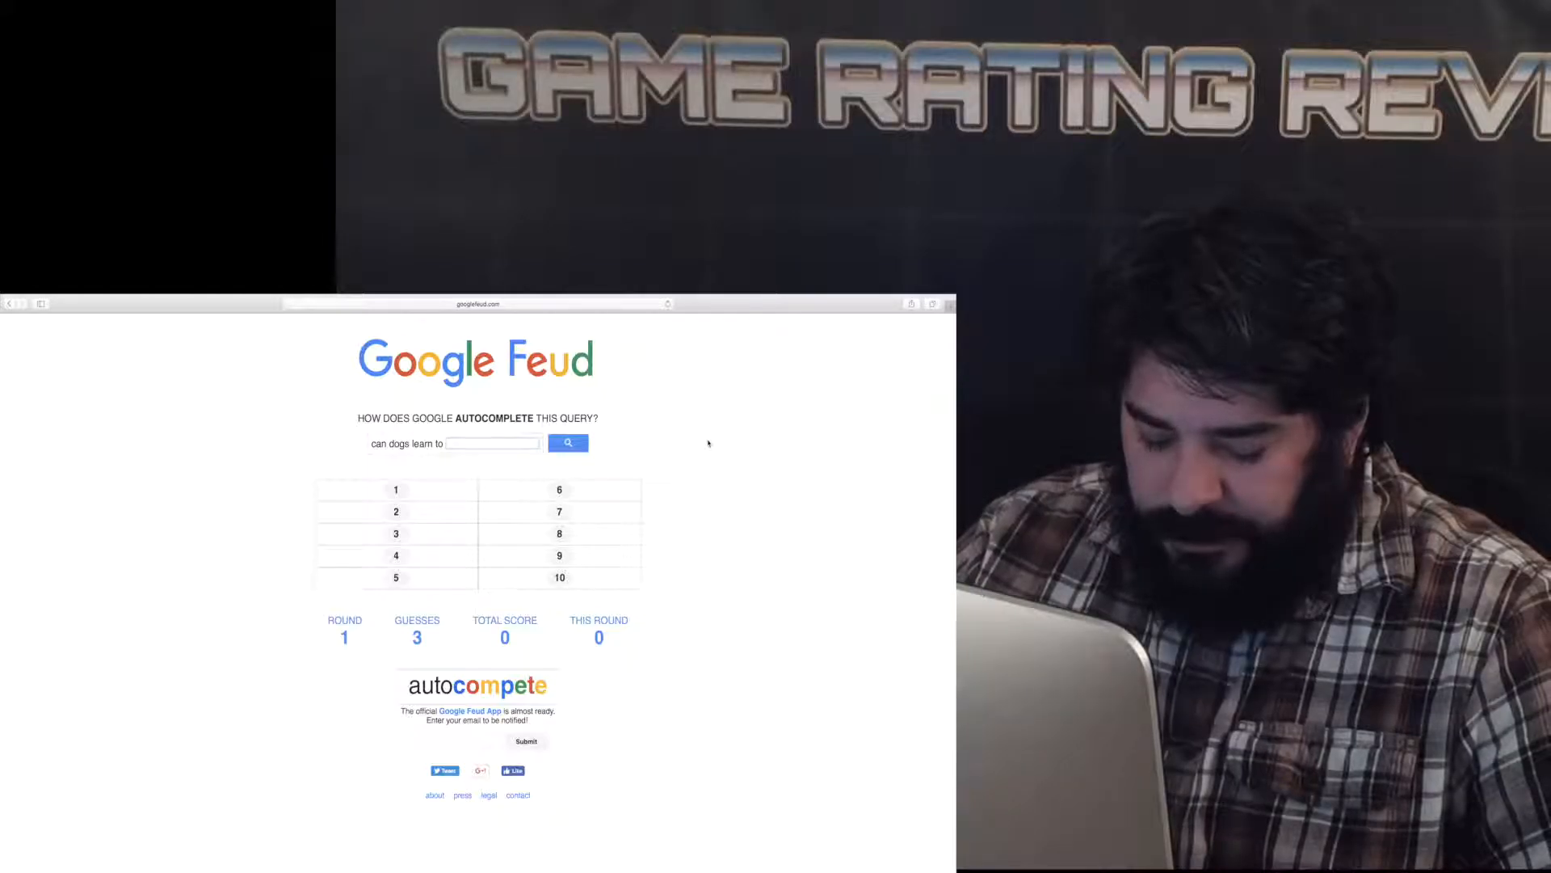
left_click(568, 442)
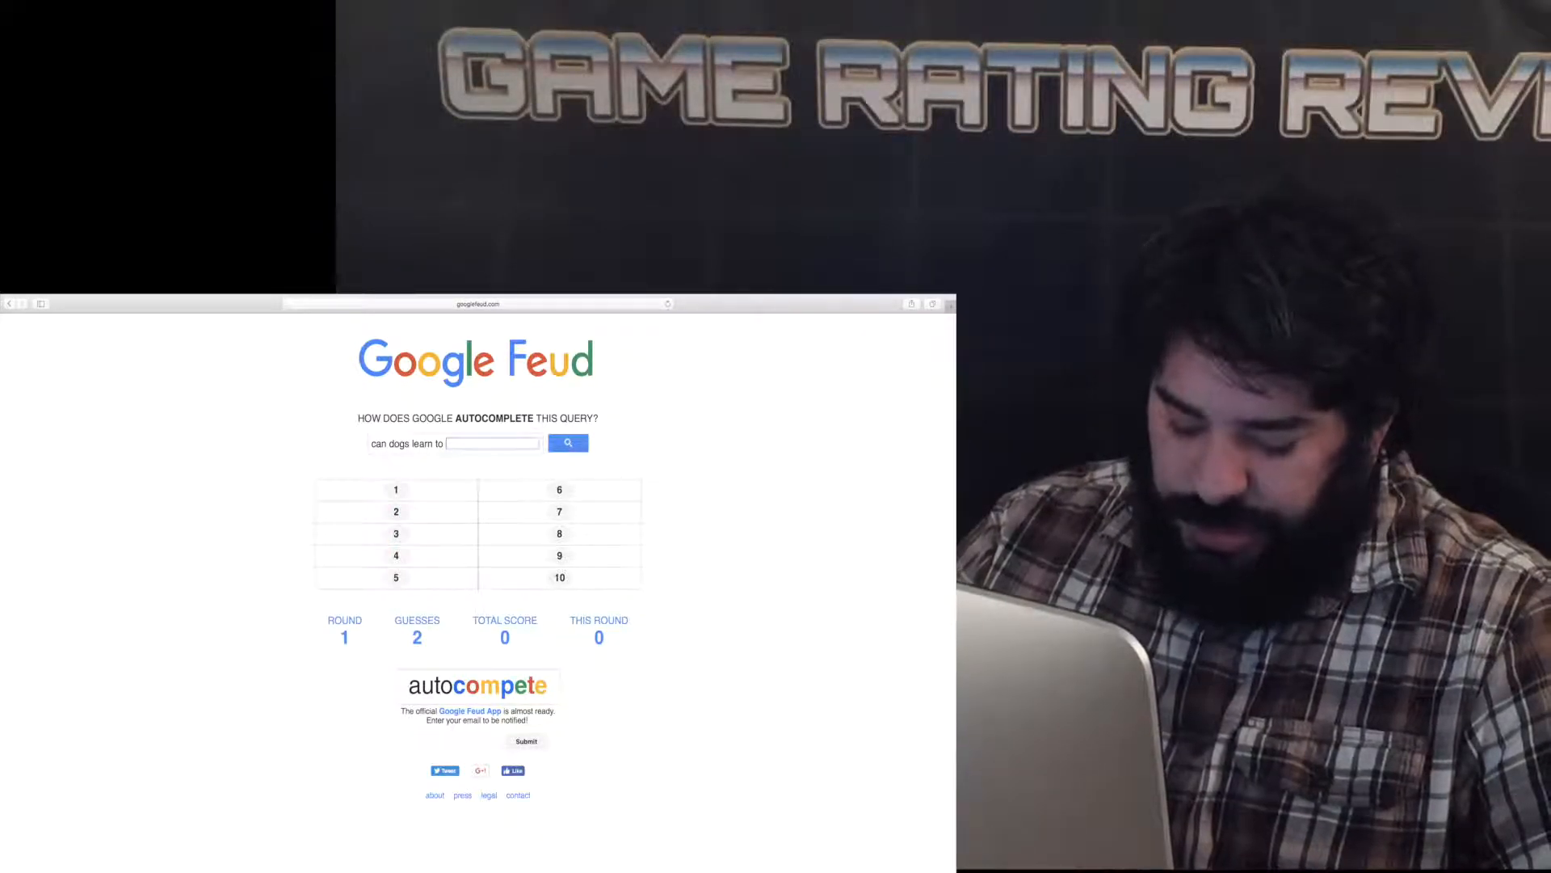
type("swim")
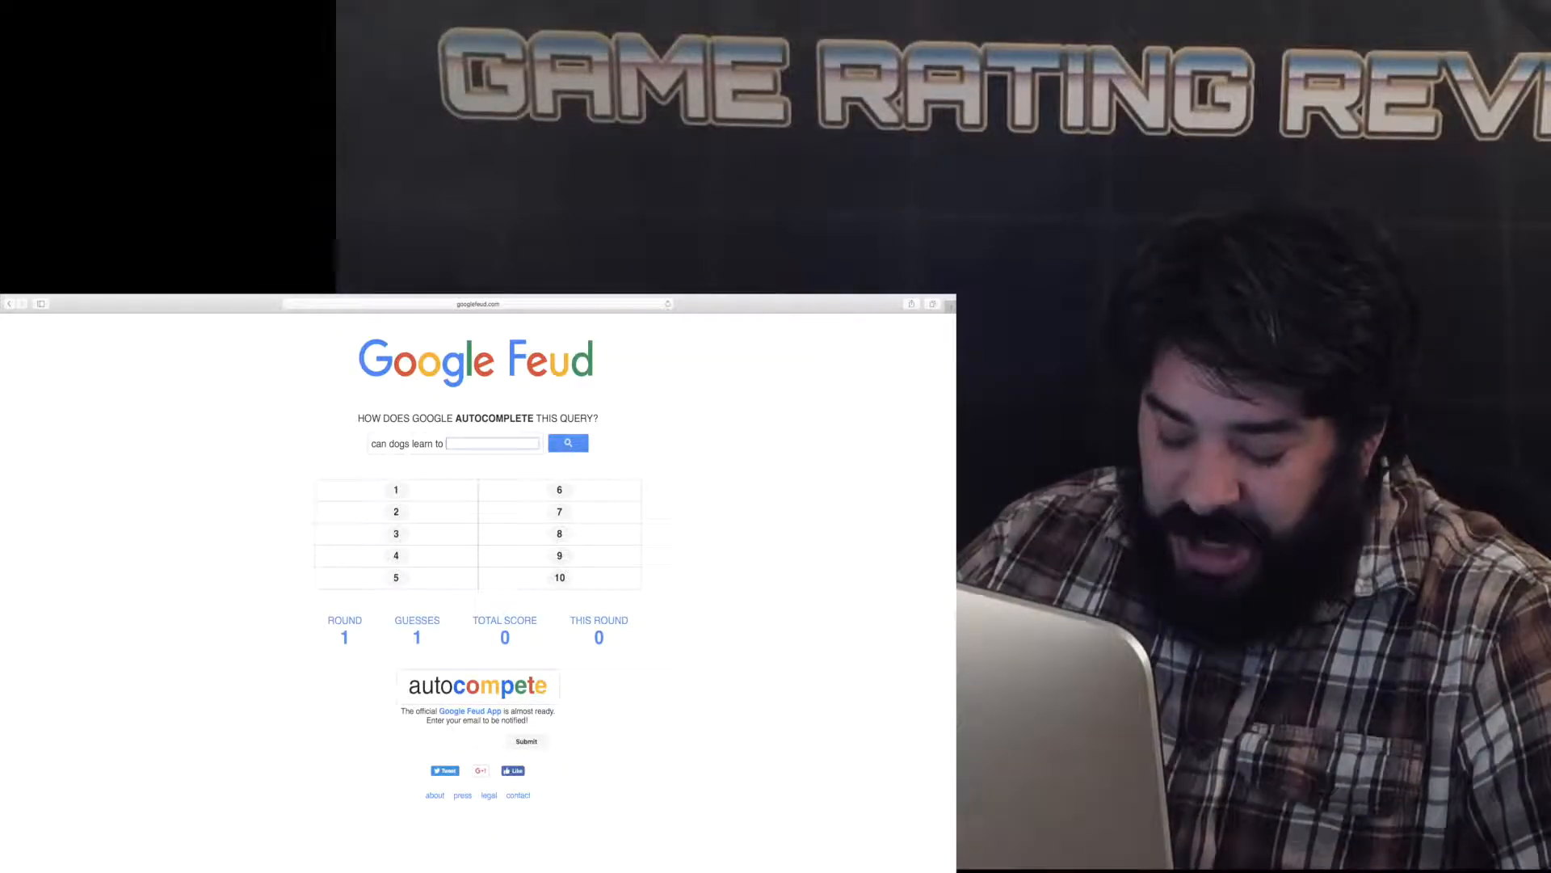
type("h")
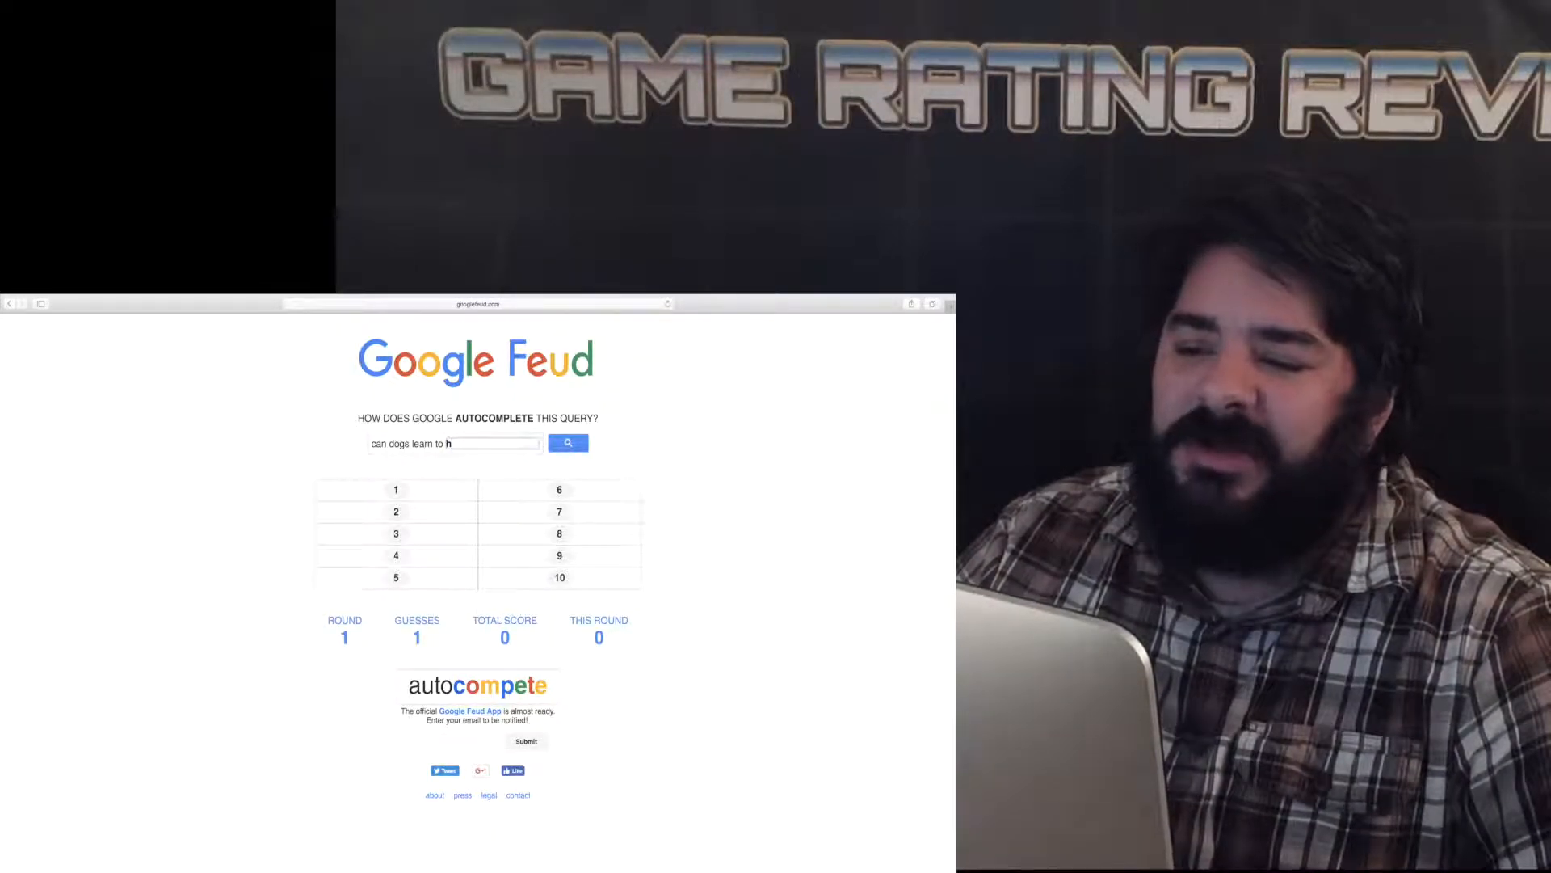
Submit 'shop' as the final guess, ending round 1 with zero points.
type("shop")
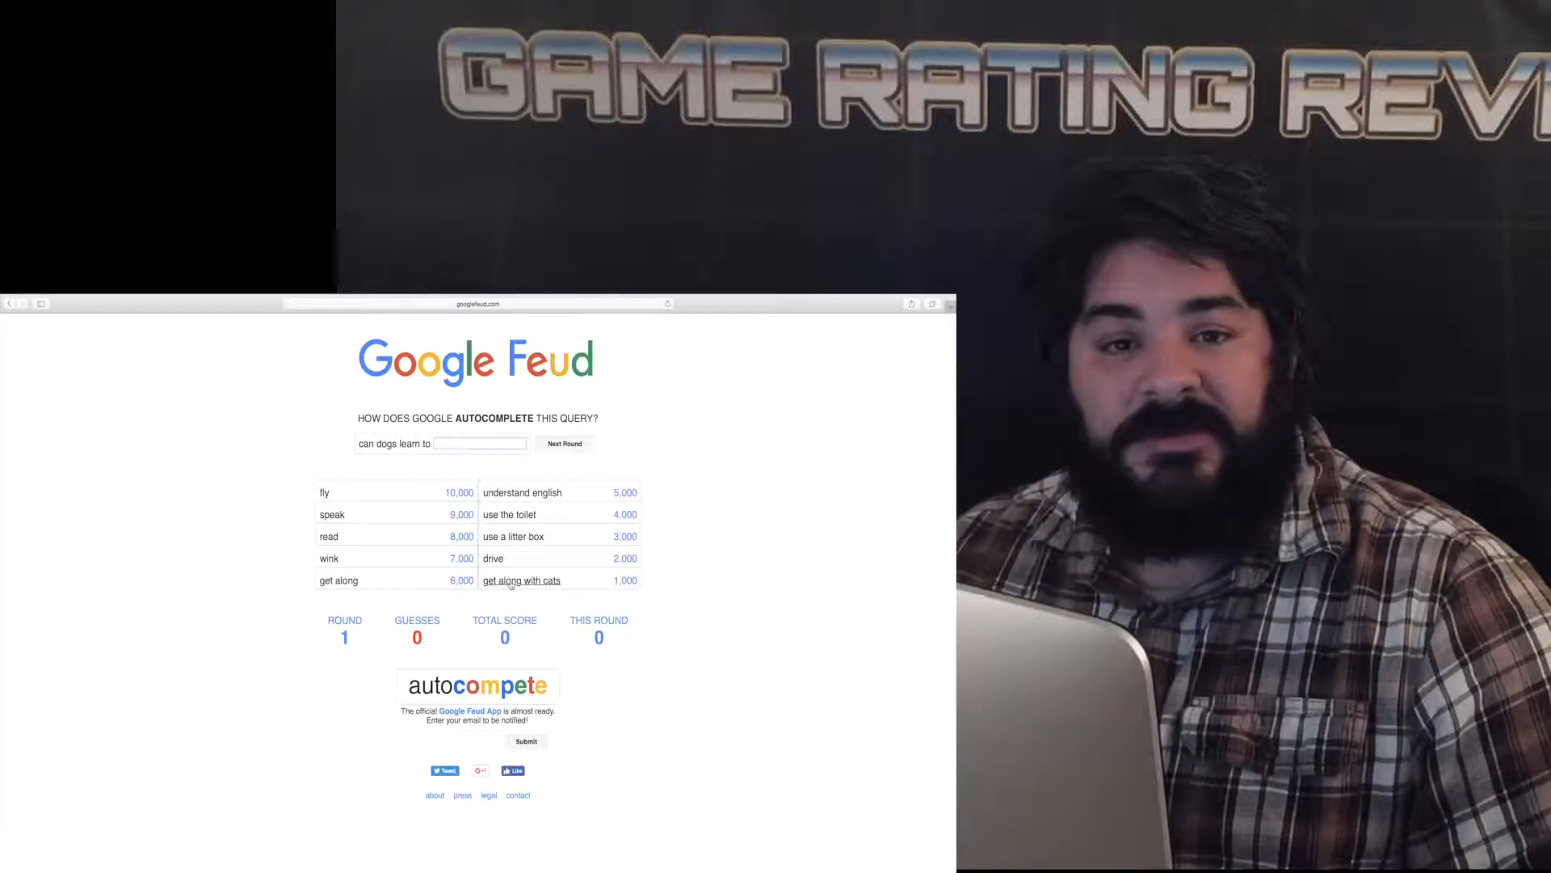
Start round 2 on 'nathan' and guess 'for you' for 6,000 points.
left_click(564, 443)
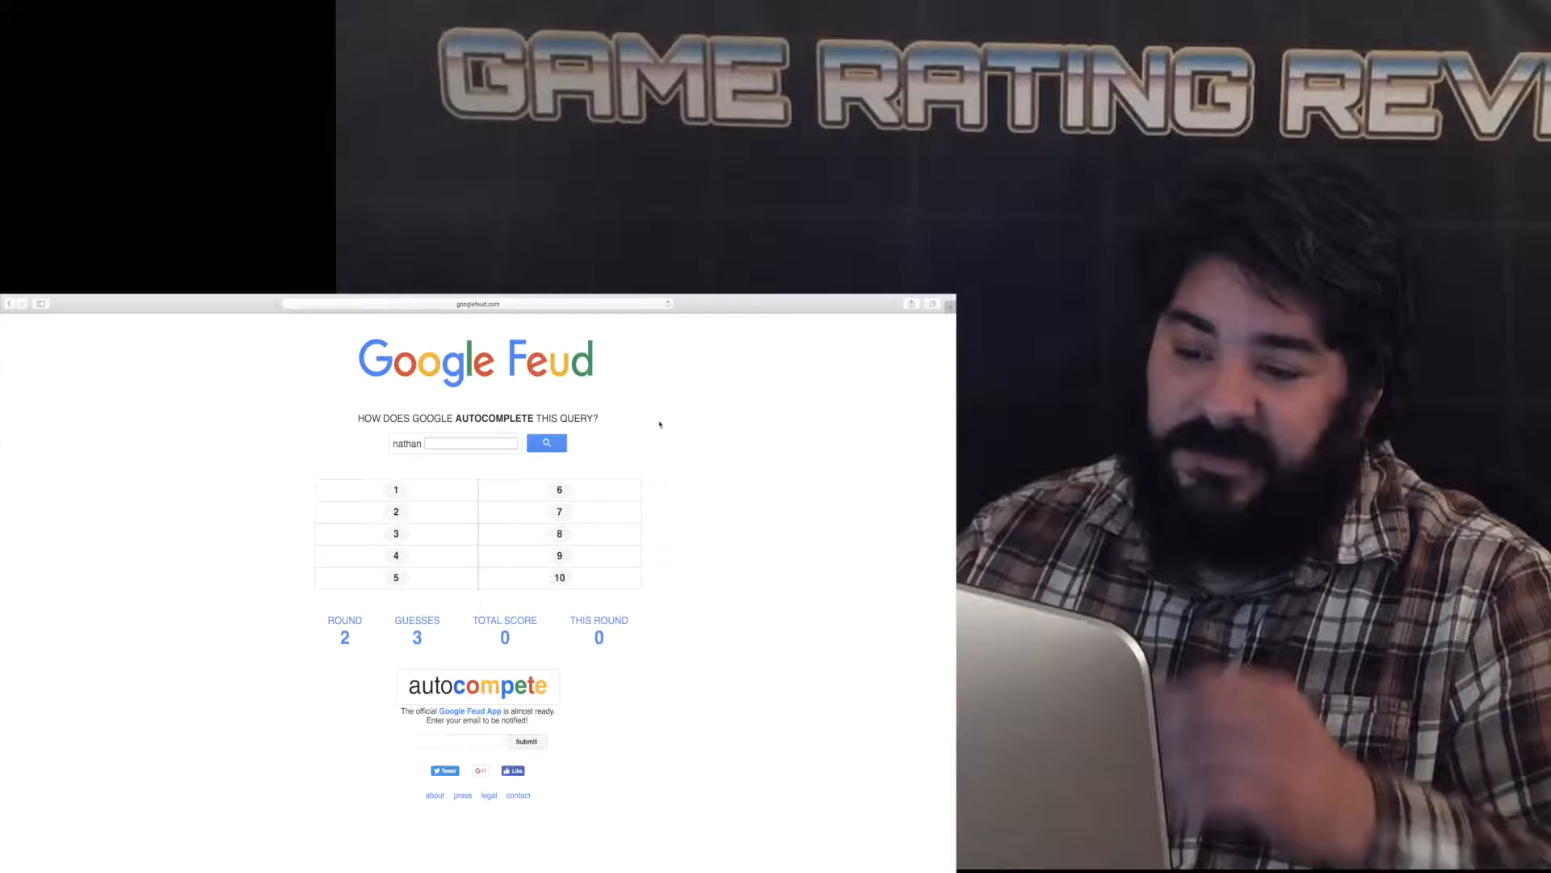
type("for")
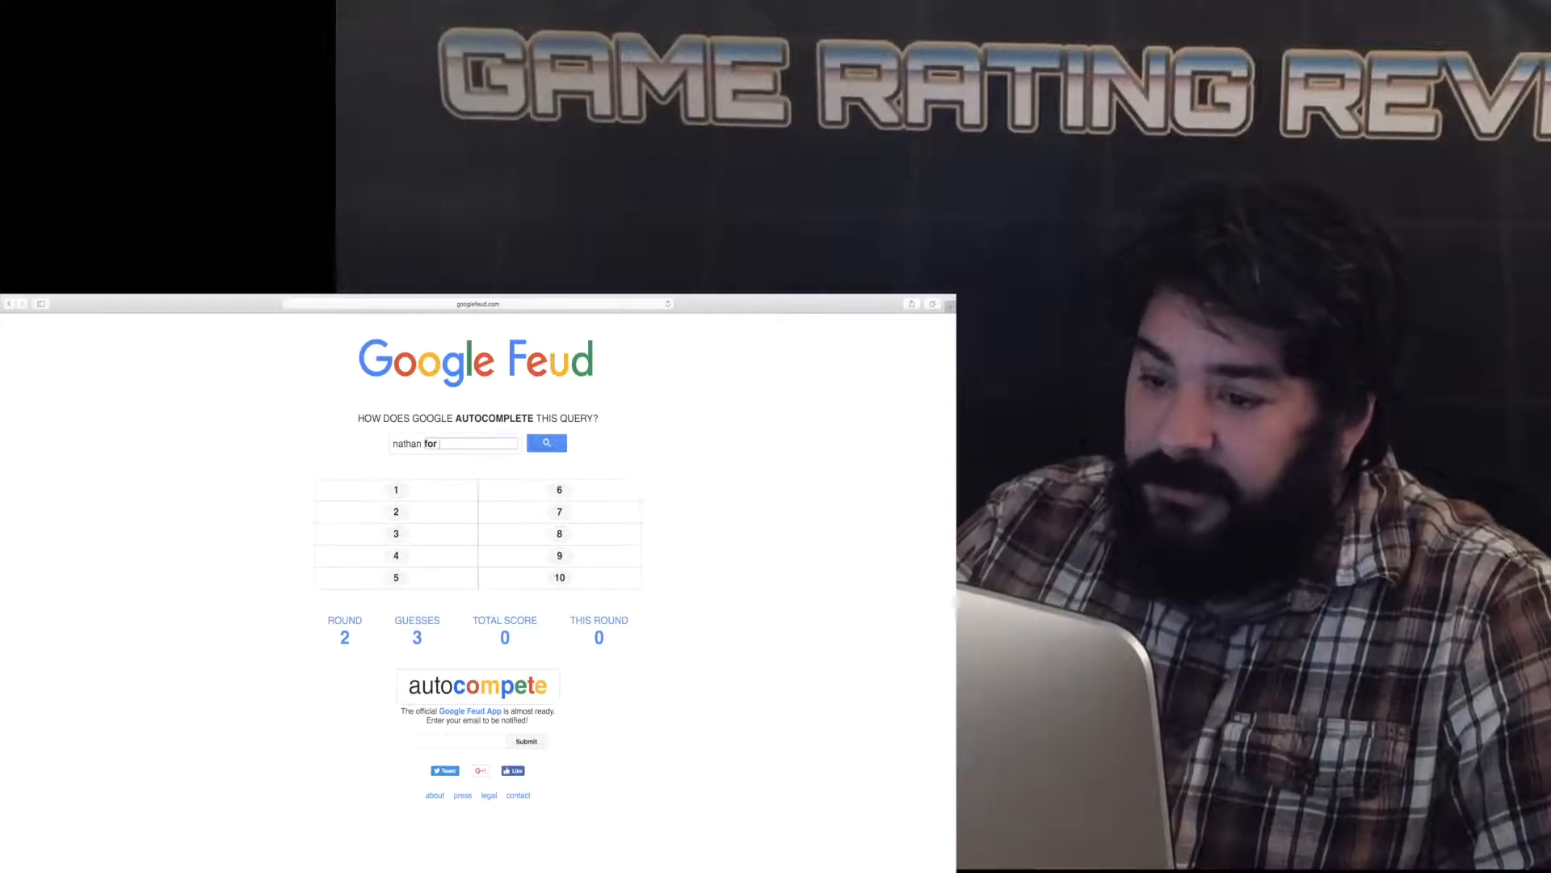
left_click(547, 443)
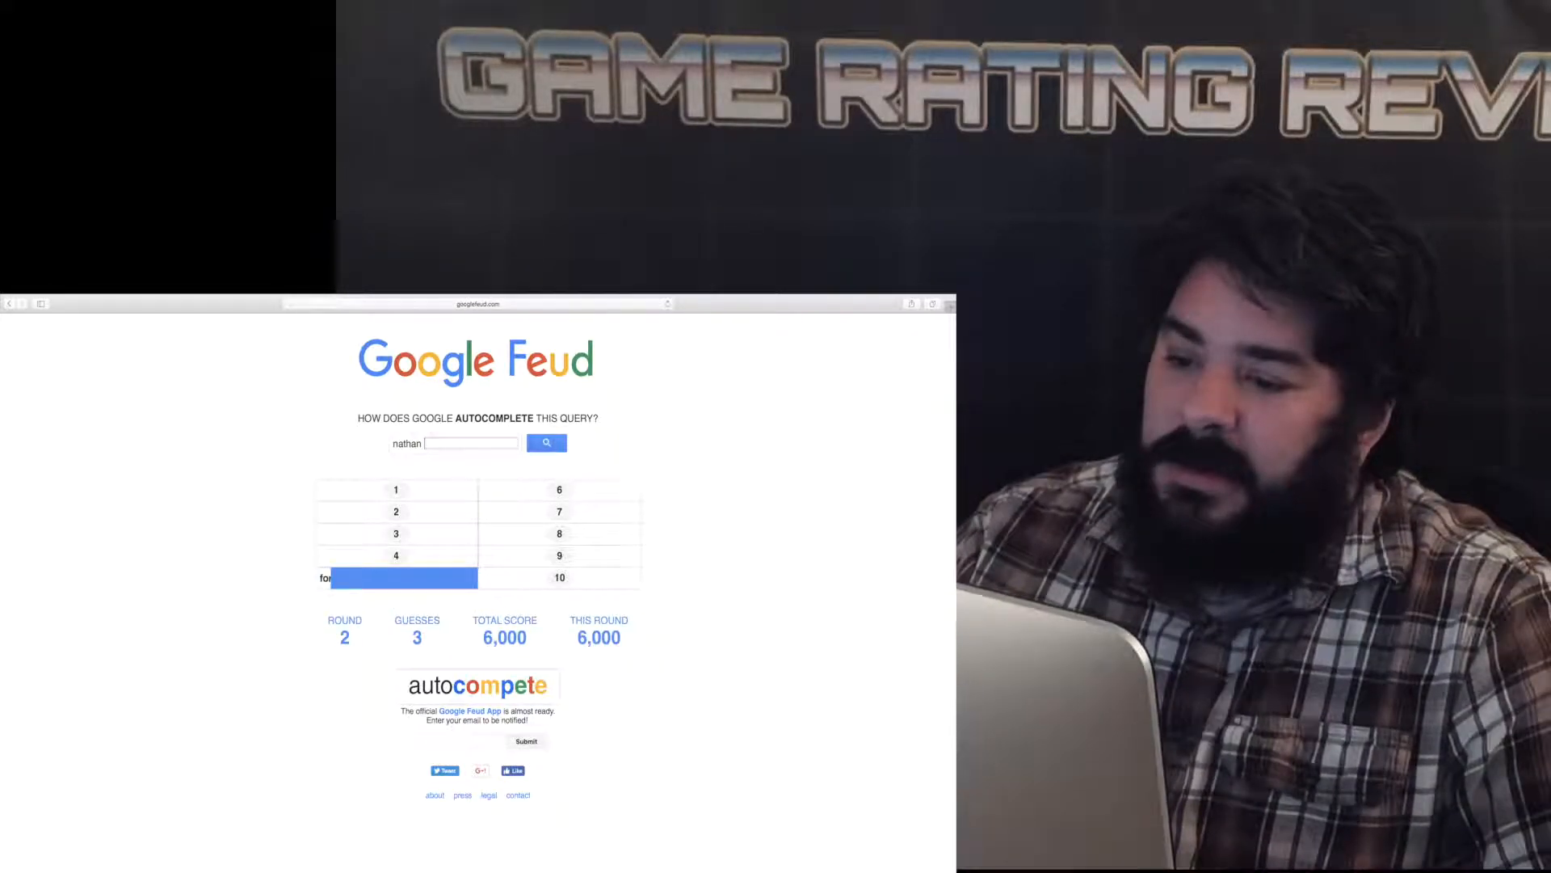
Guess 'fillion', fixing a typo, to reveal it for 10,000 points.
type("fi")
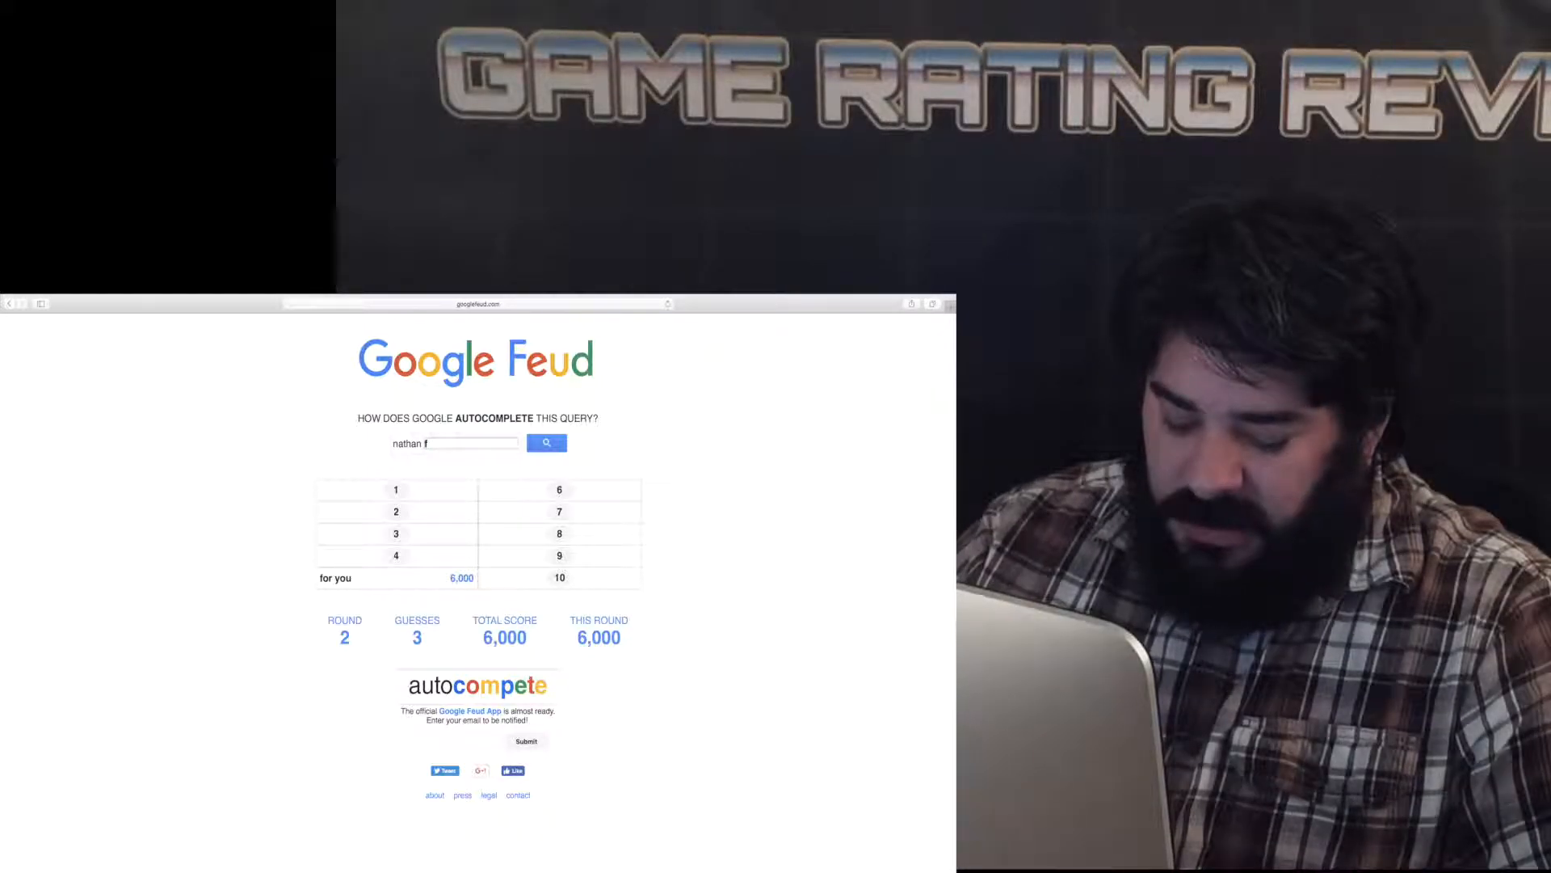
type("illeio")
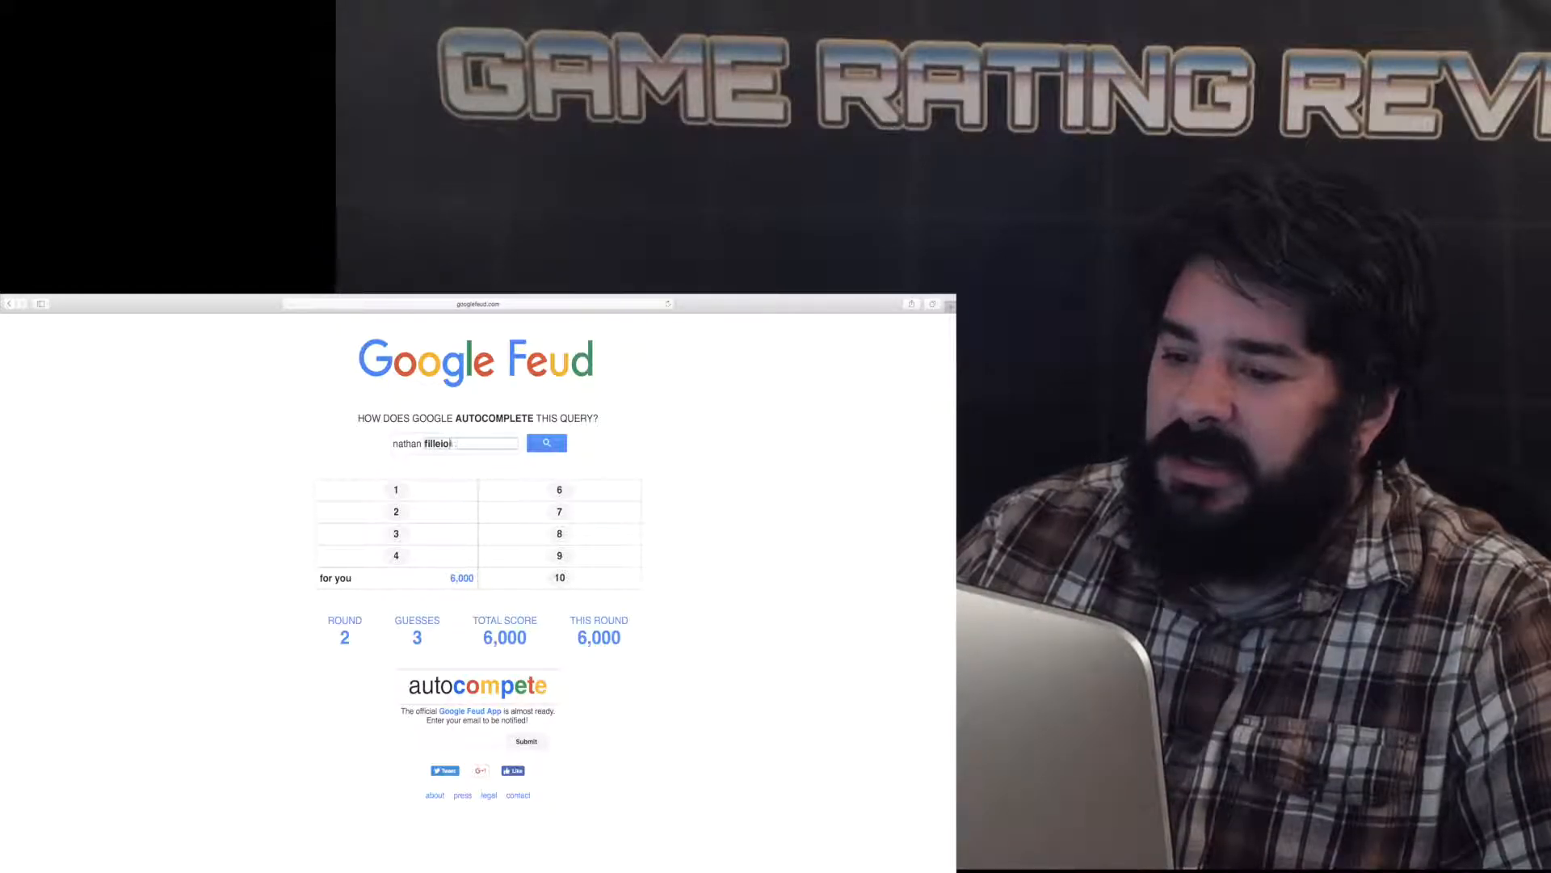
key("Backspace")
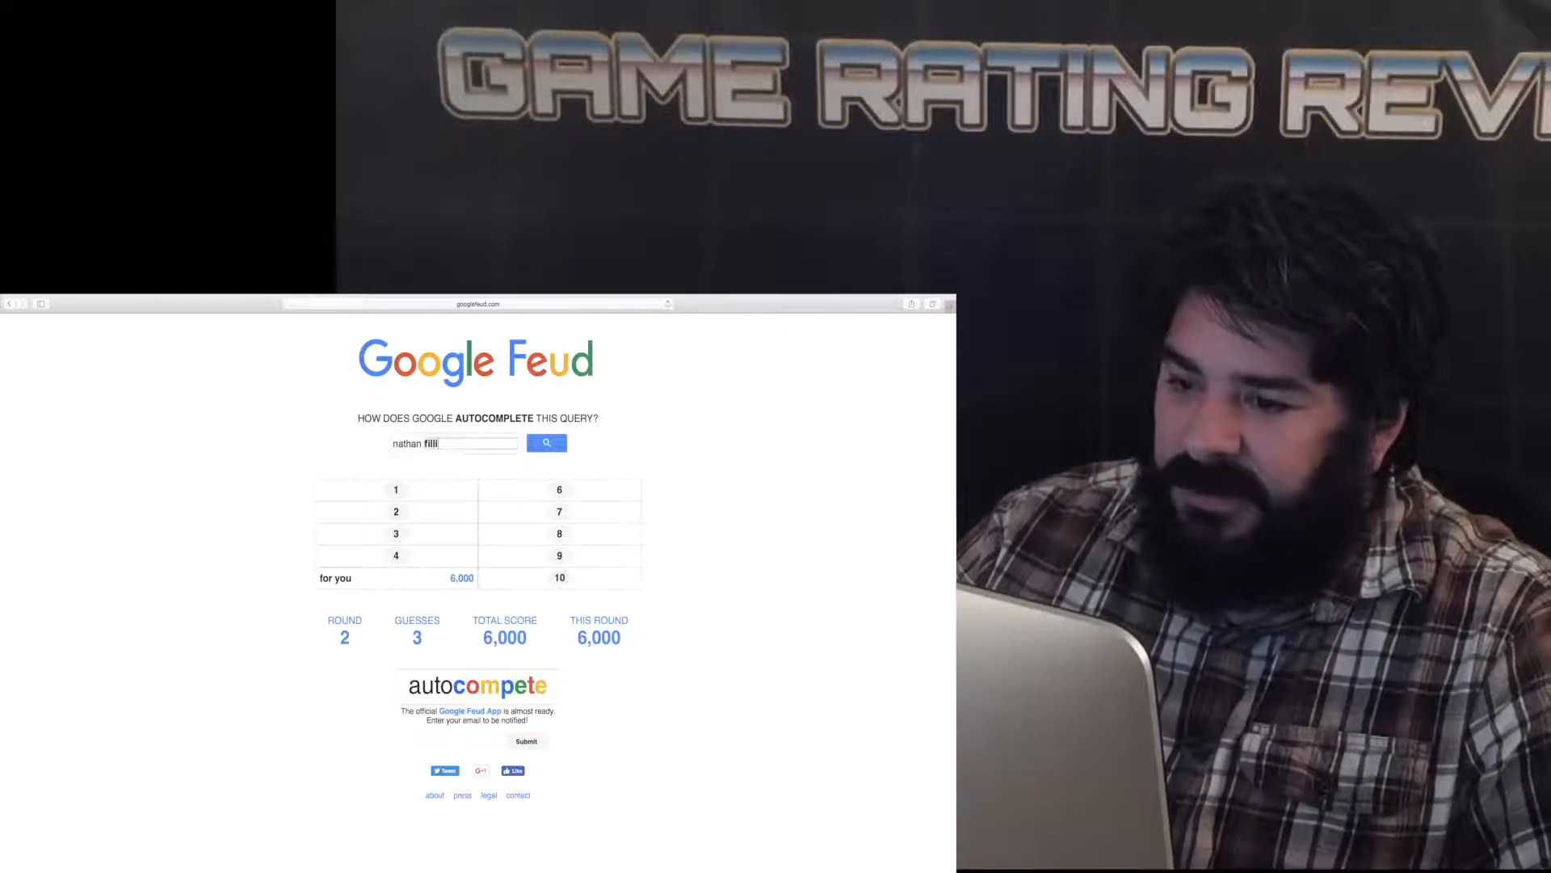
left_click(546, 442)
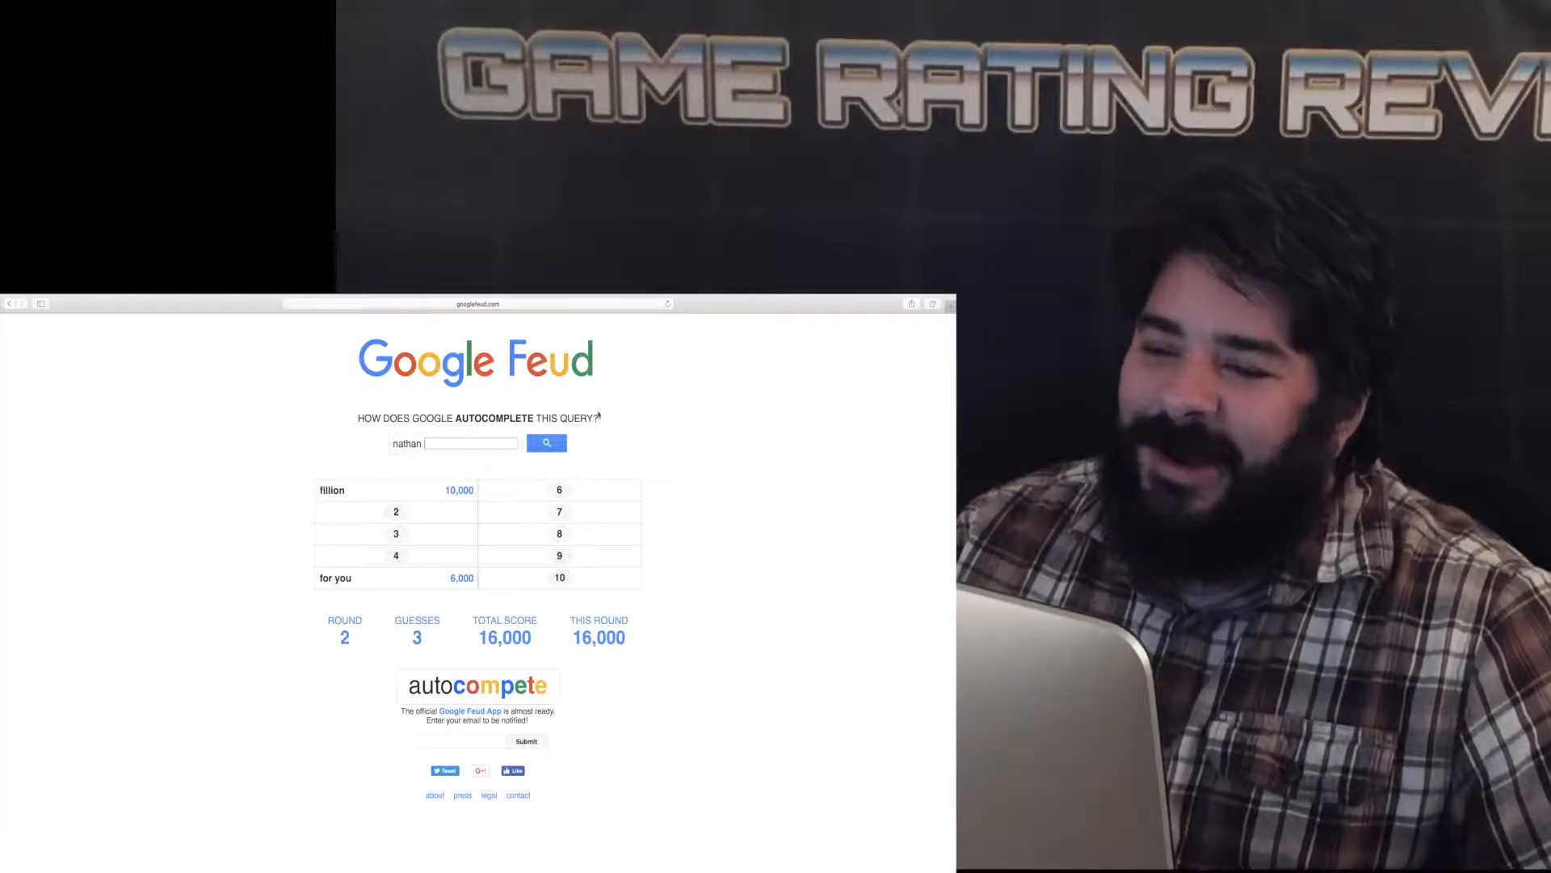
Submit the remaining 'nathan' guesses without scoring, ending round 2 at 16,000.
type("dra")
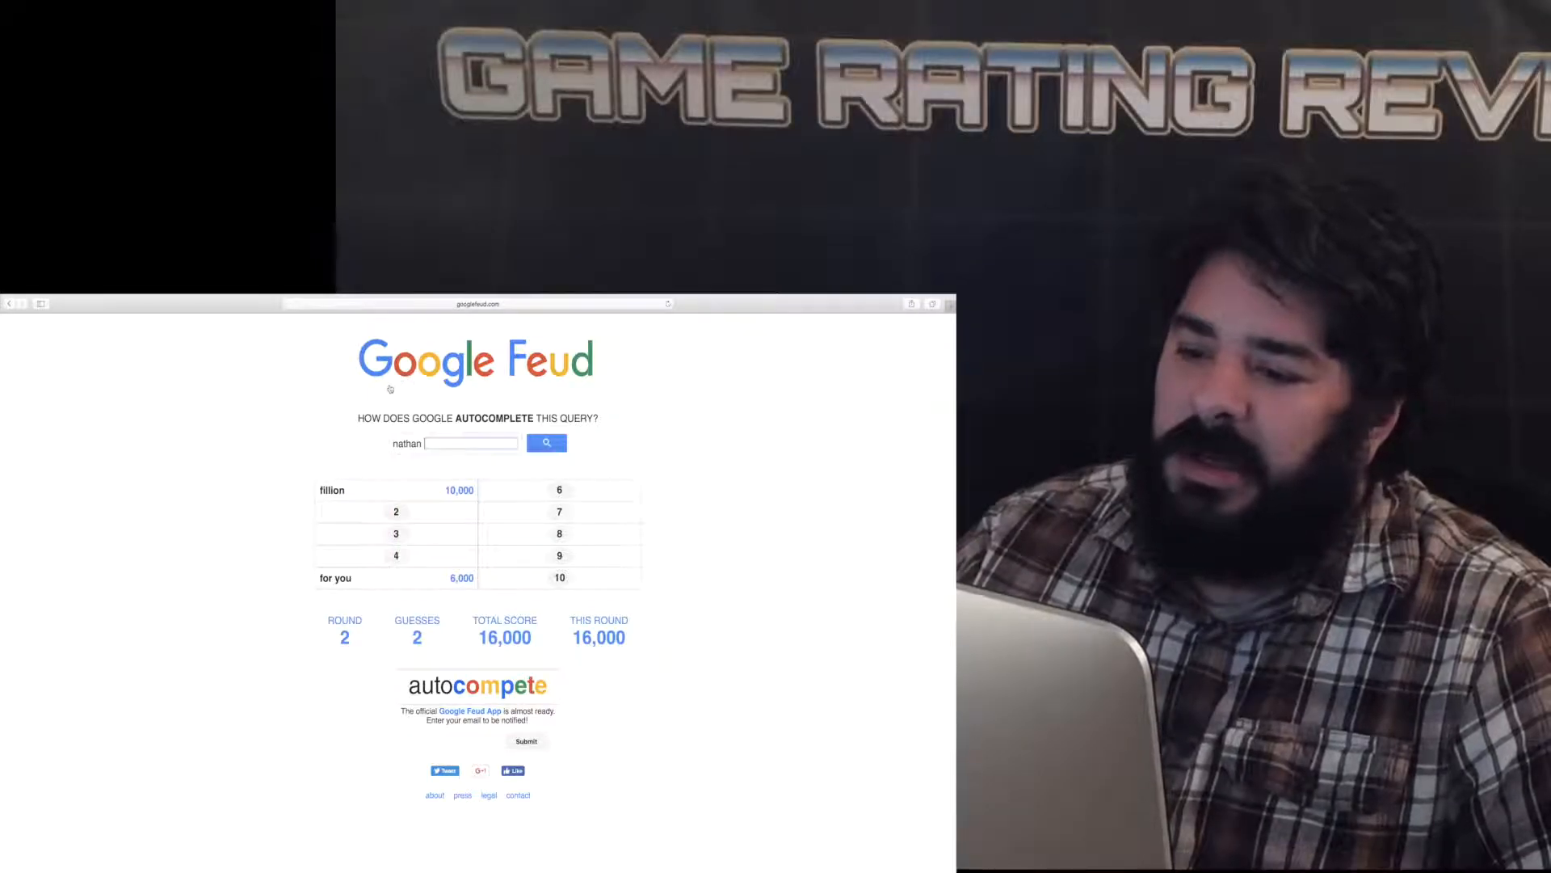
mouse_move(695, 429)
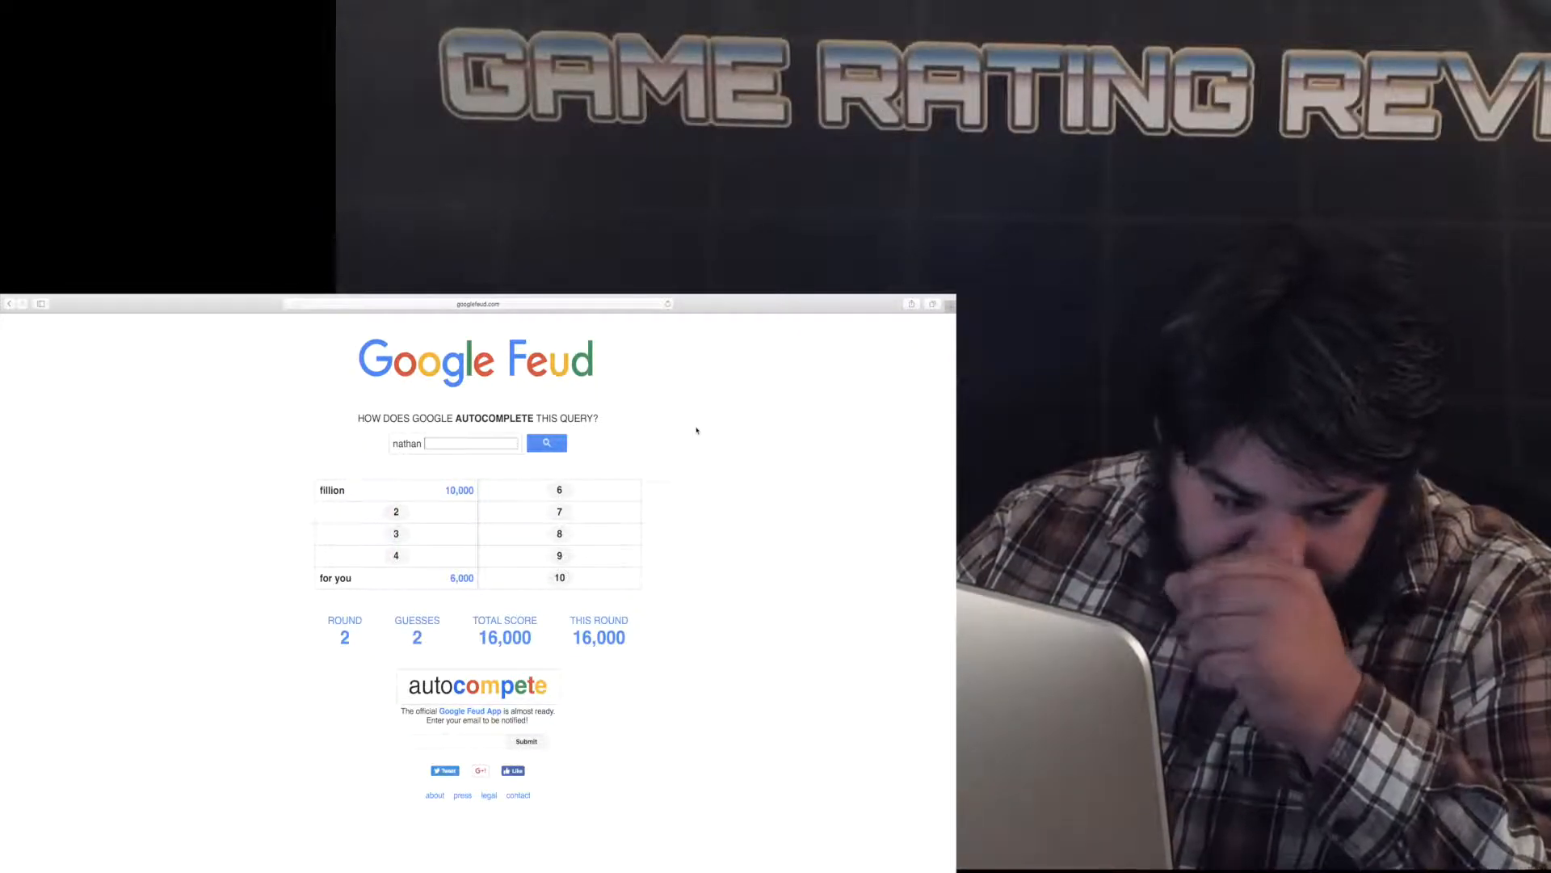
type("na")
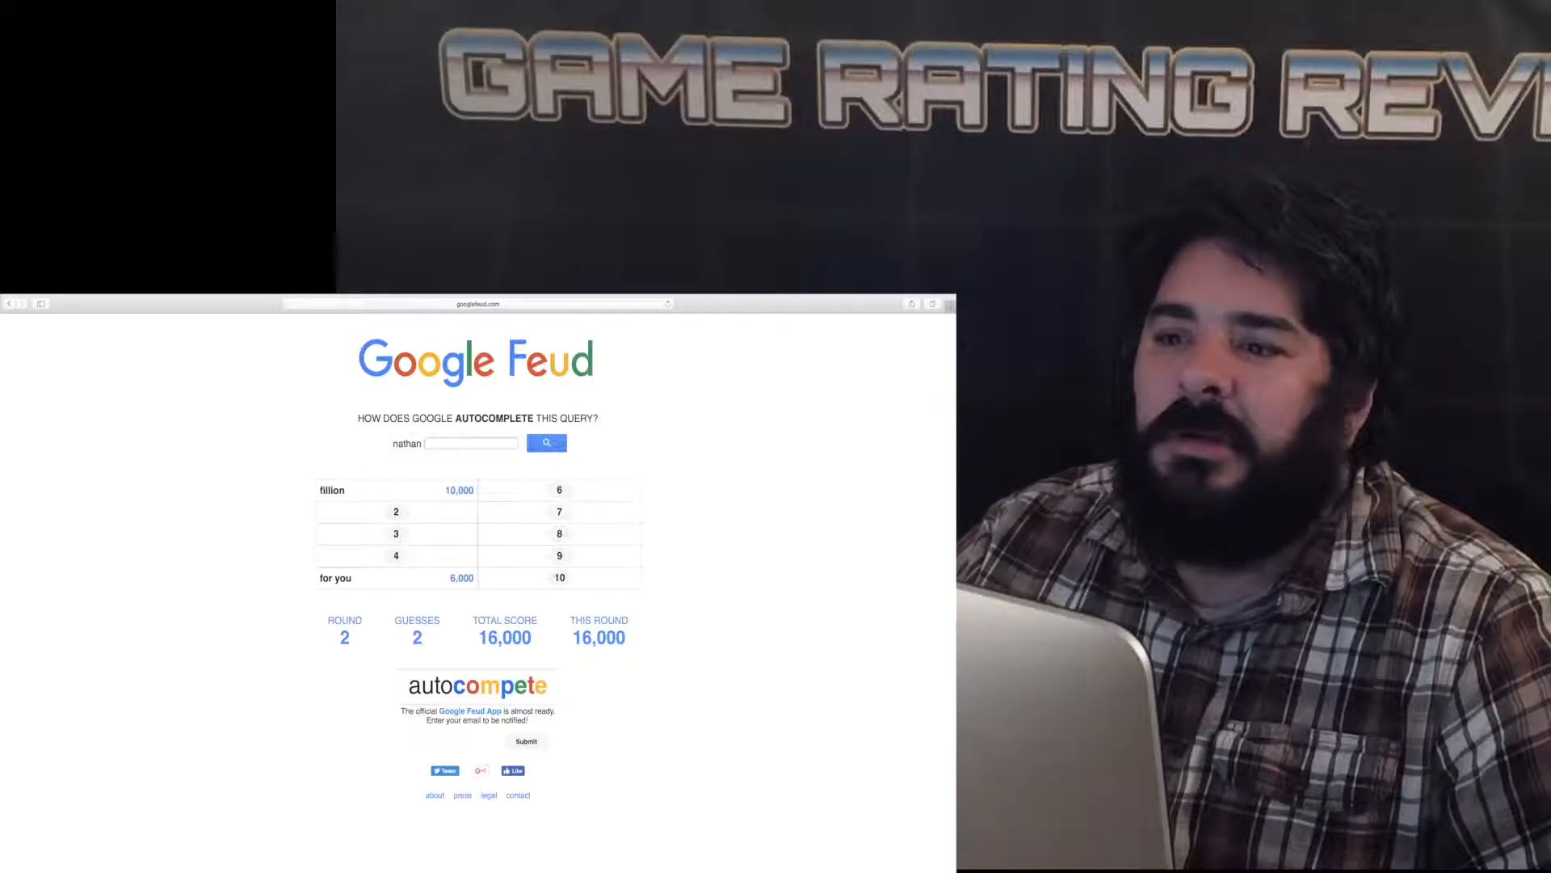
type("na")
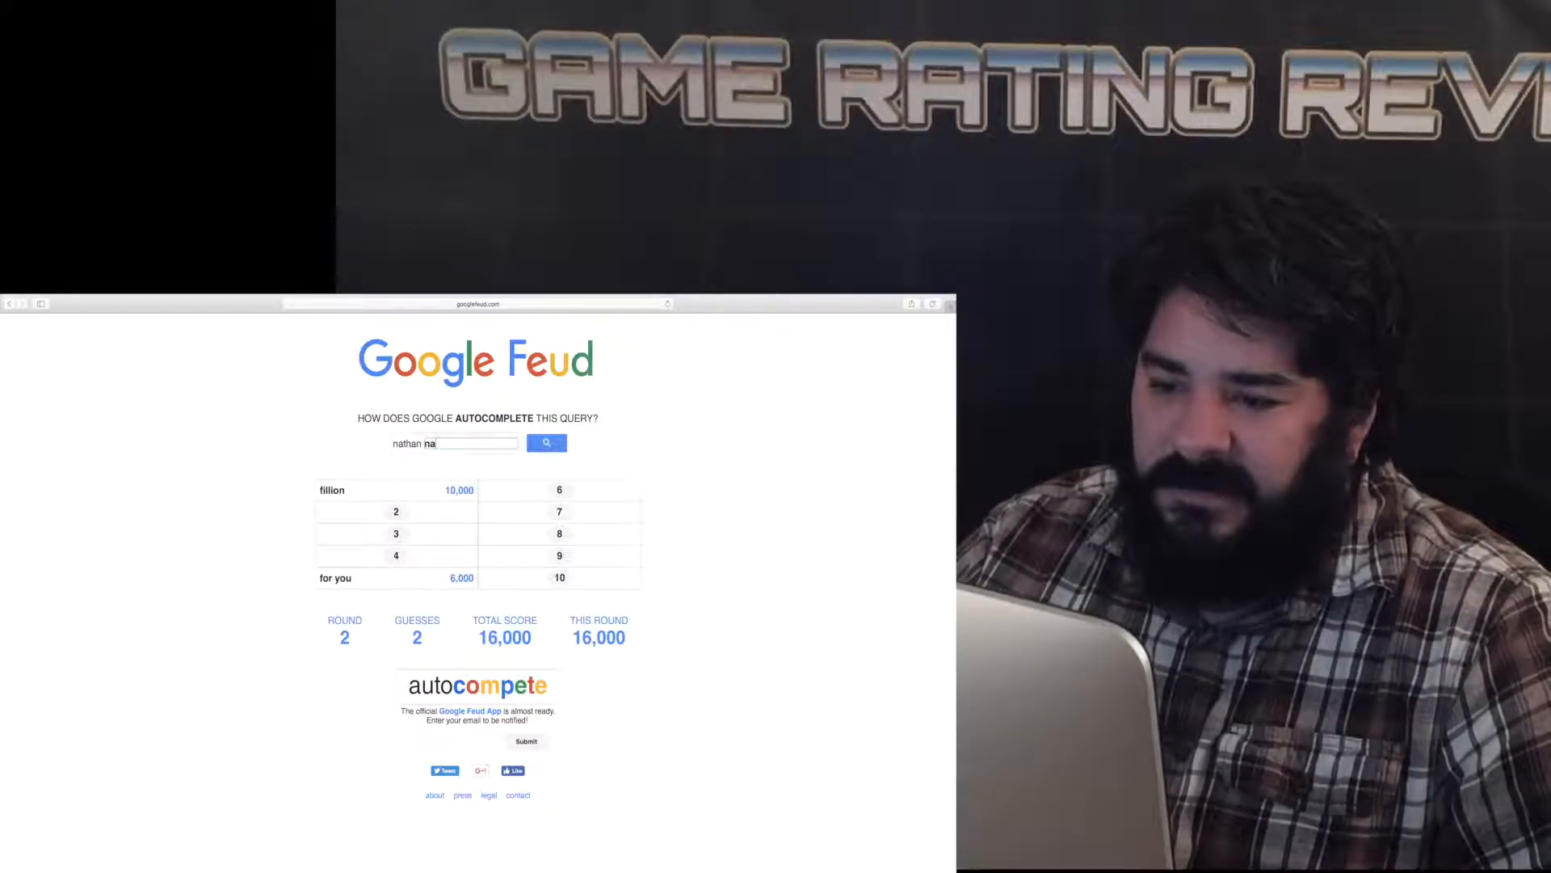
left_click(546, 442)
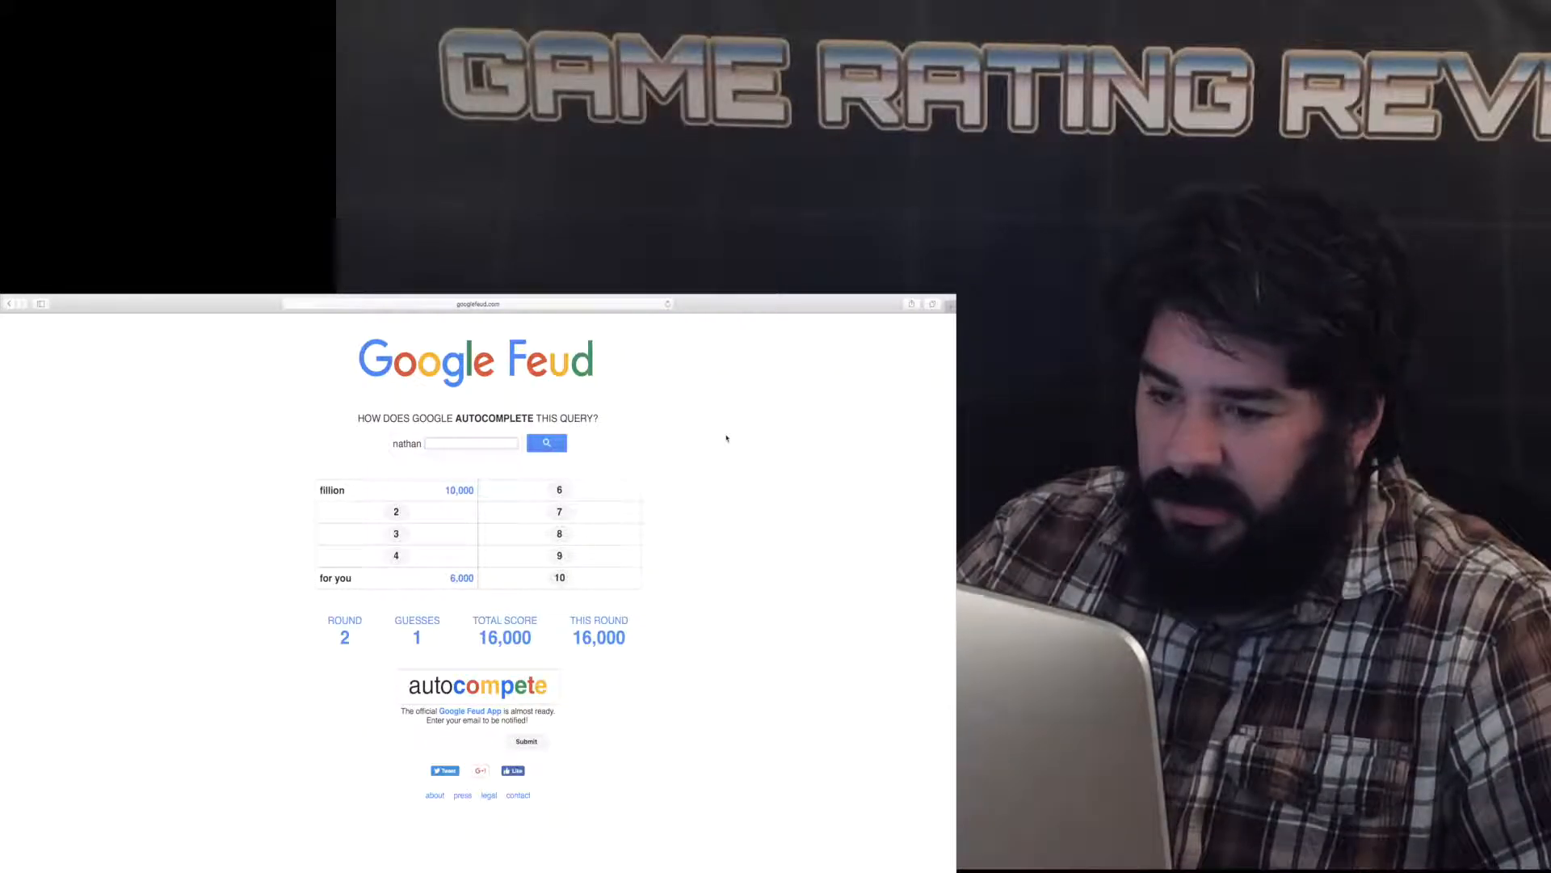
left_click(546, 442)
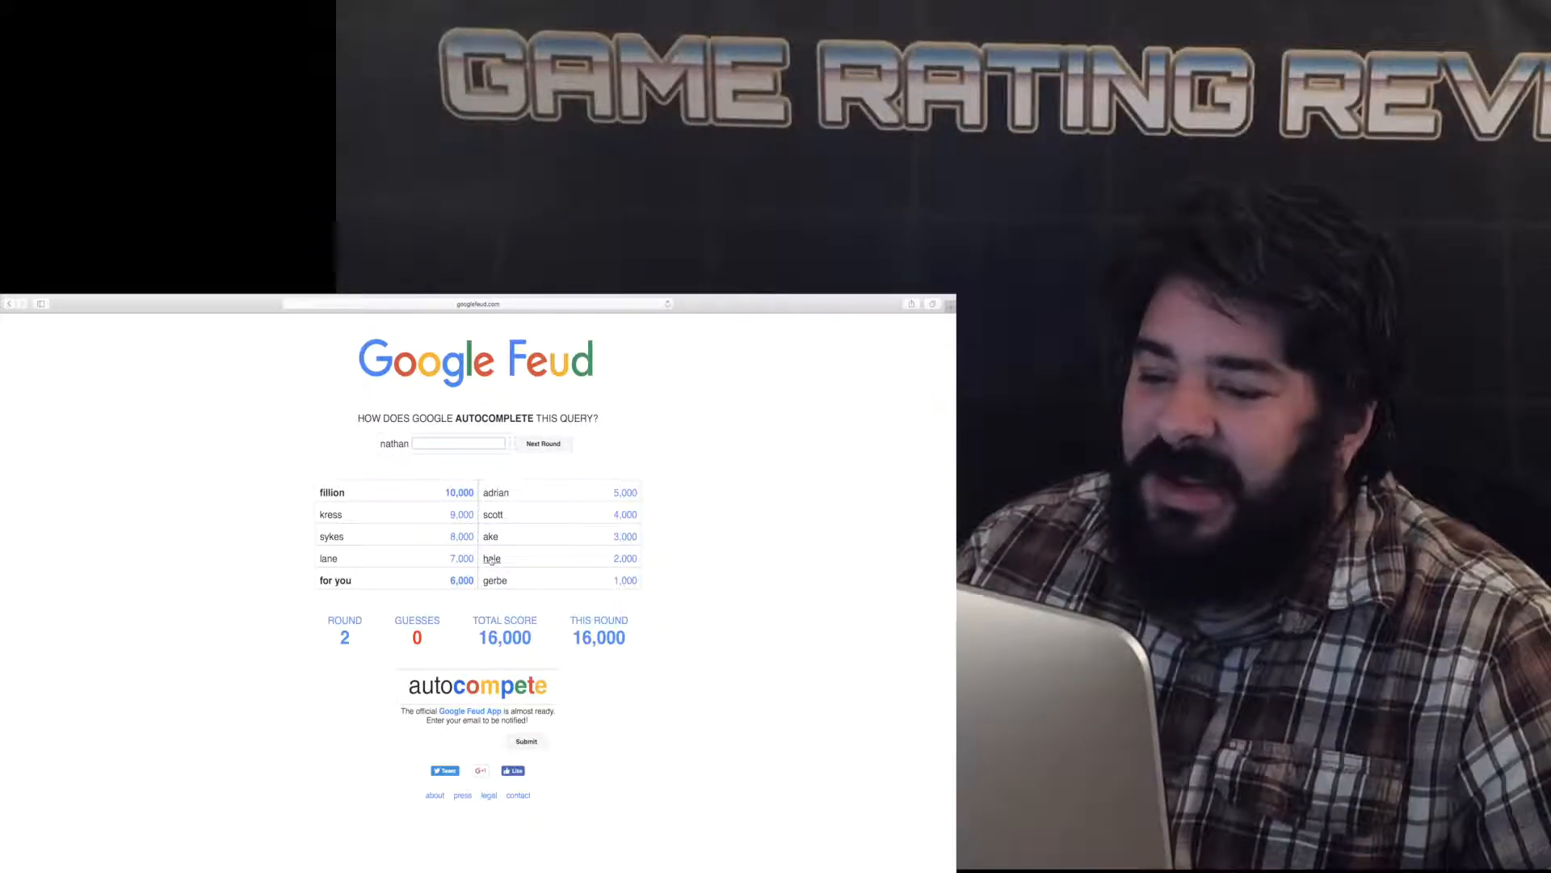
Start round 3 in People on 'i think my mom is' and guess 'stupid'.
left_click(543, 444)
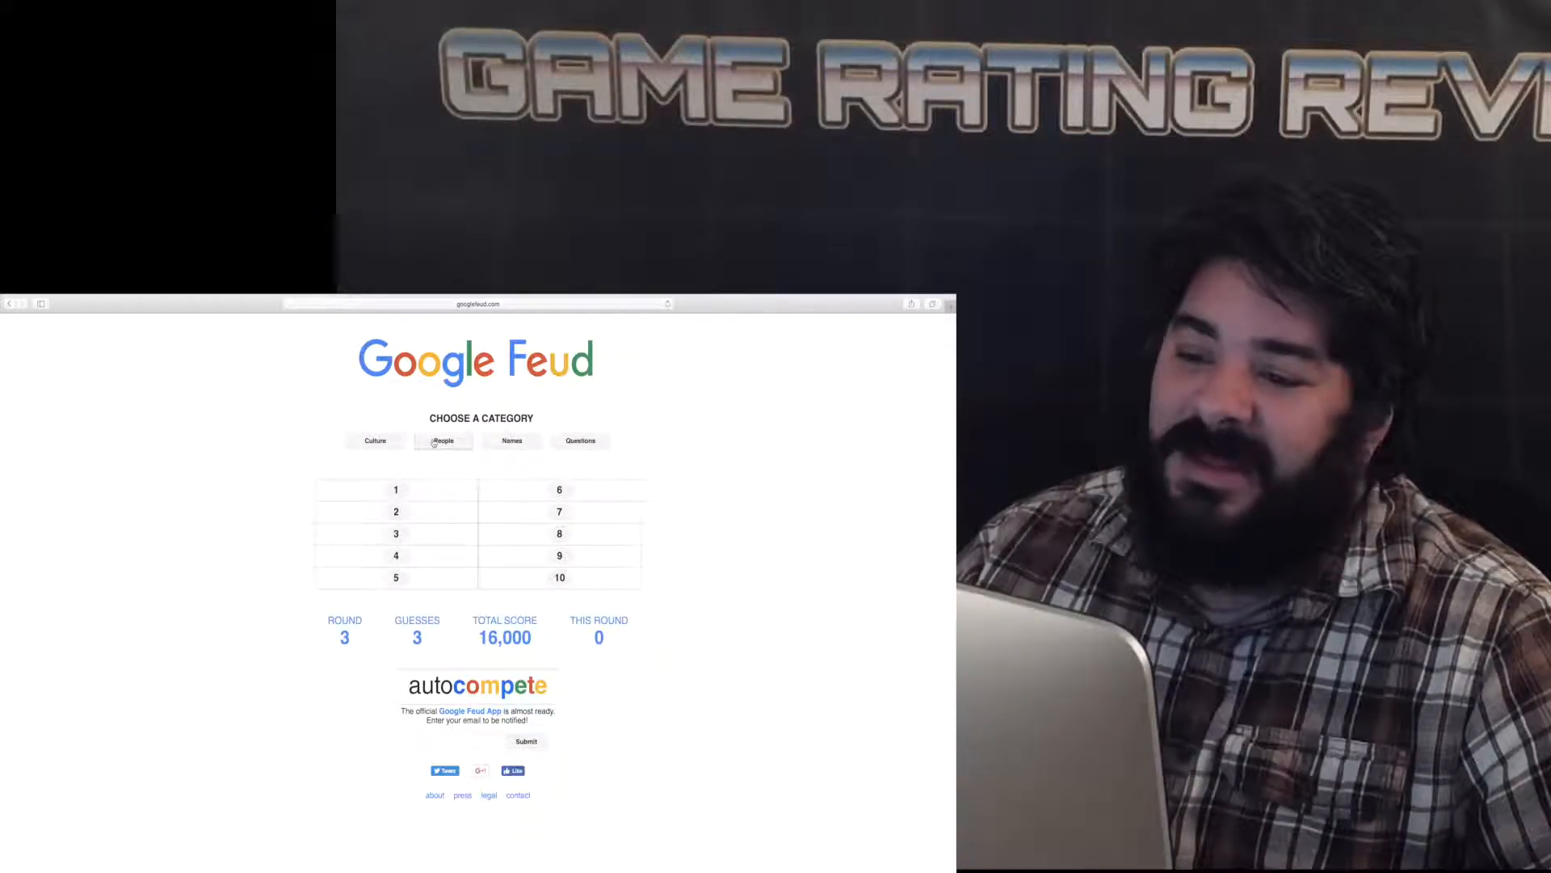
left_click(442, 440)
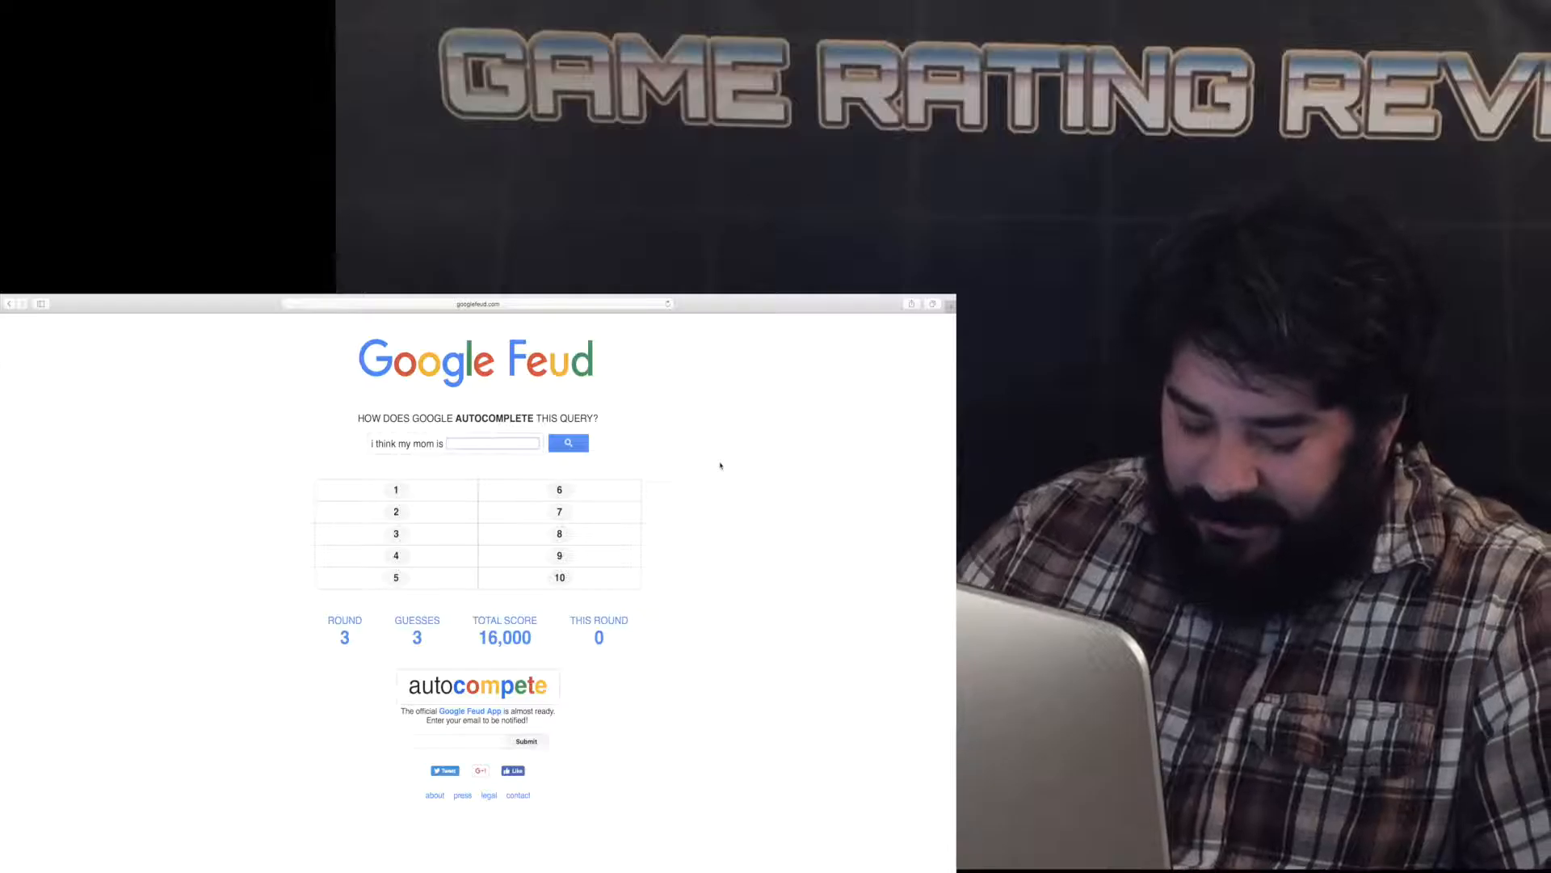
type("stupid")
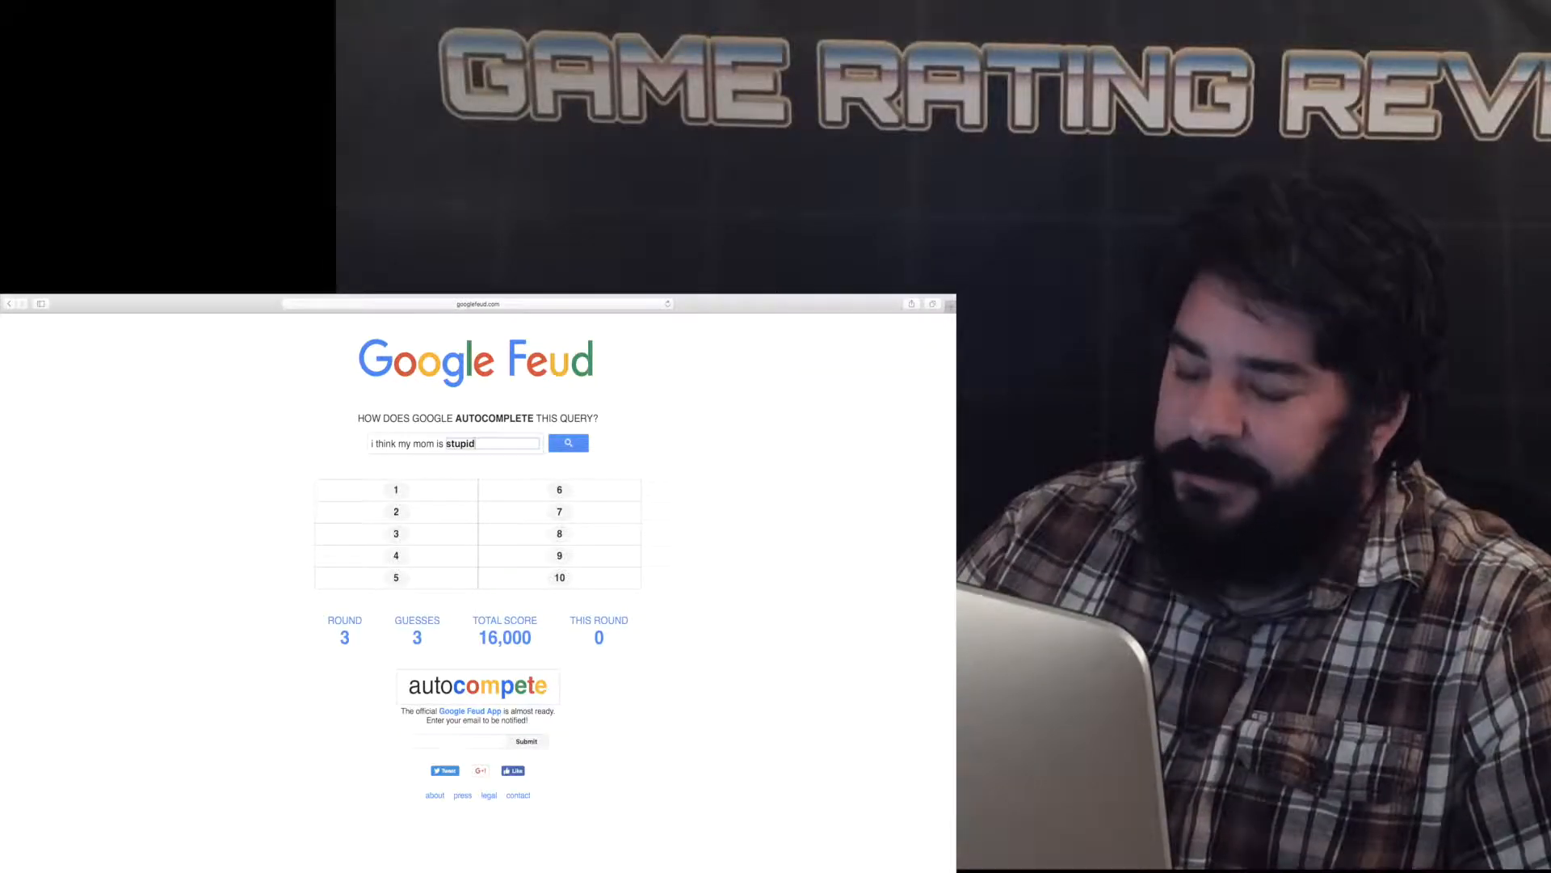
left_click(568, 442)
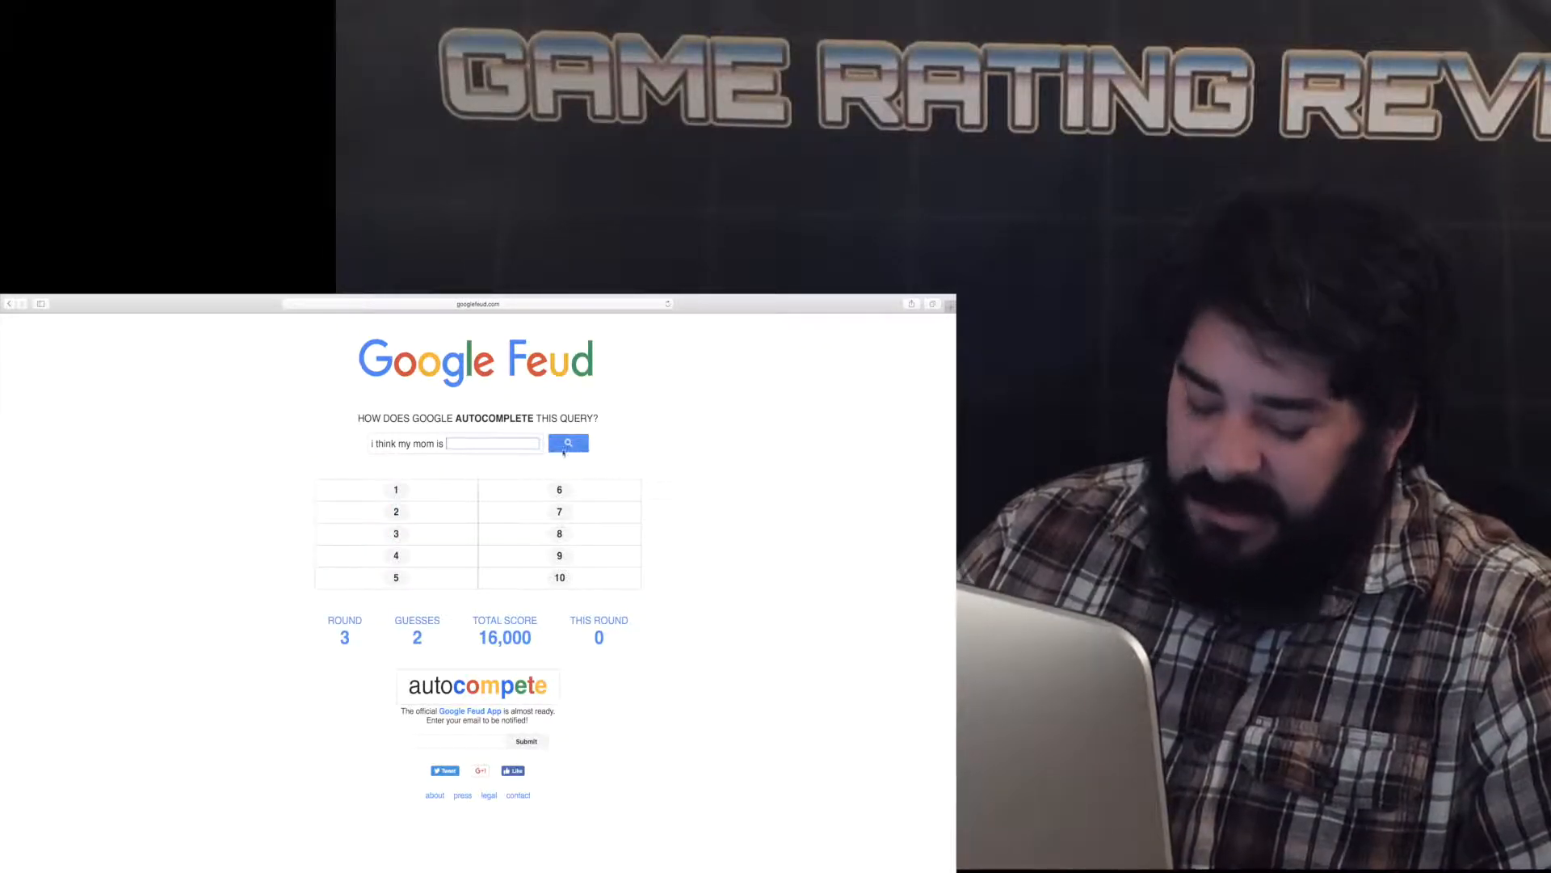
Guess 'beautiful', then 'crazy' for 9,000 points, bringing the total to 25,000.
type("beaut")
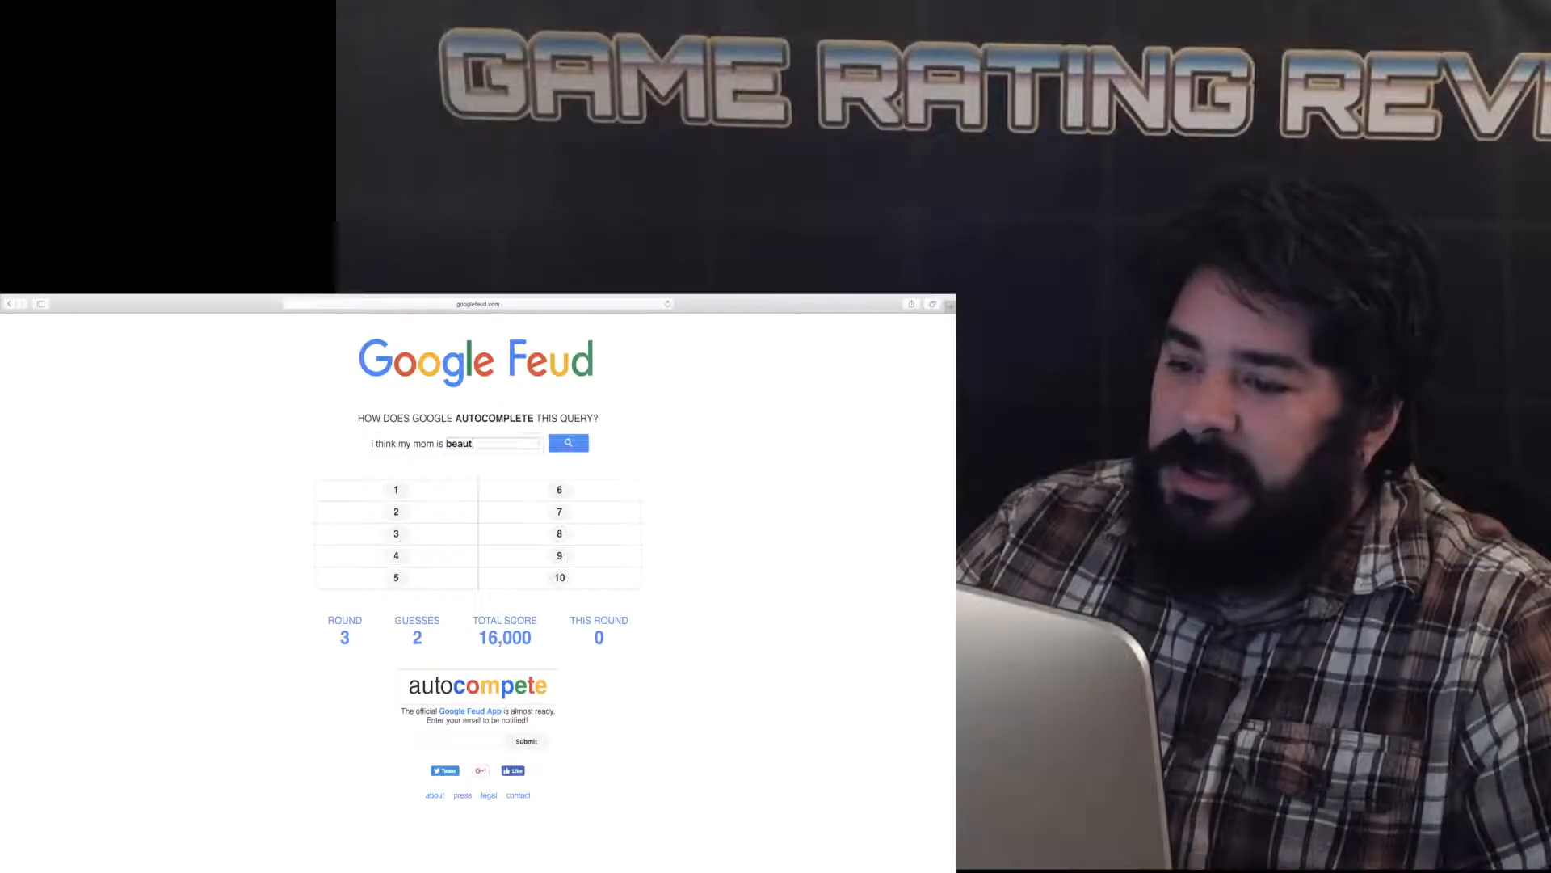
key("Backspace")
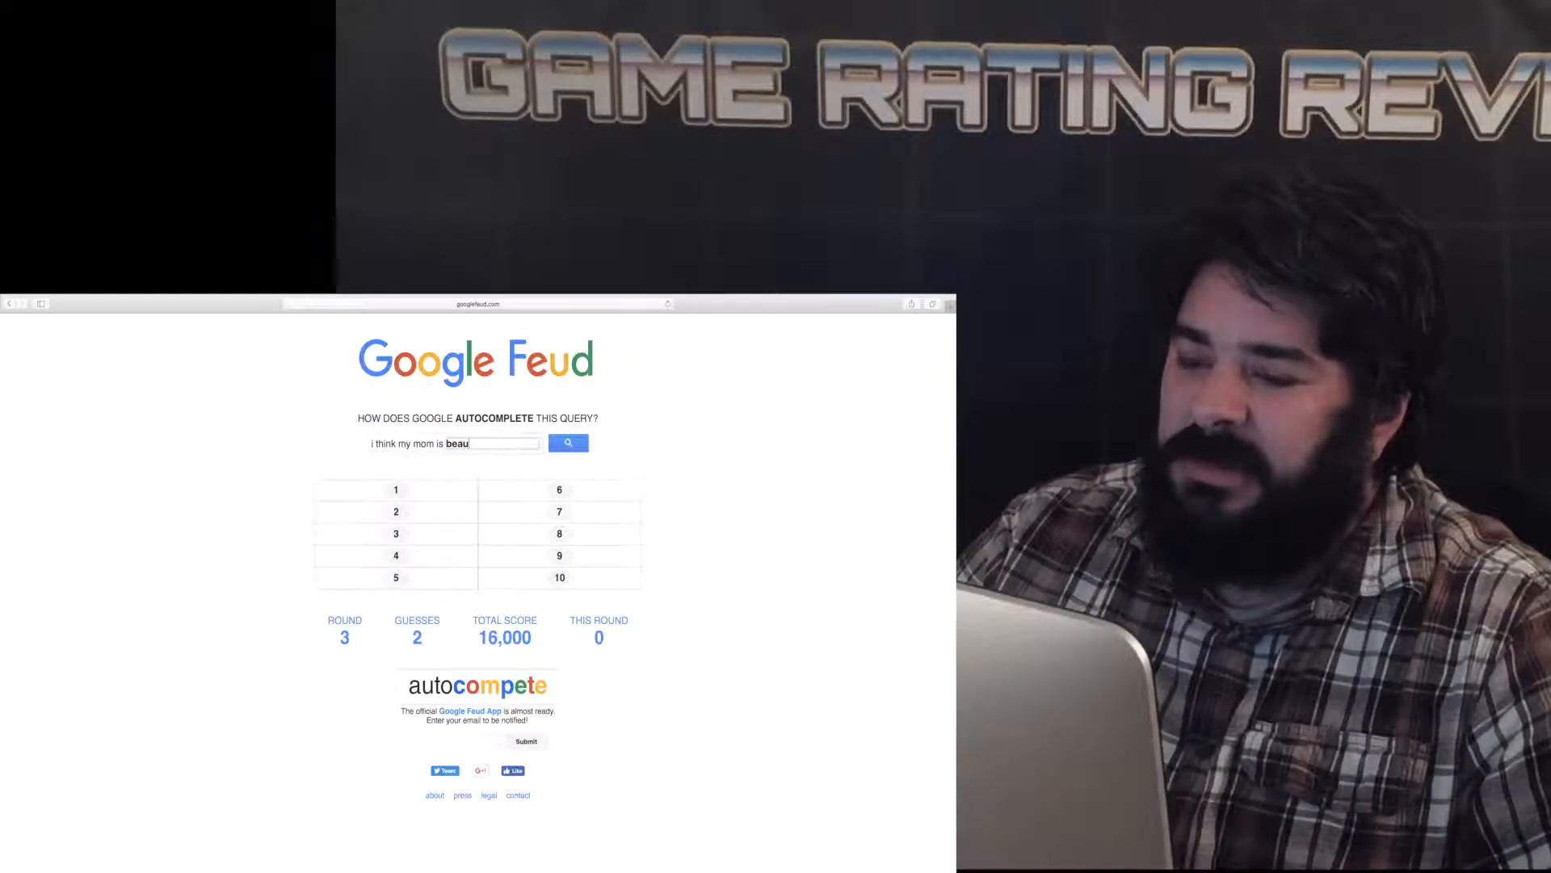
key("Backspace")
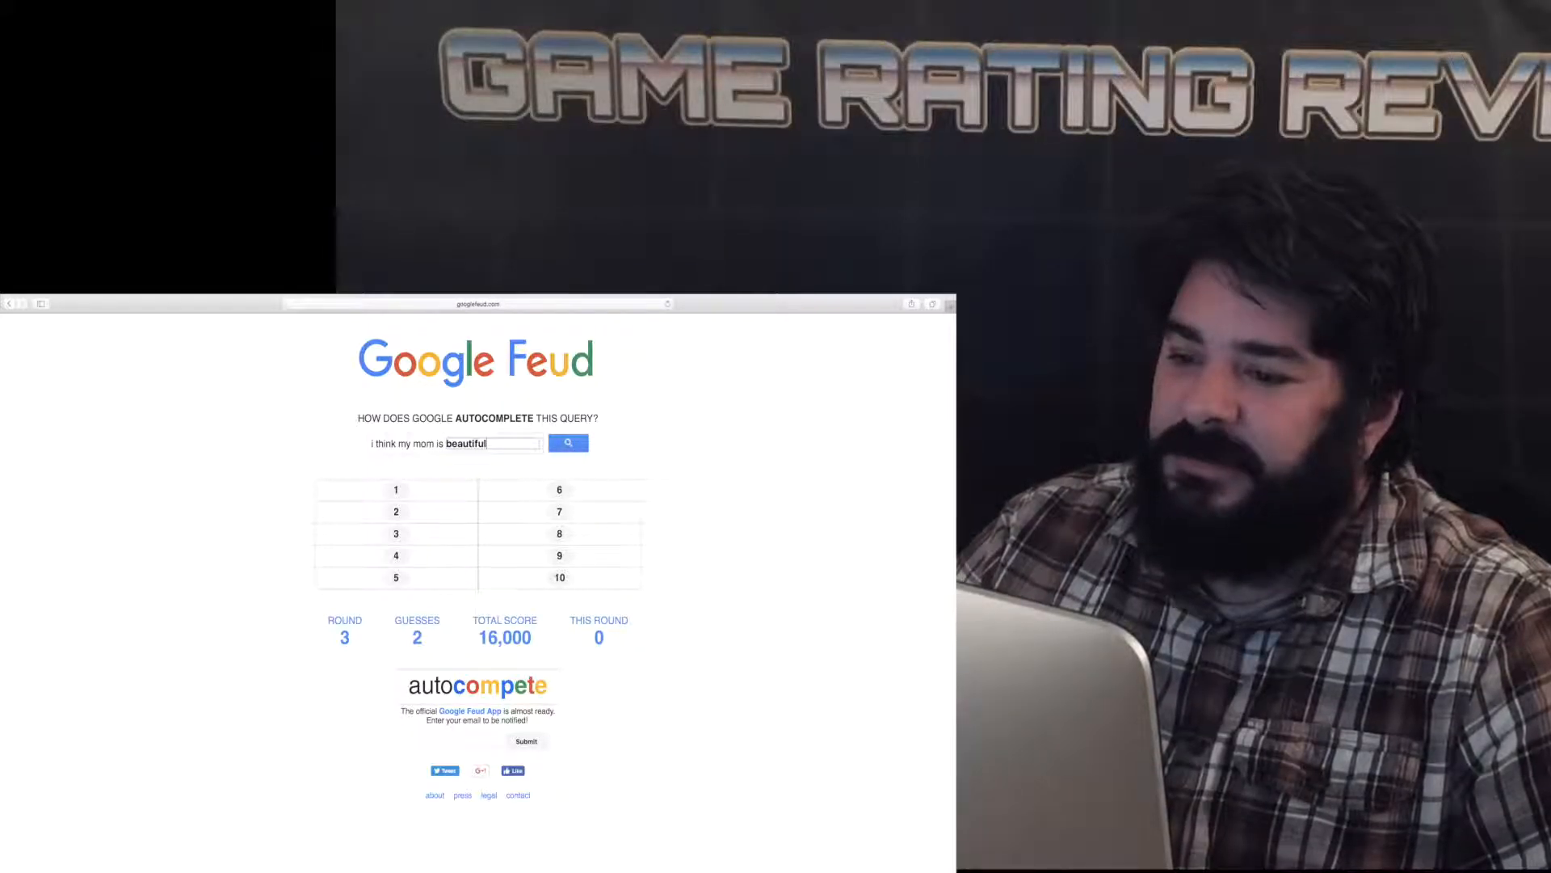
left_click(568, 442)
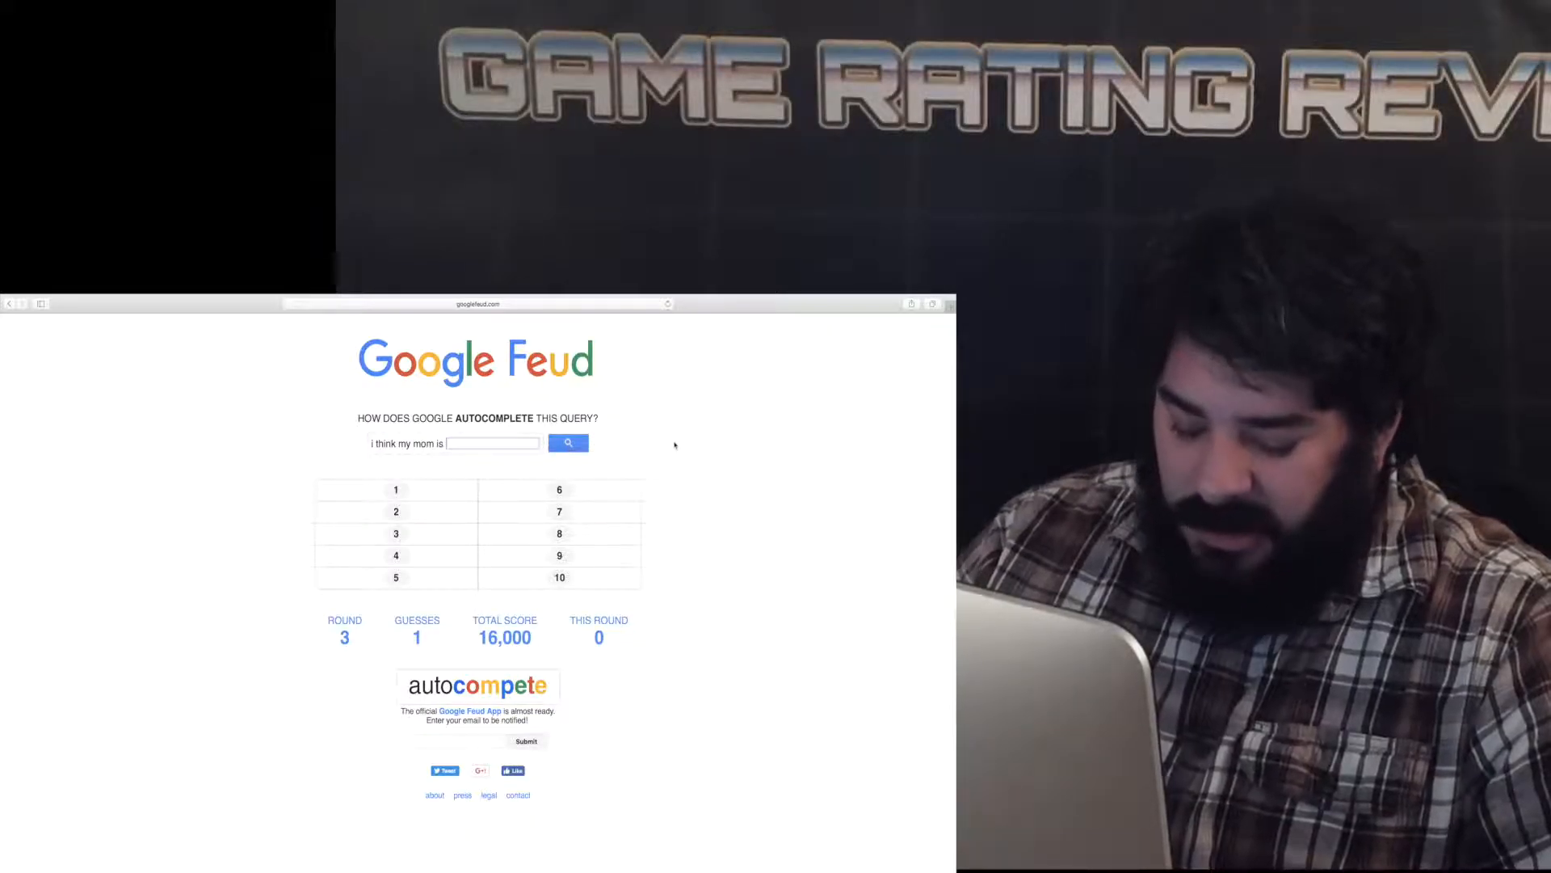
type("cra")
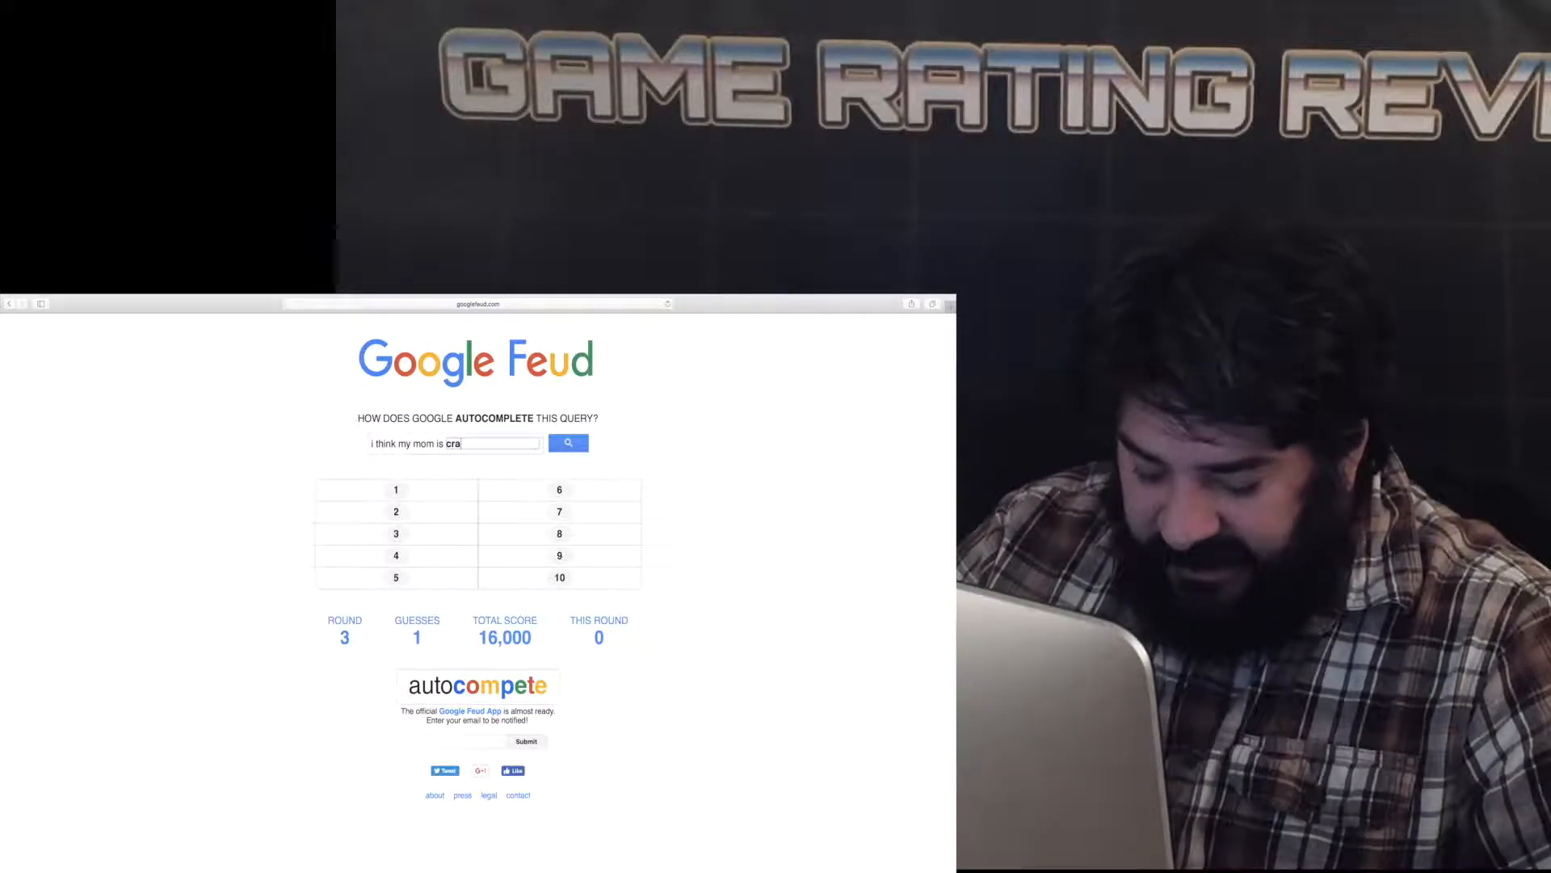
left_click(568, 442)
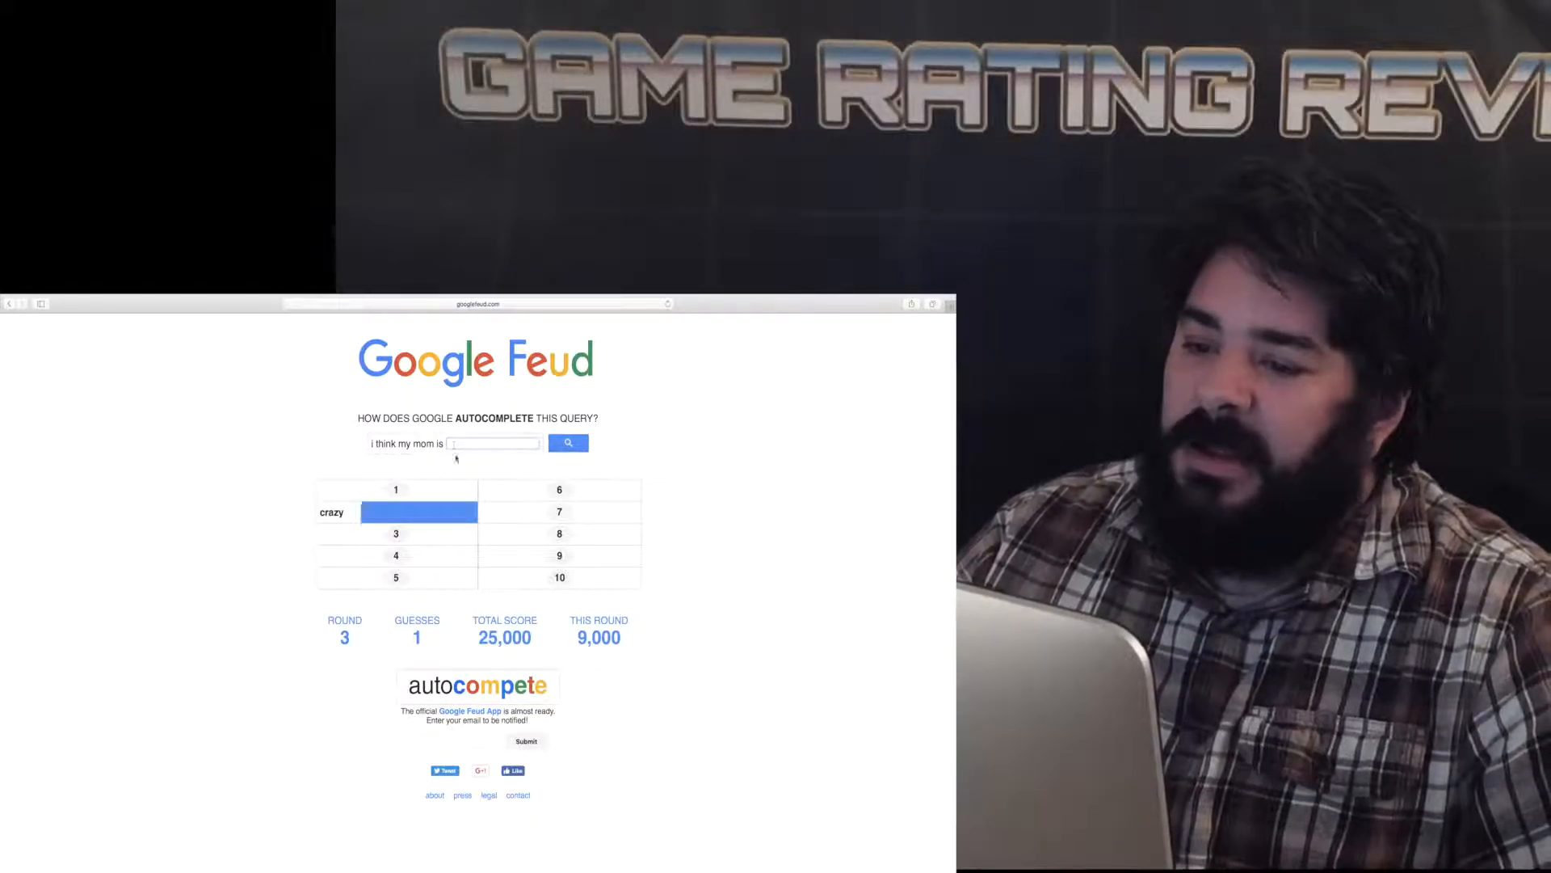
left_click(568, 442)
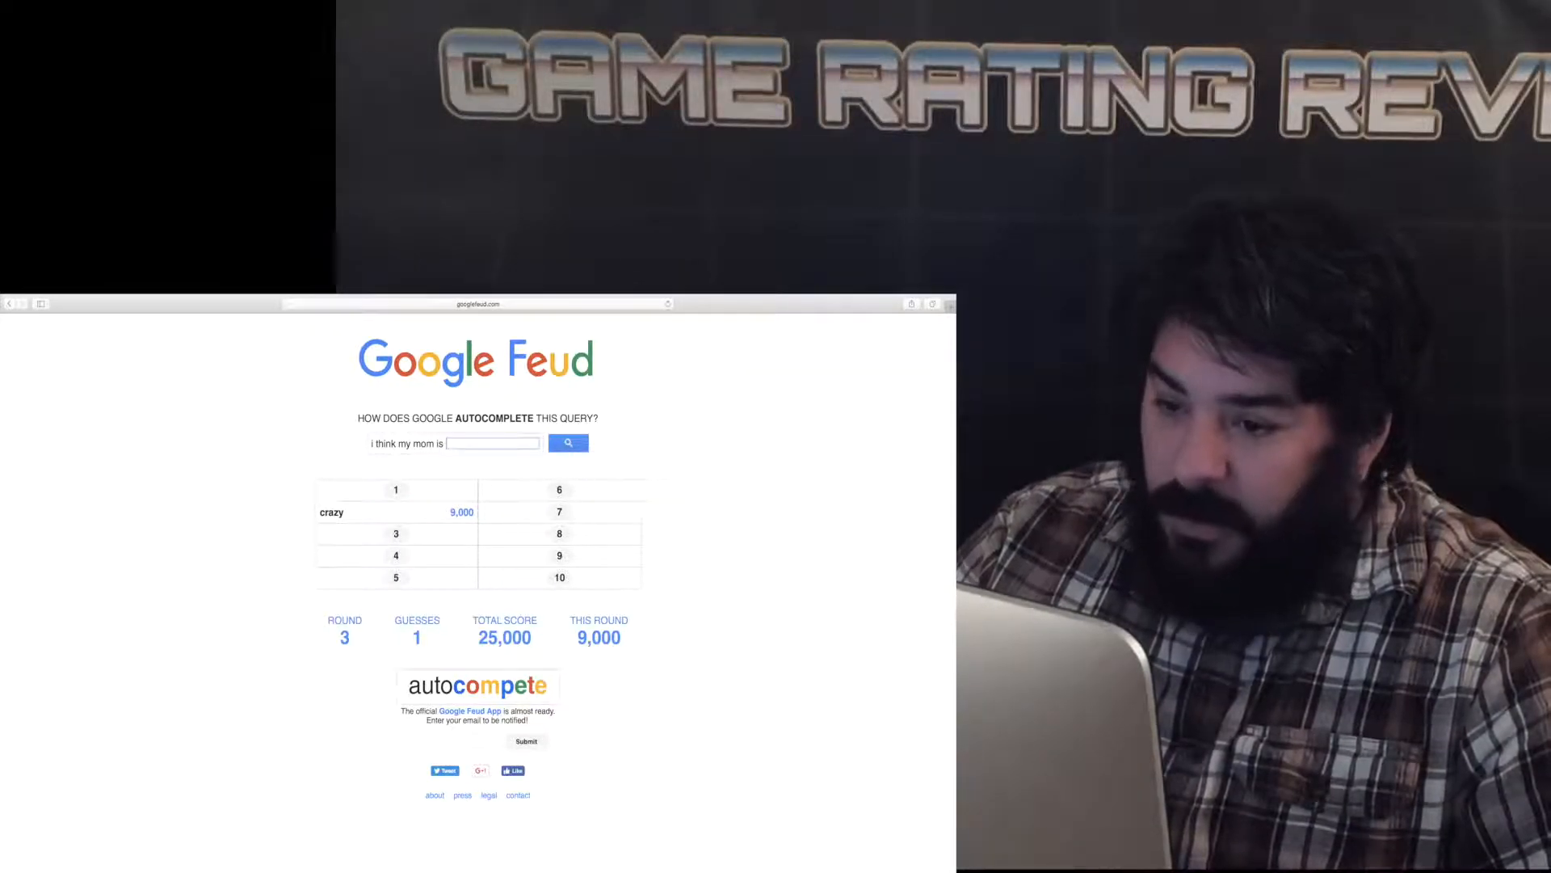
Submit 'horny' as the last guess, ending round 3 at 25,000.
type("horny")
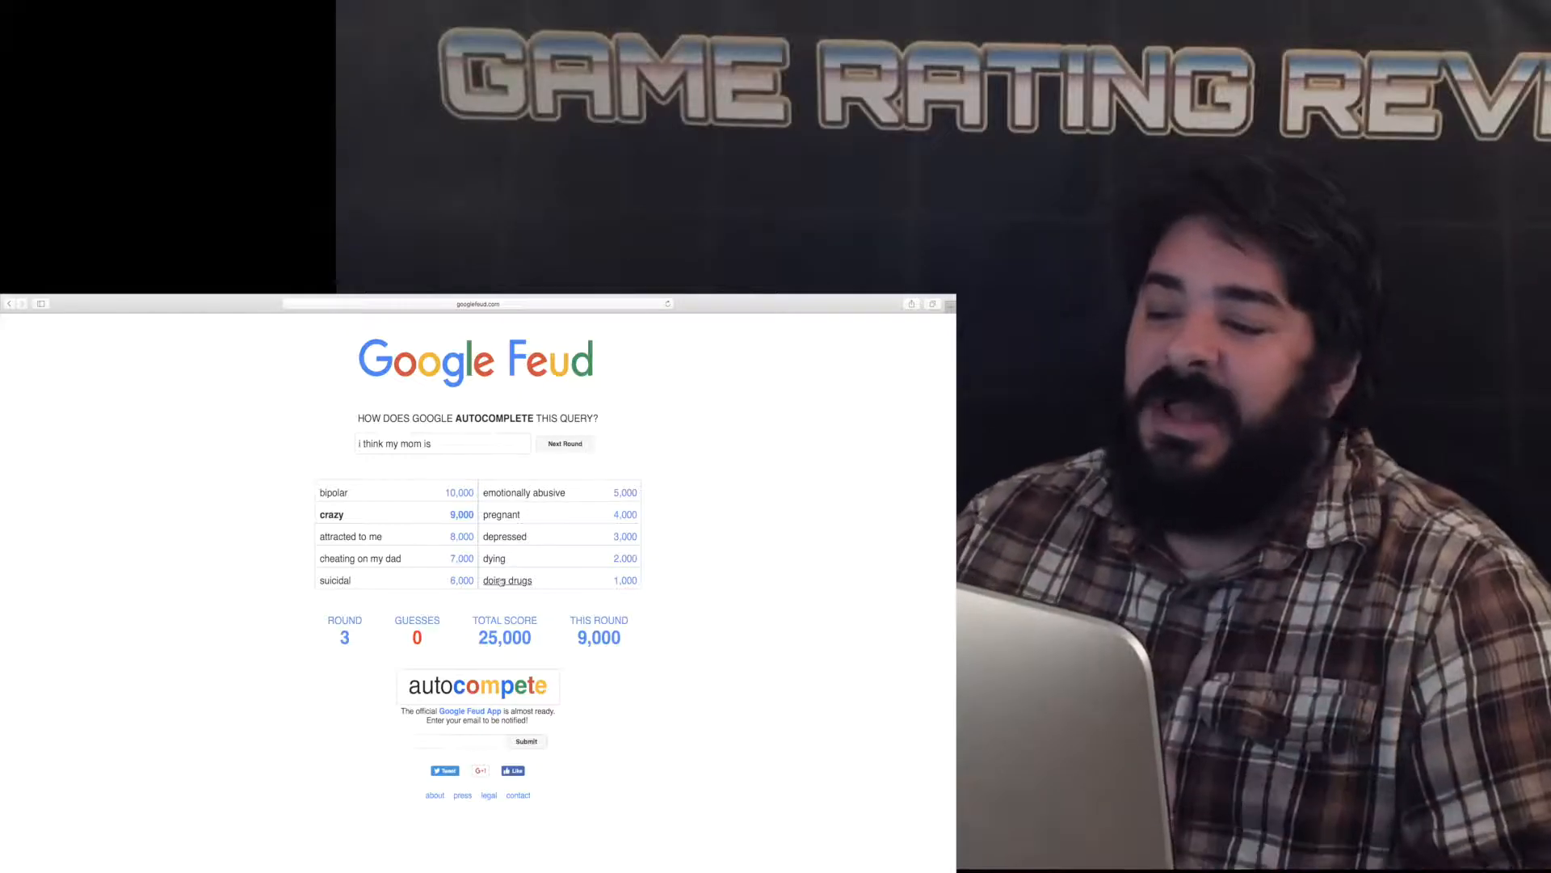
left_click(564, 442)
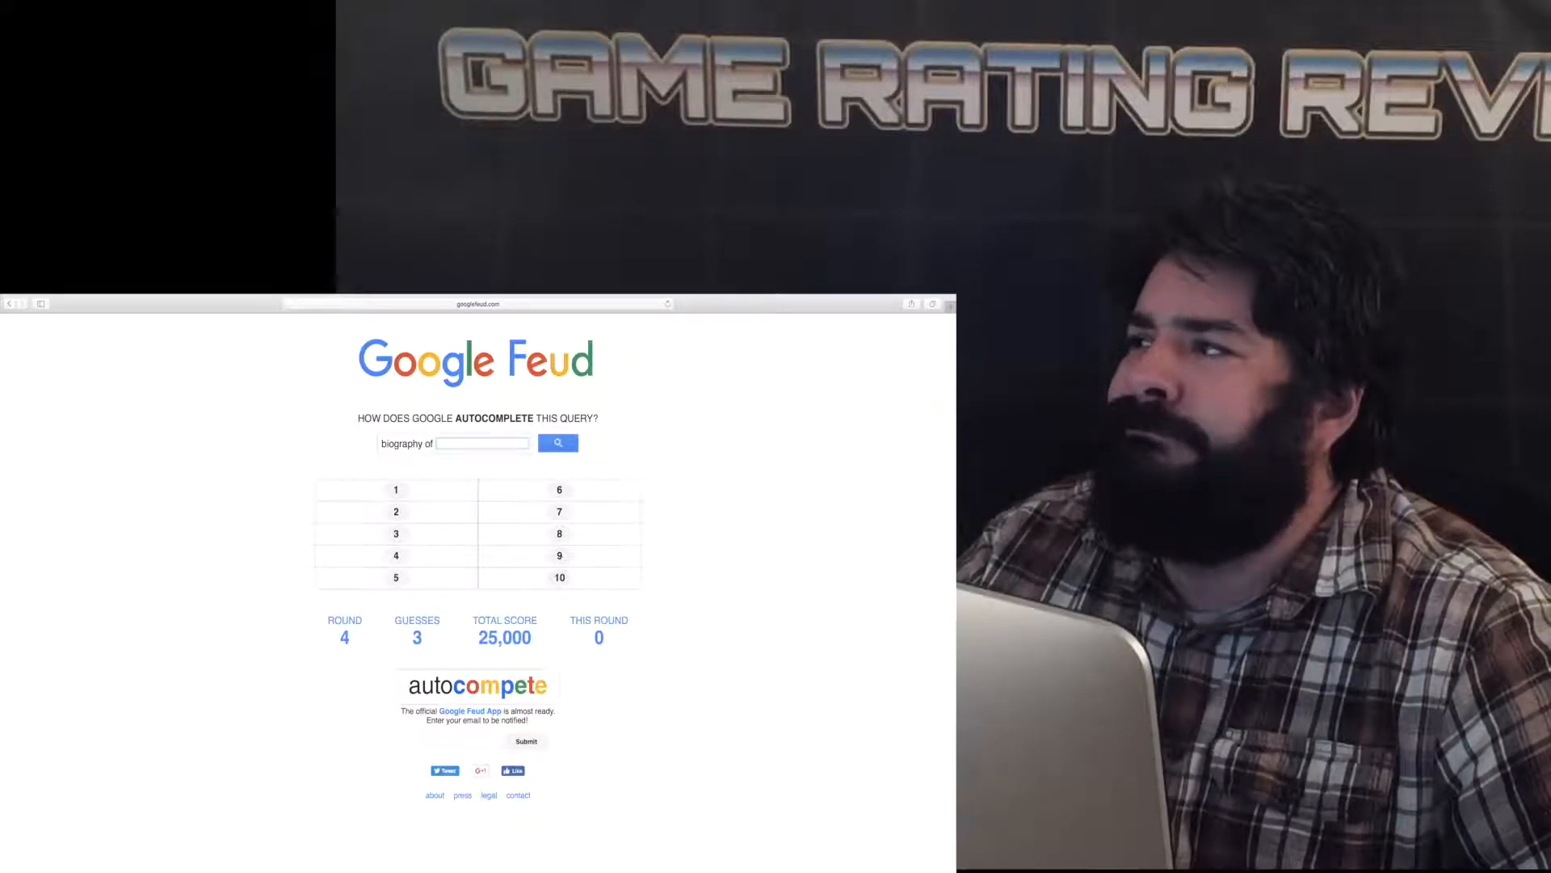
Guess 'hamlet', 'lincoln' and 'trump' after 'biography of', all misses.
type("haml")
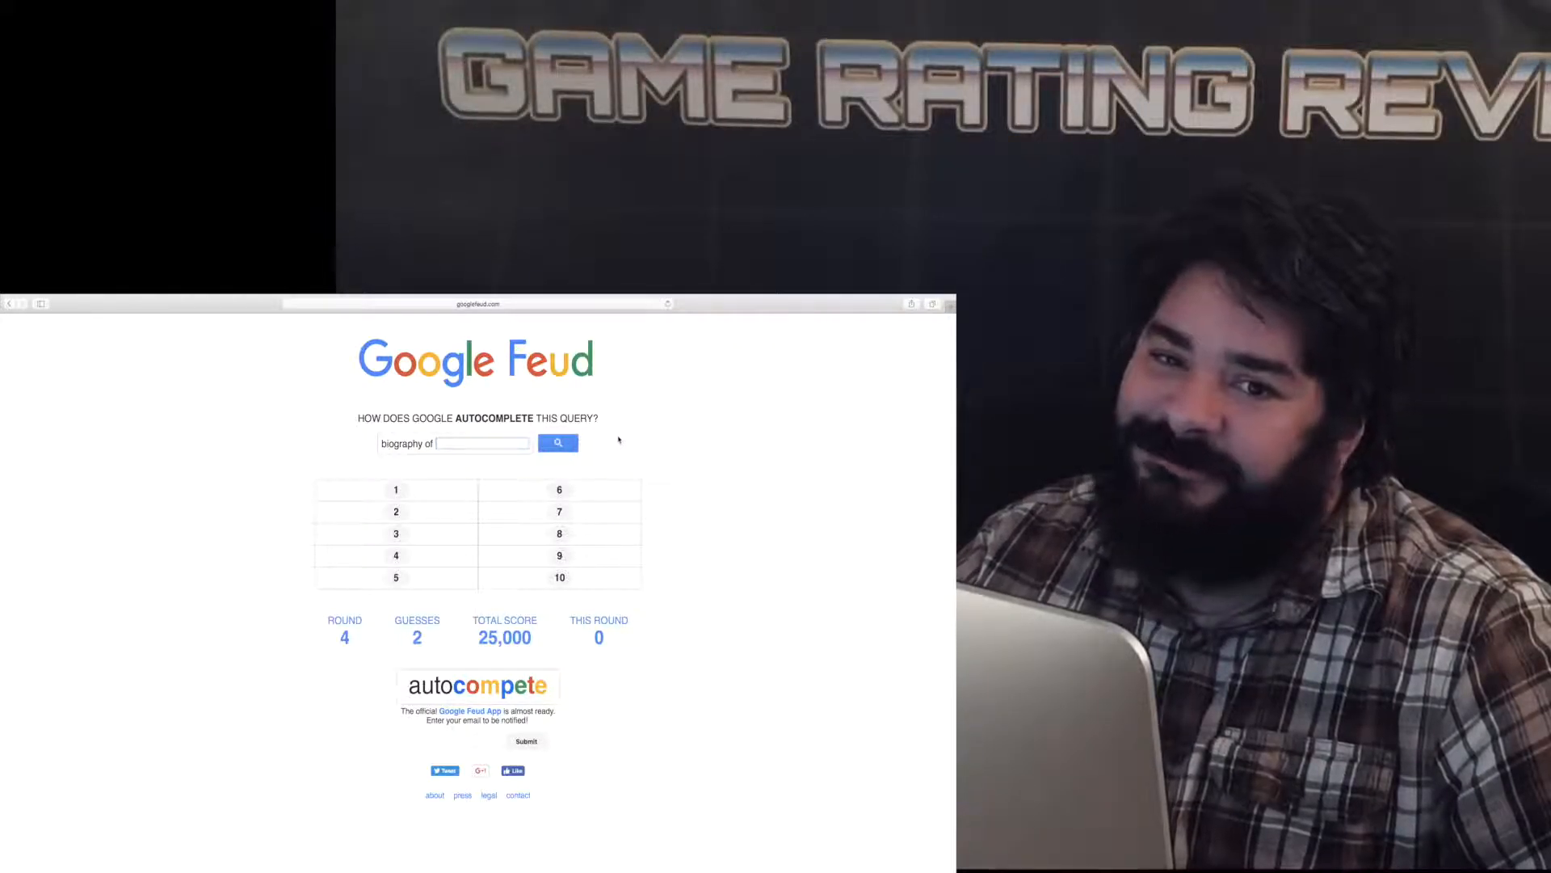
type("link")
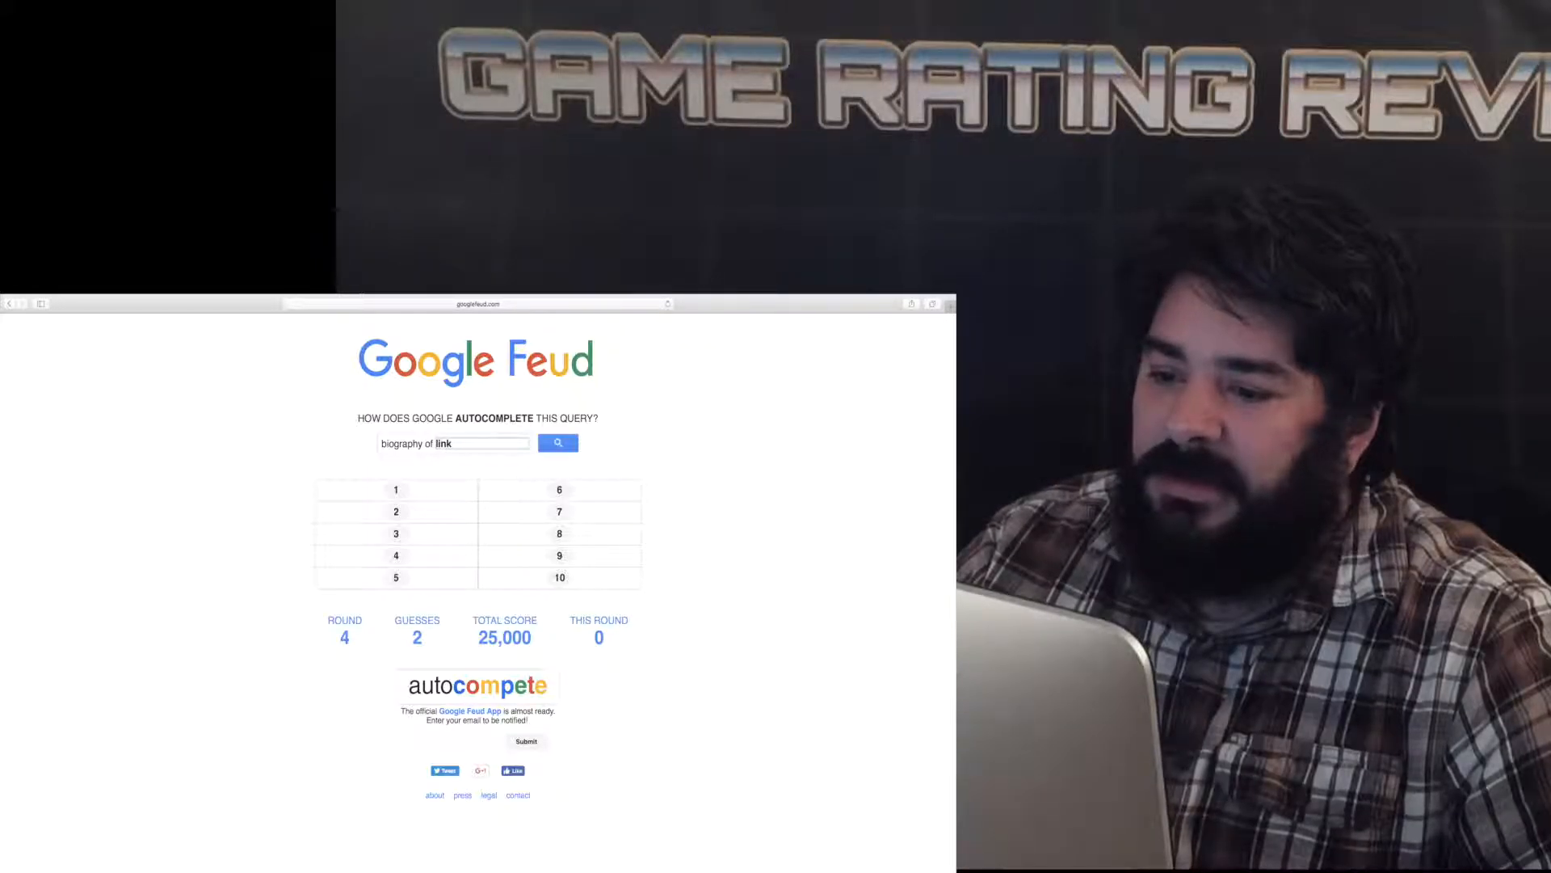
type("con")
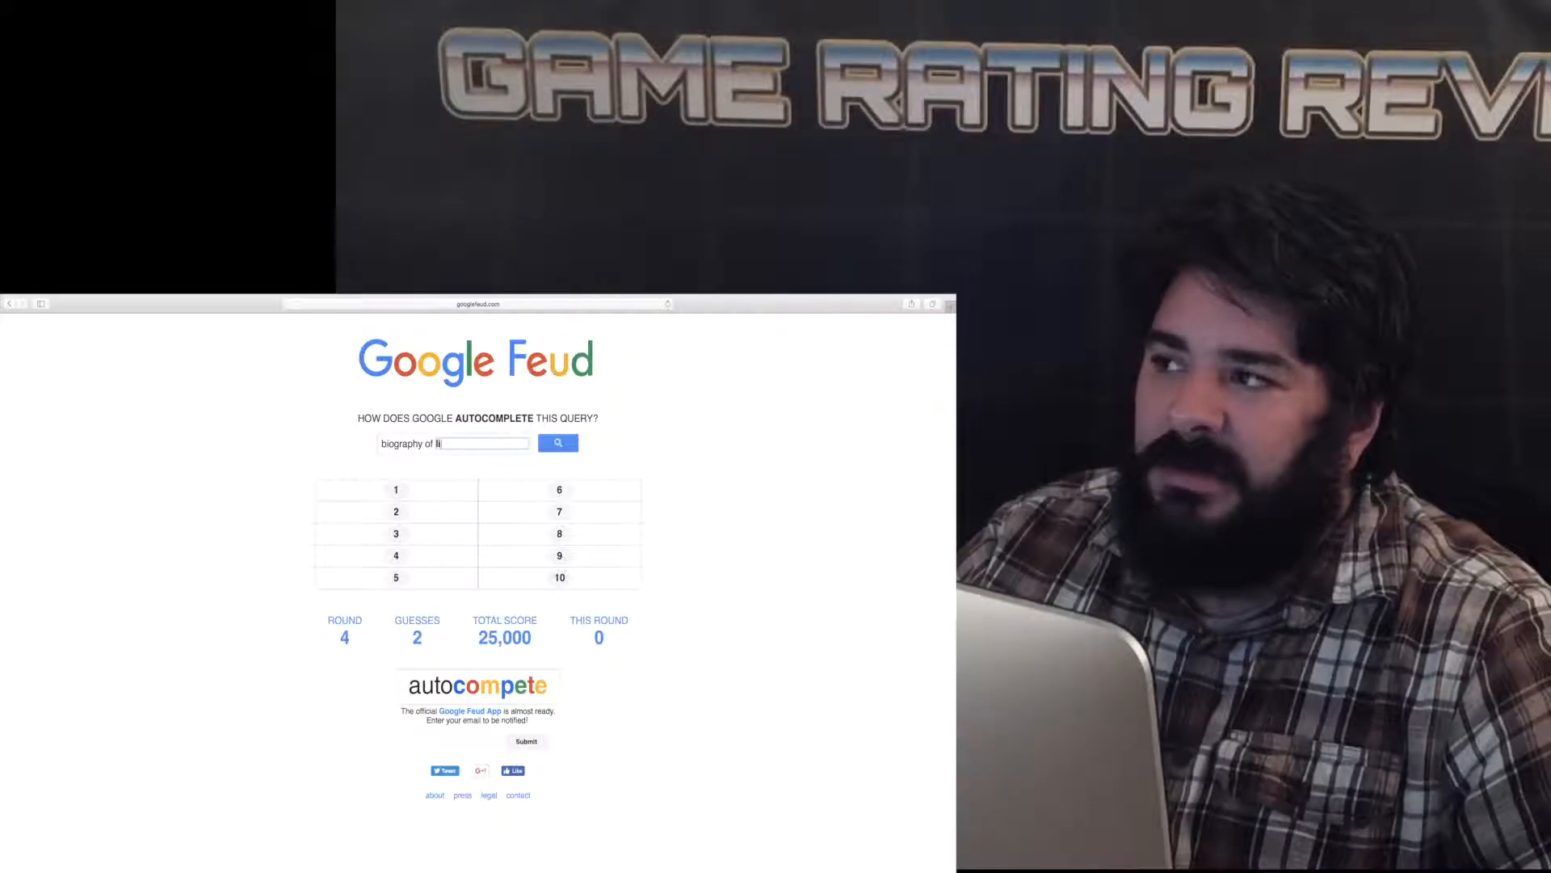
type("n")
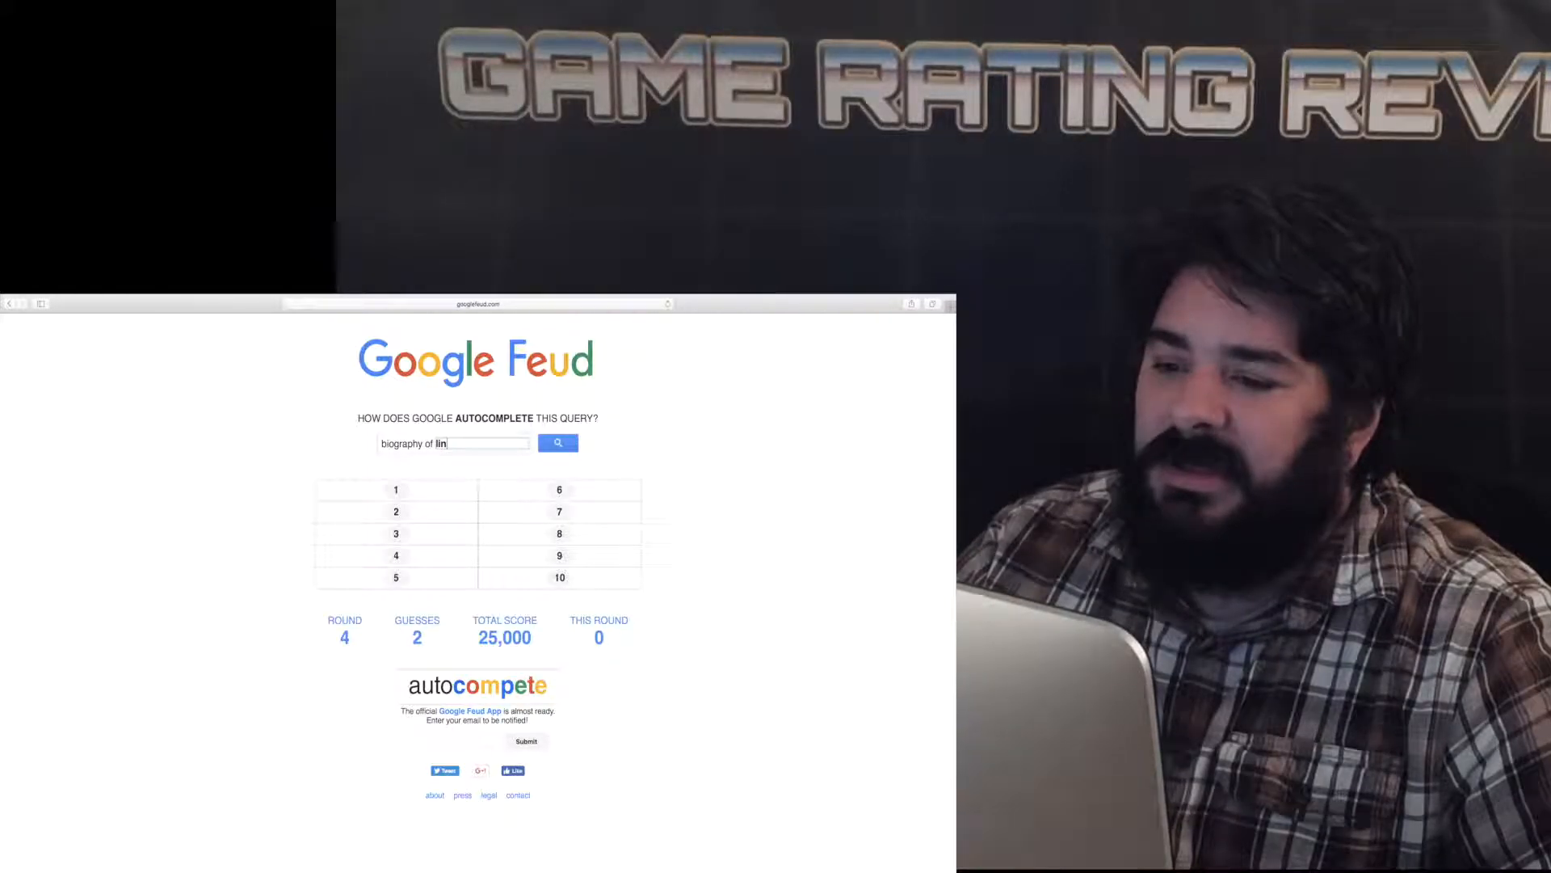
type("con")
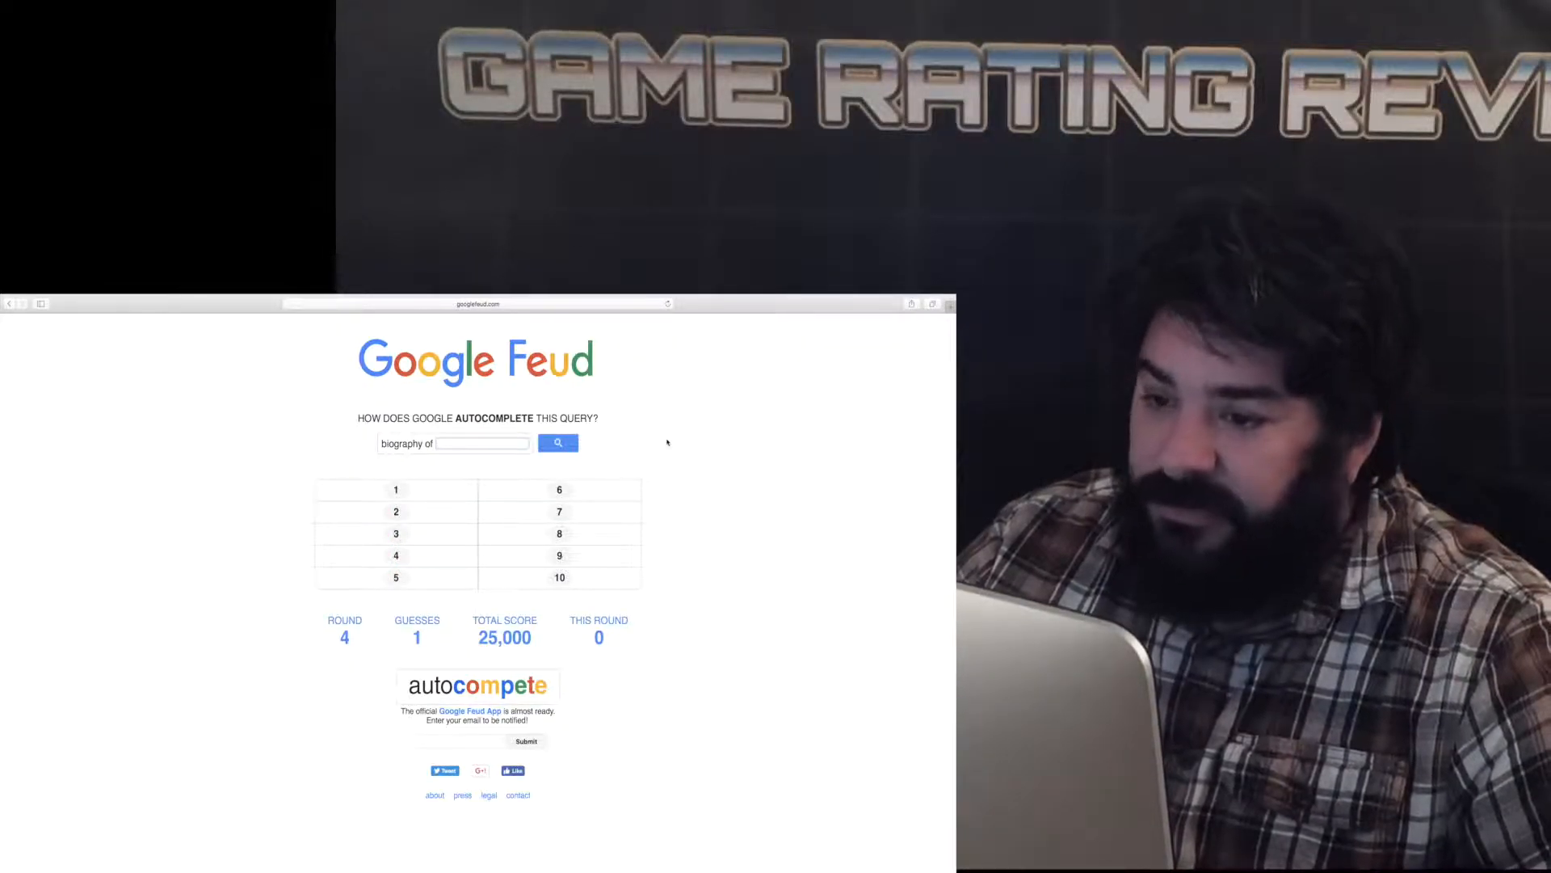
type("trump")
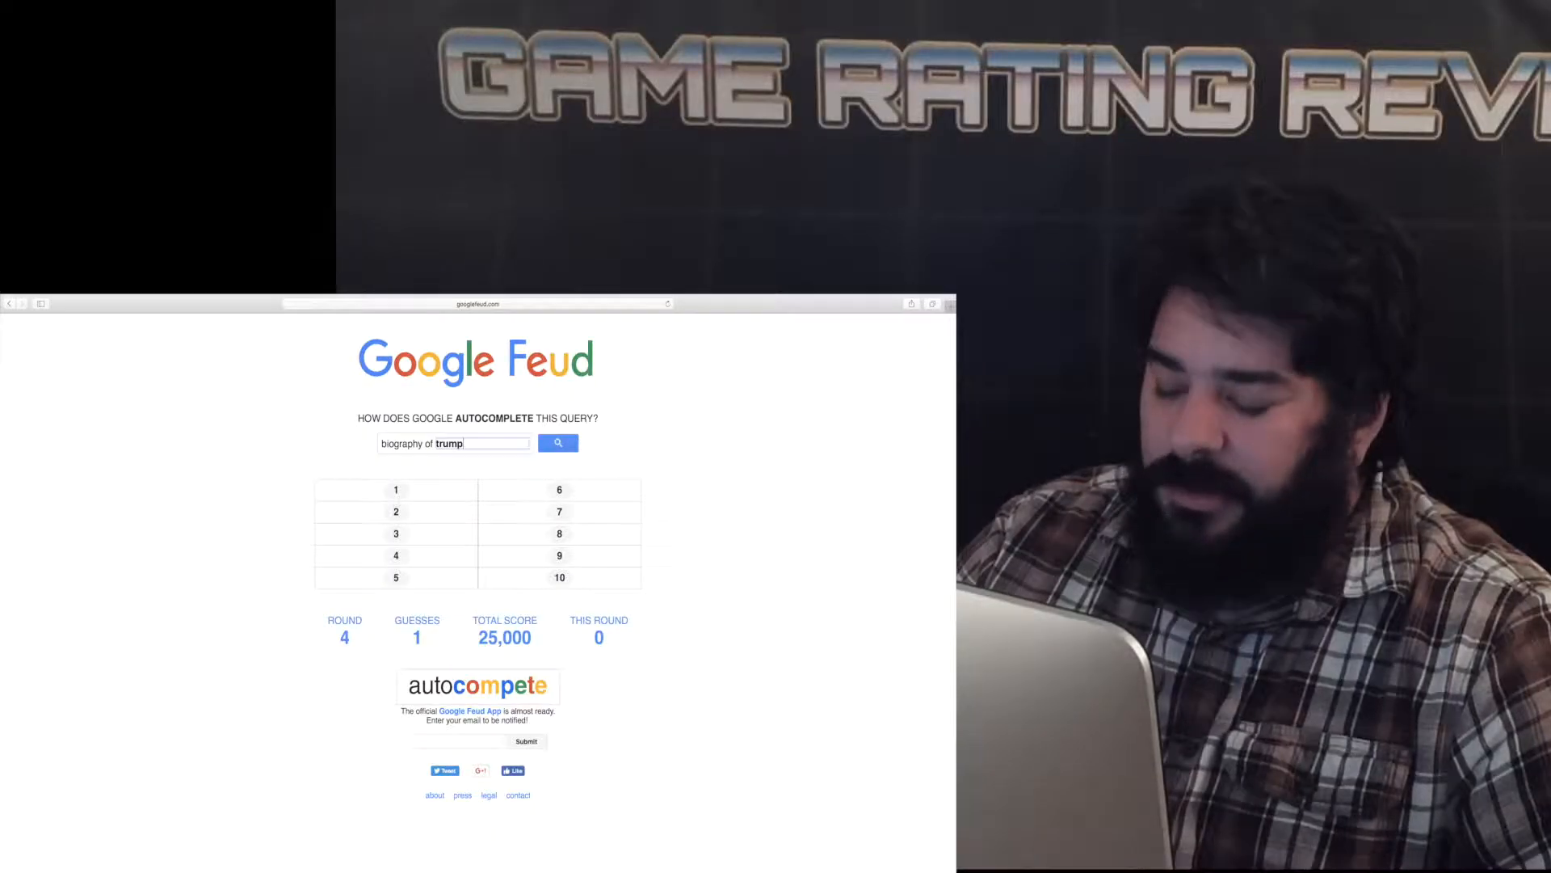
left_click(558, 442)
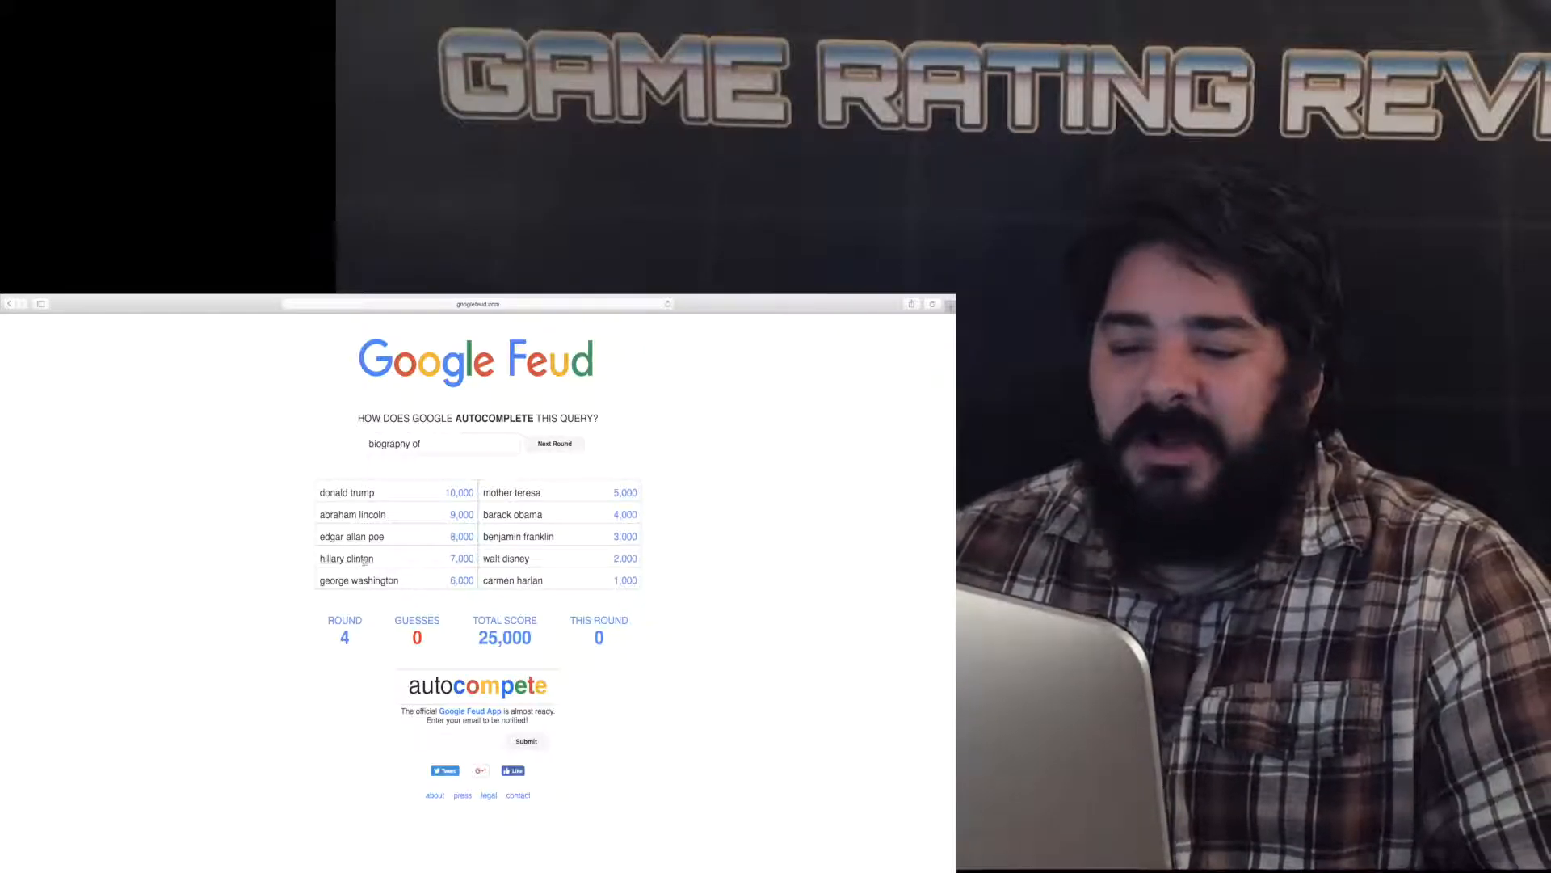
mouse_move(358, 580)
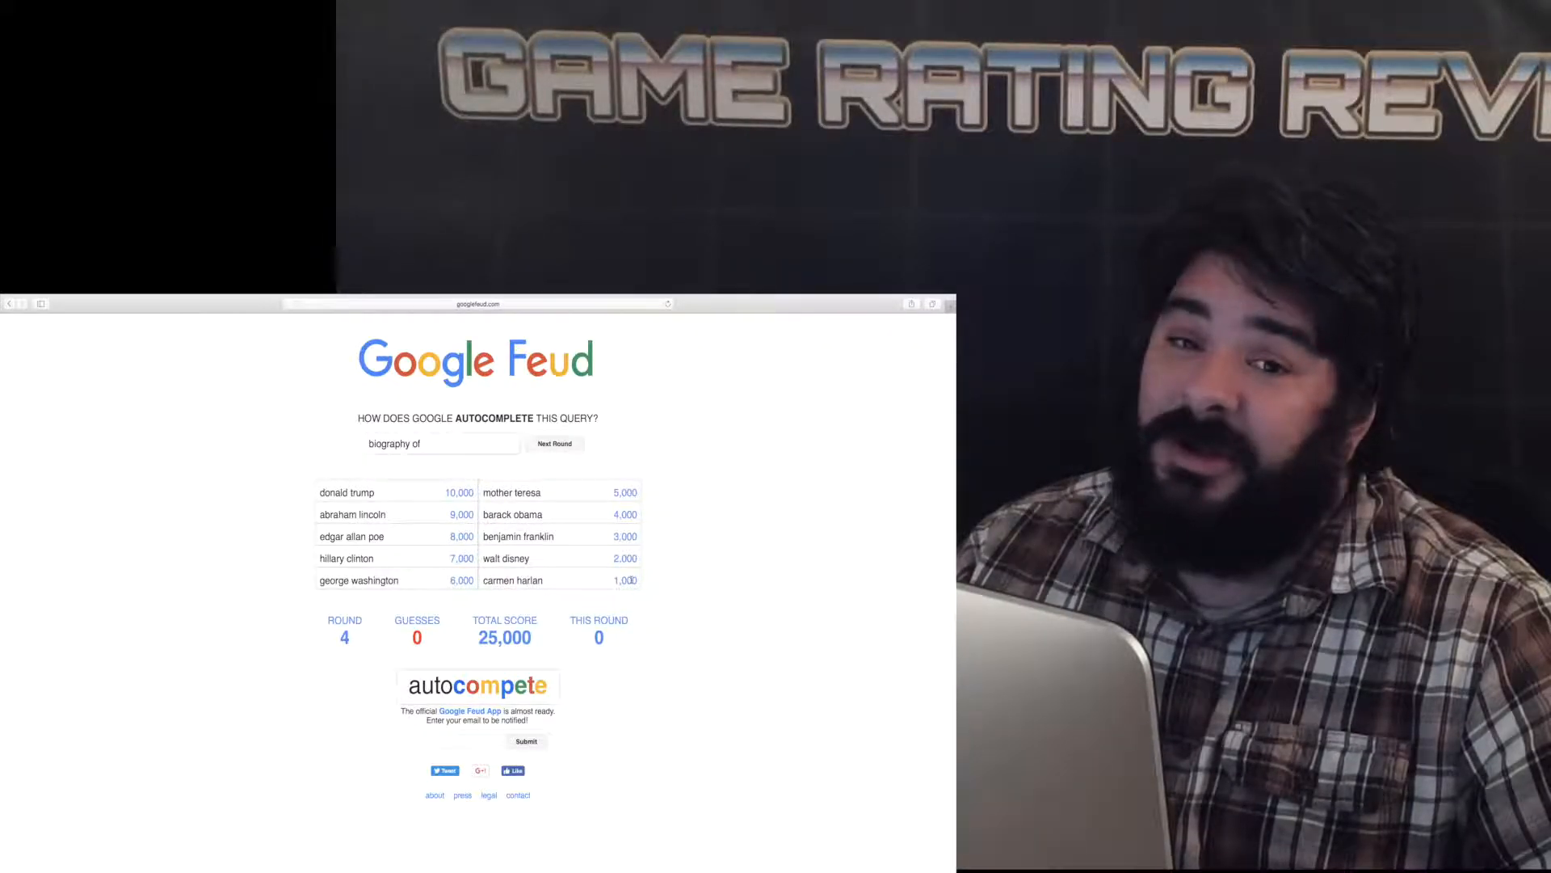
Advance to round 5 on 'muppet' after reviewing the biography answers.
left_click(554, 444)
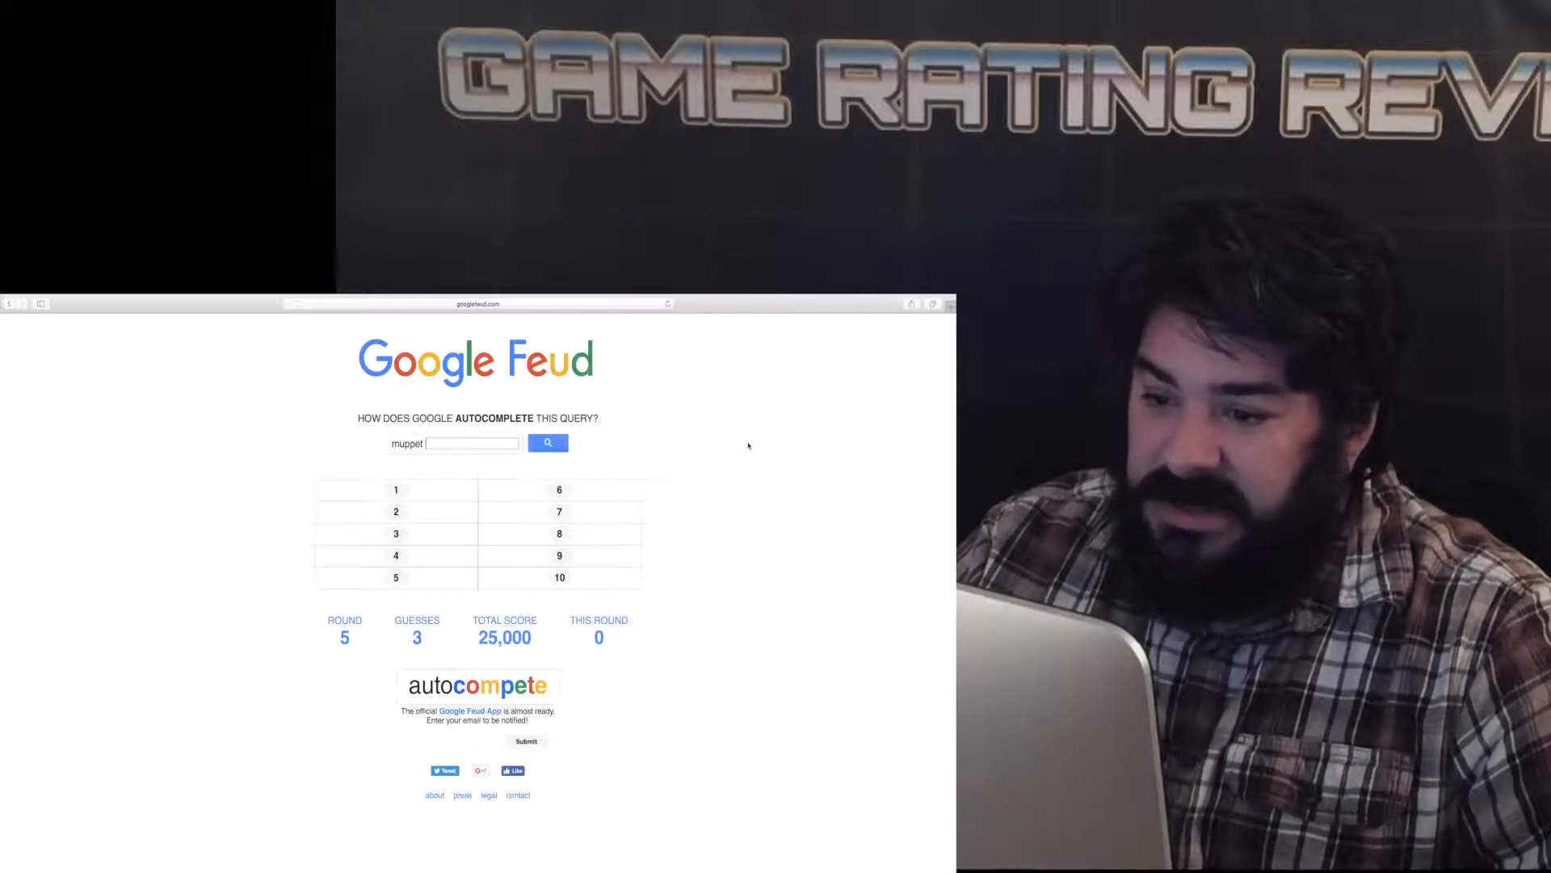
Guess 'babies' and 'show' on the 'muppet' board.
type("babies")
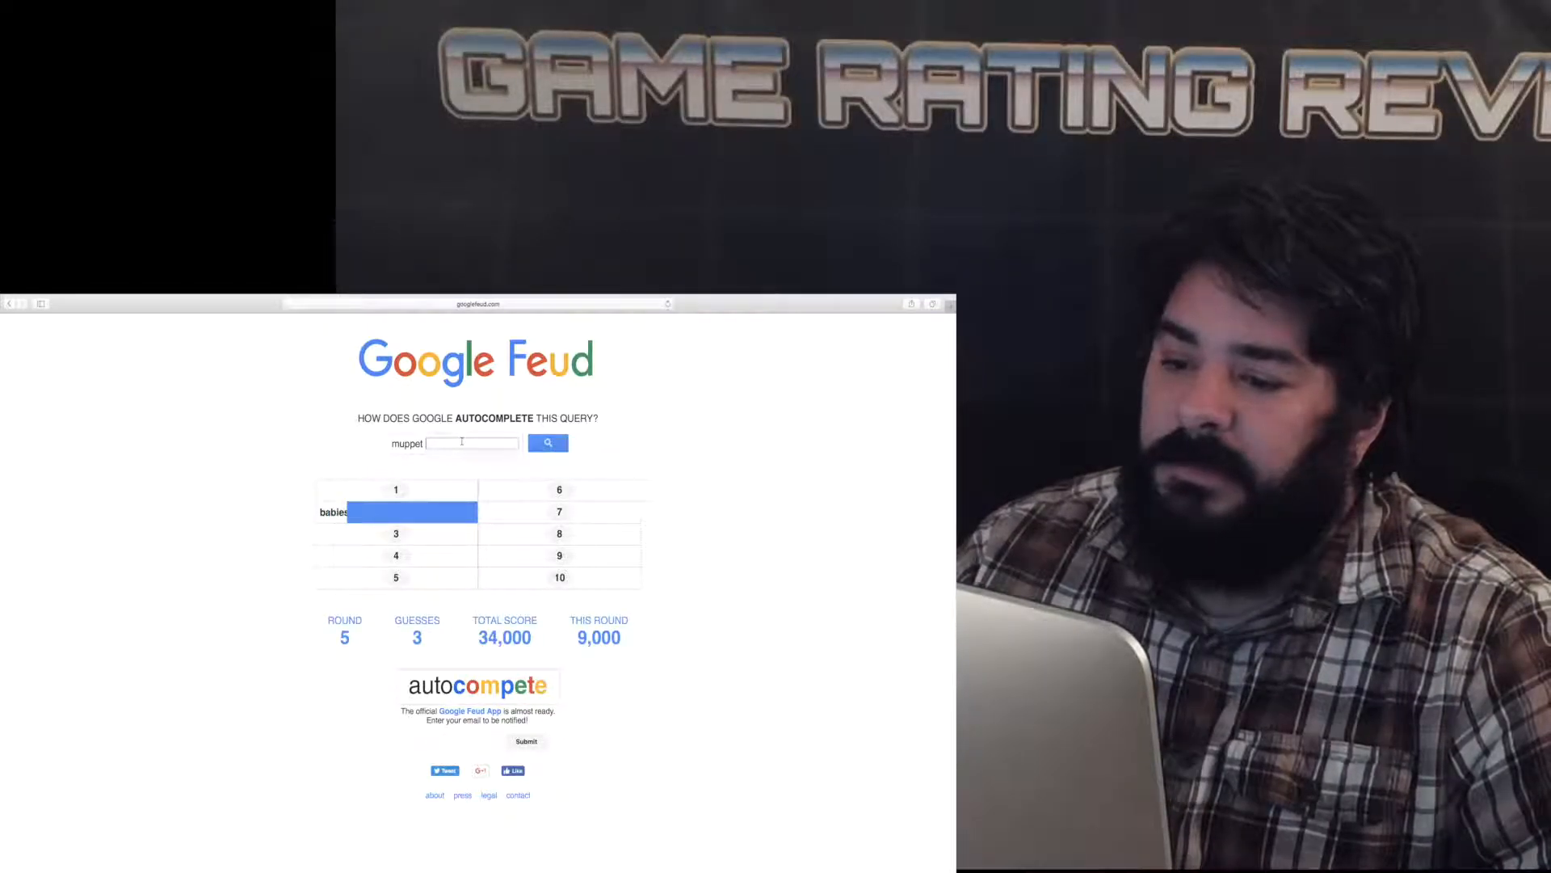
type("shop")
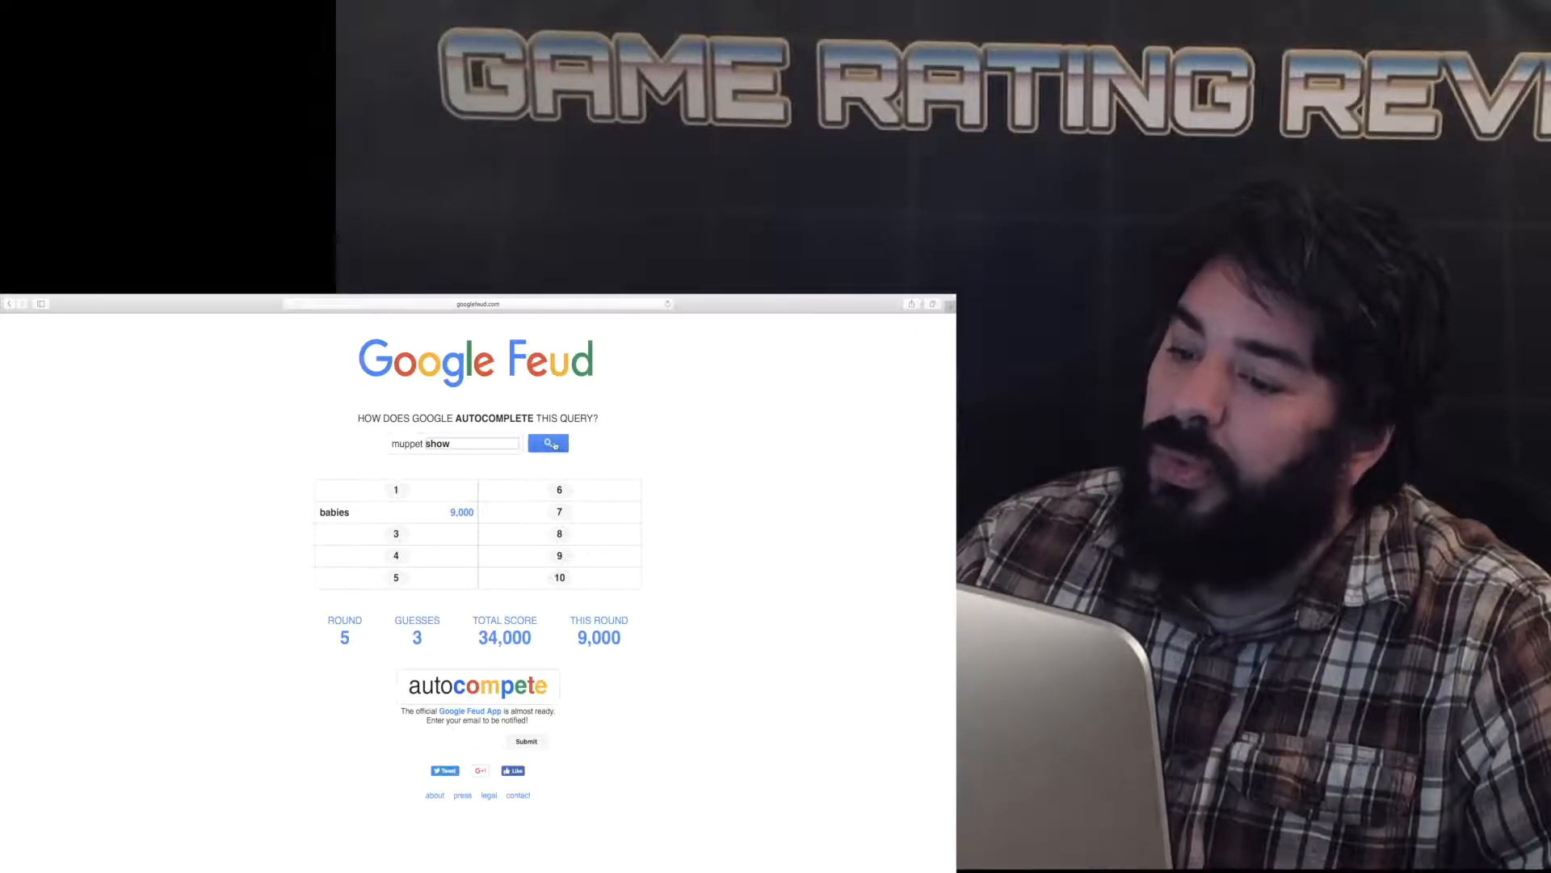
left_click(547, 442)
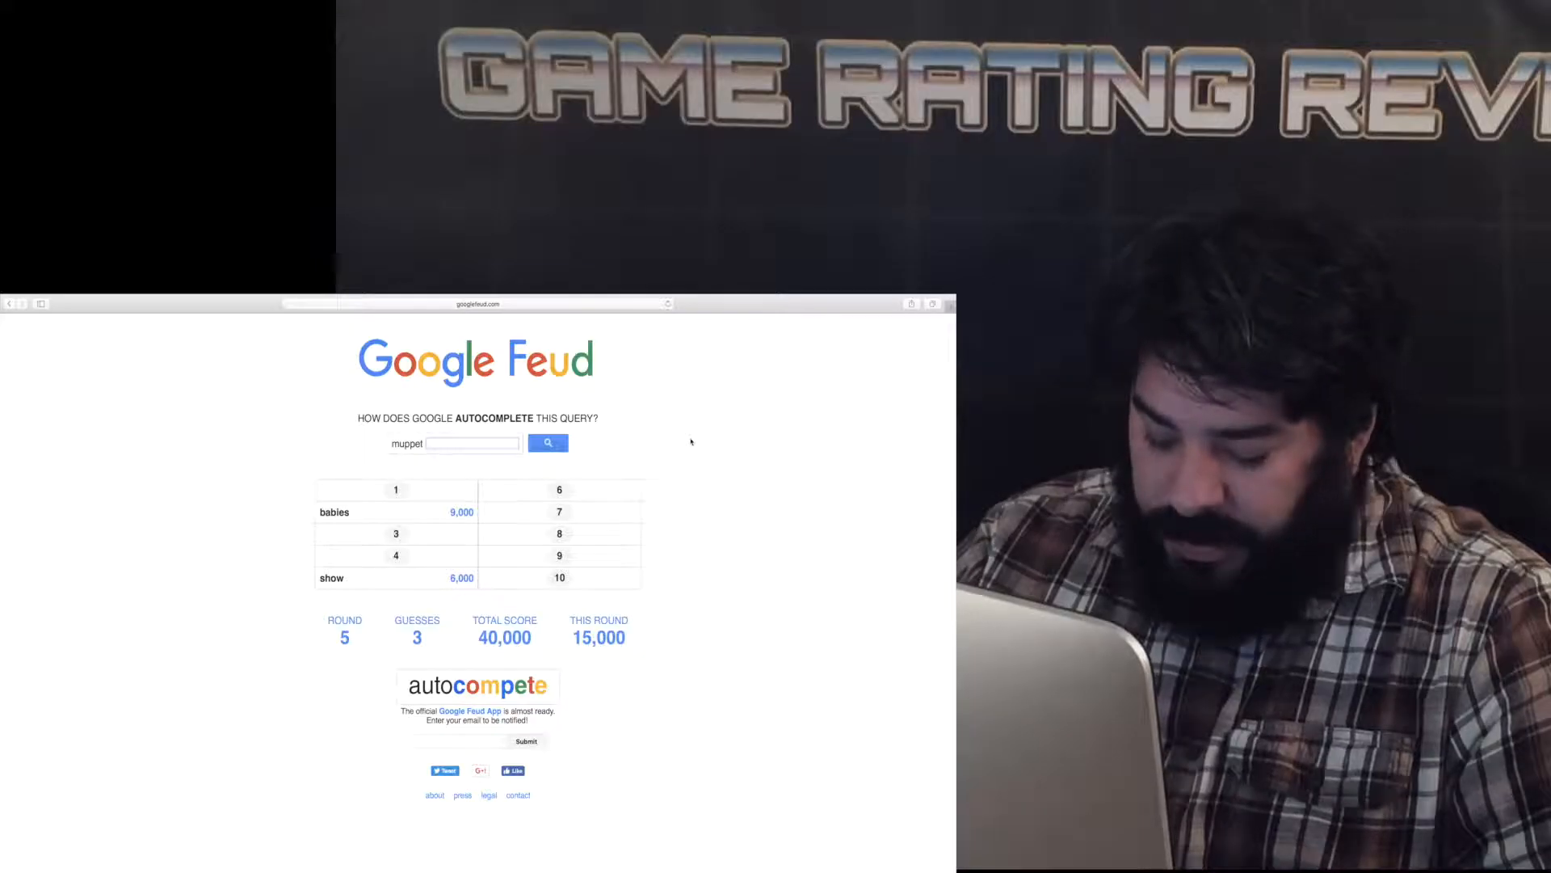
Guess 'kermit', 'miss piggy' and 'puppets' to spend the remaining muppet guesses.
type("kurmet")
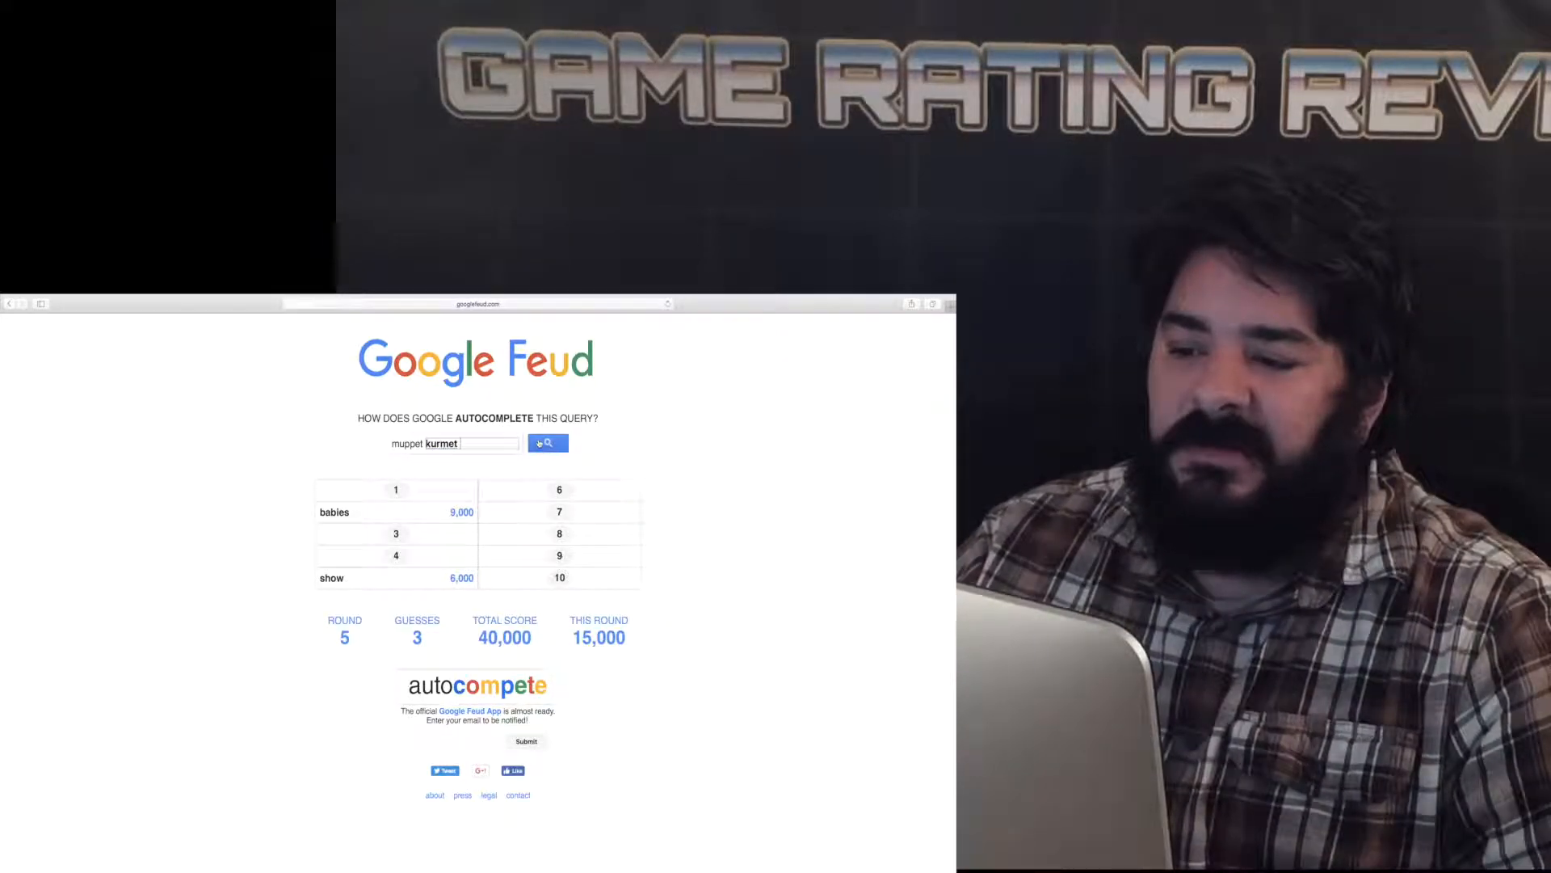
left_click(547, 442)
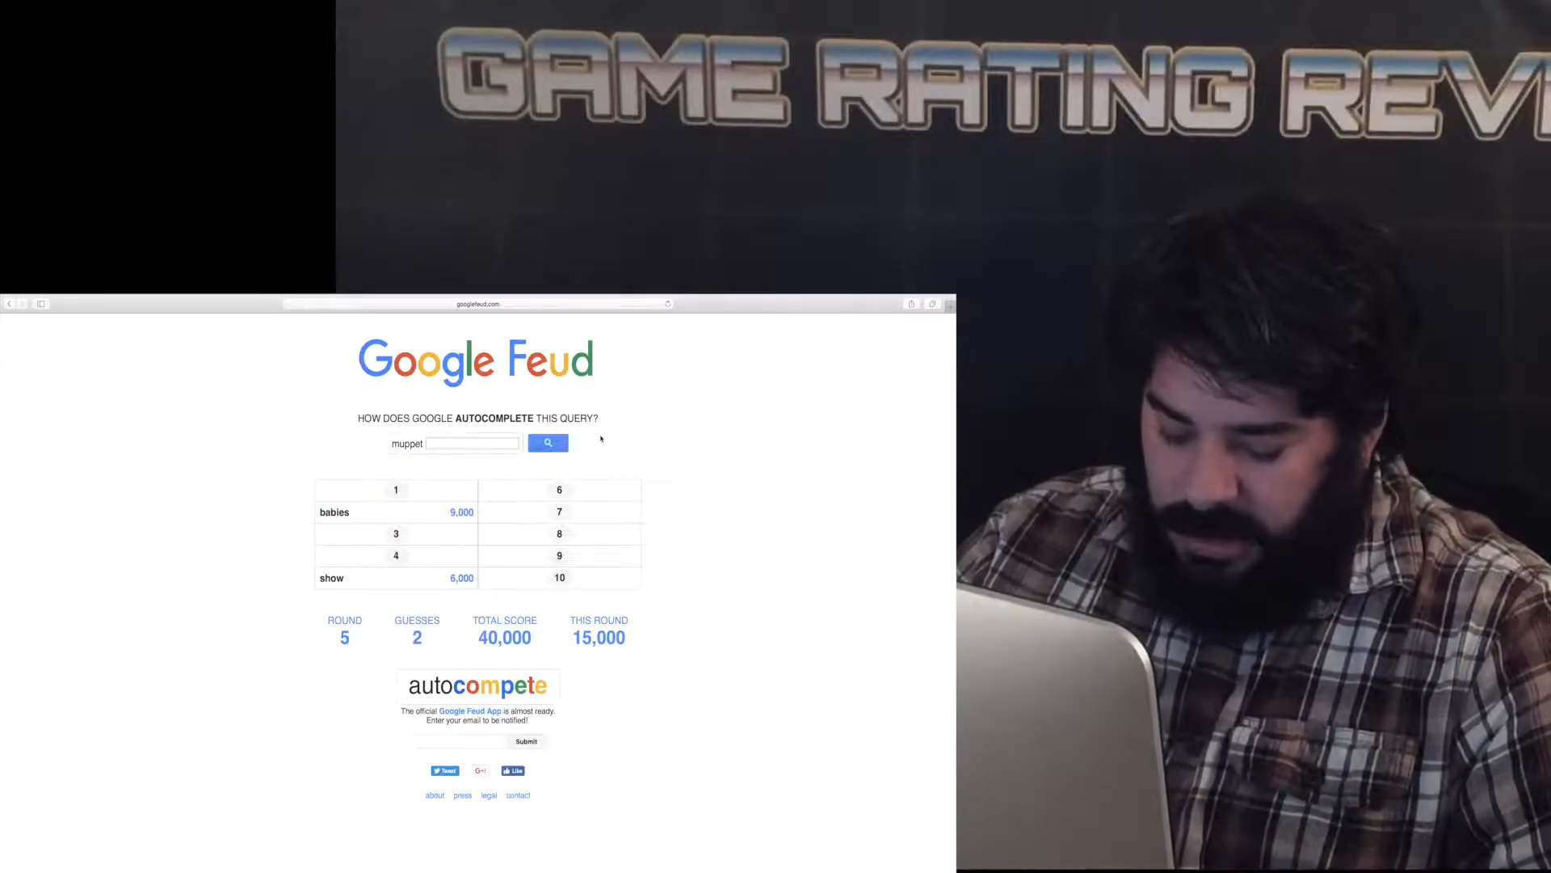
type("miss pi")
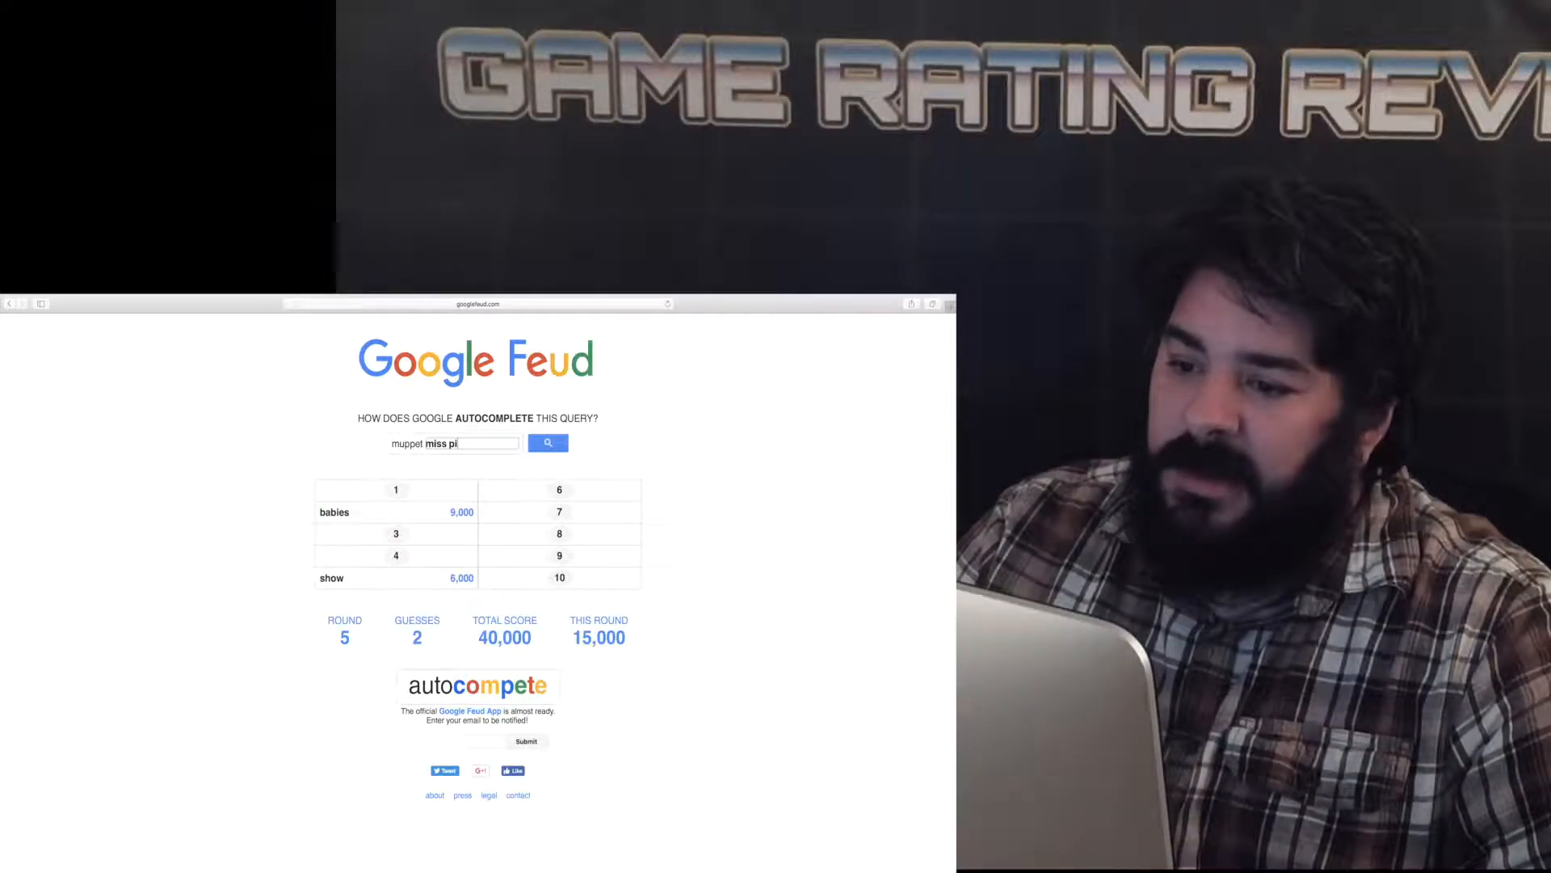
left_click(548, 443)
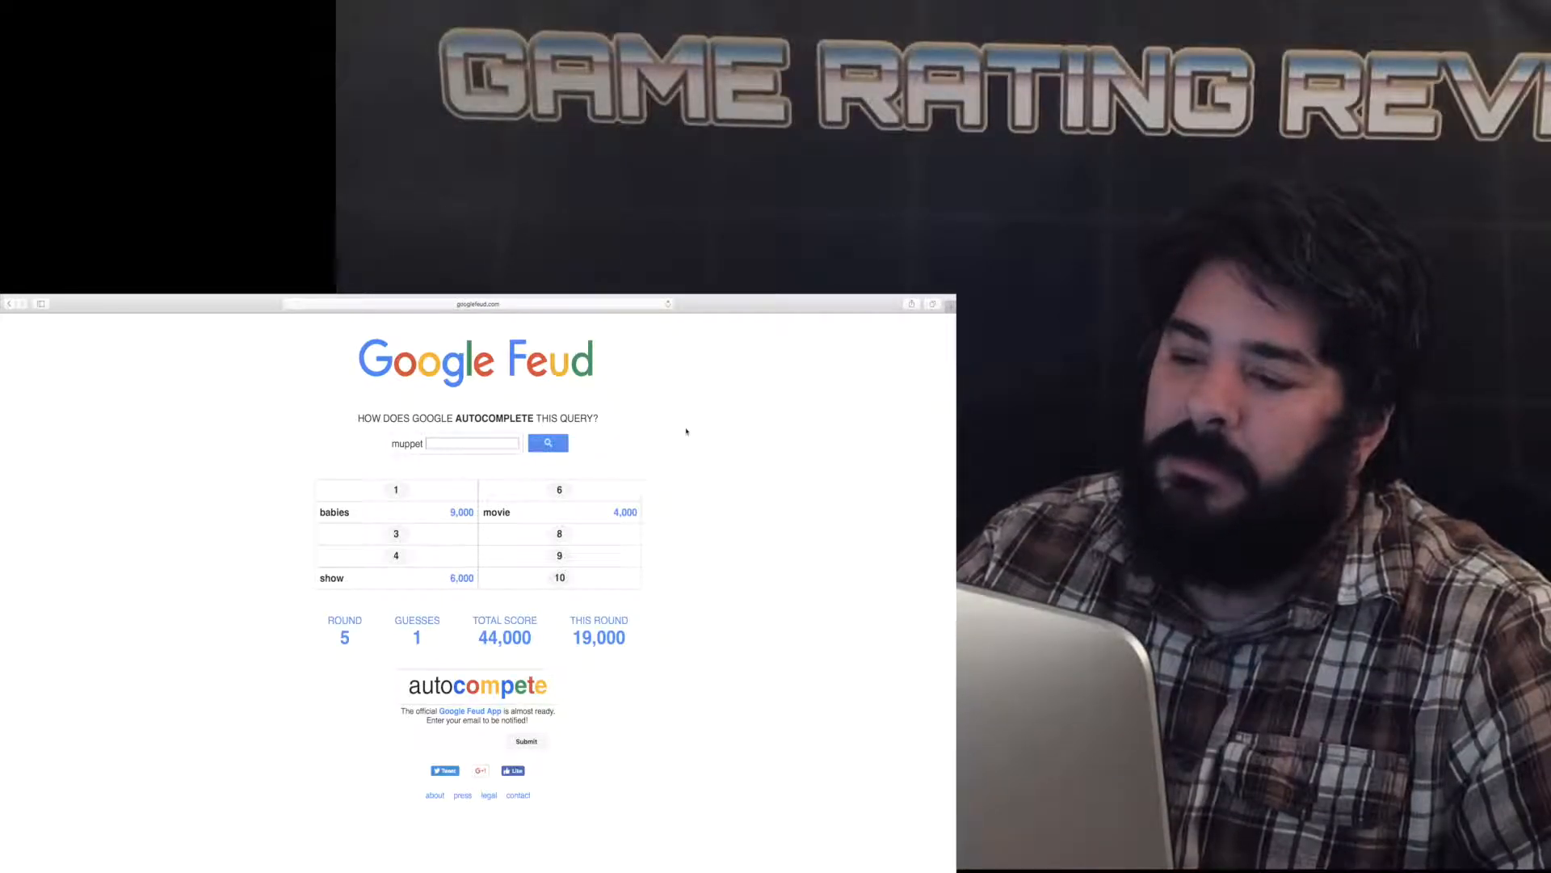
type("puppets")
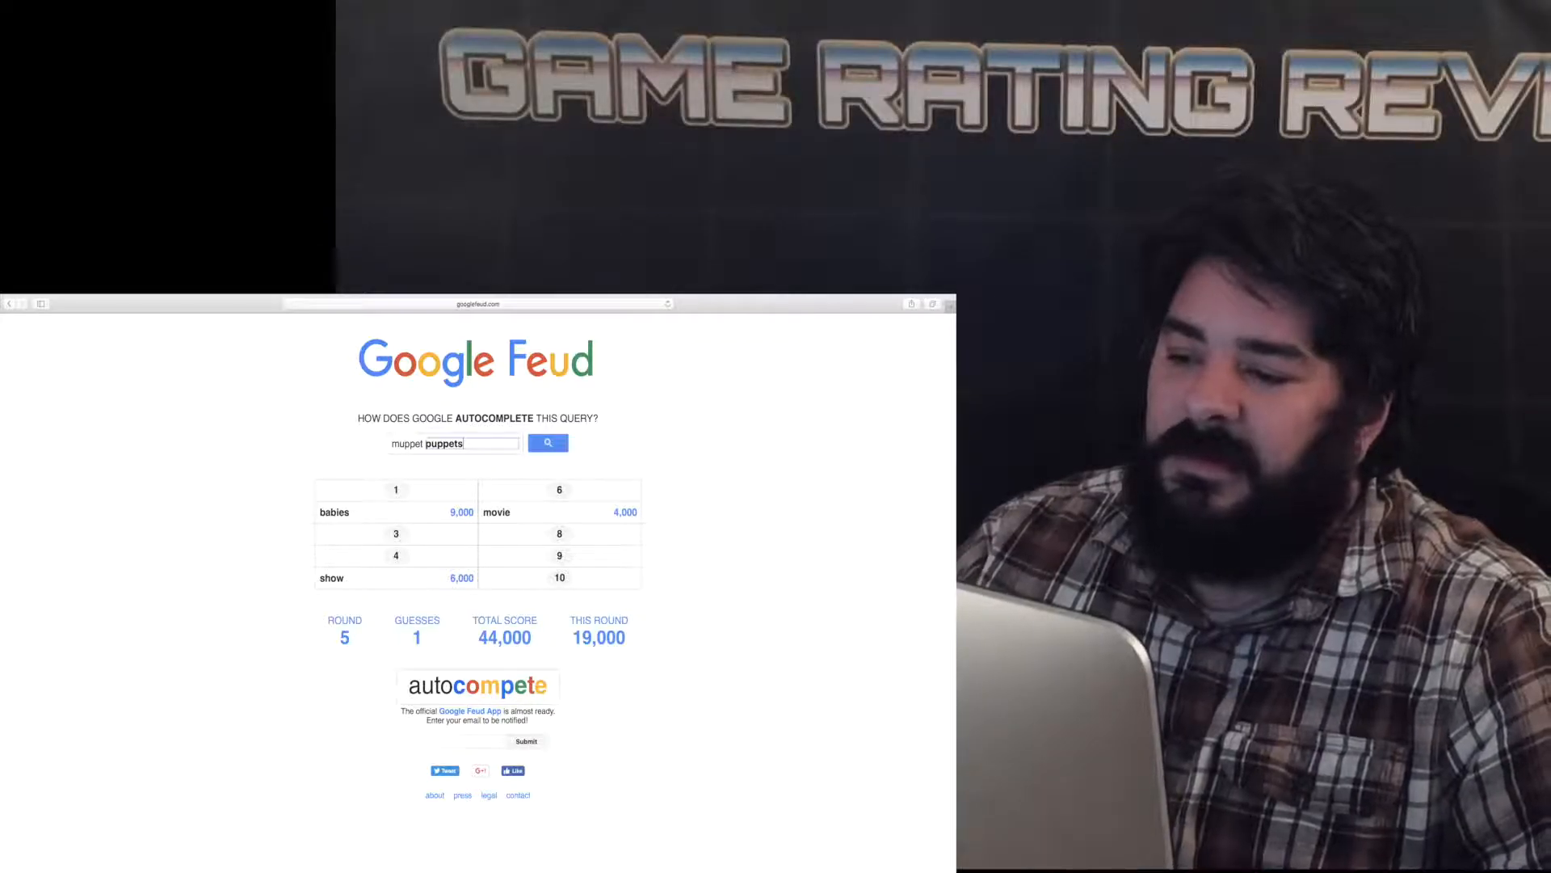
left_click(546, 442)
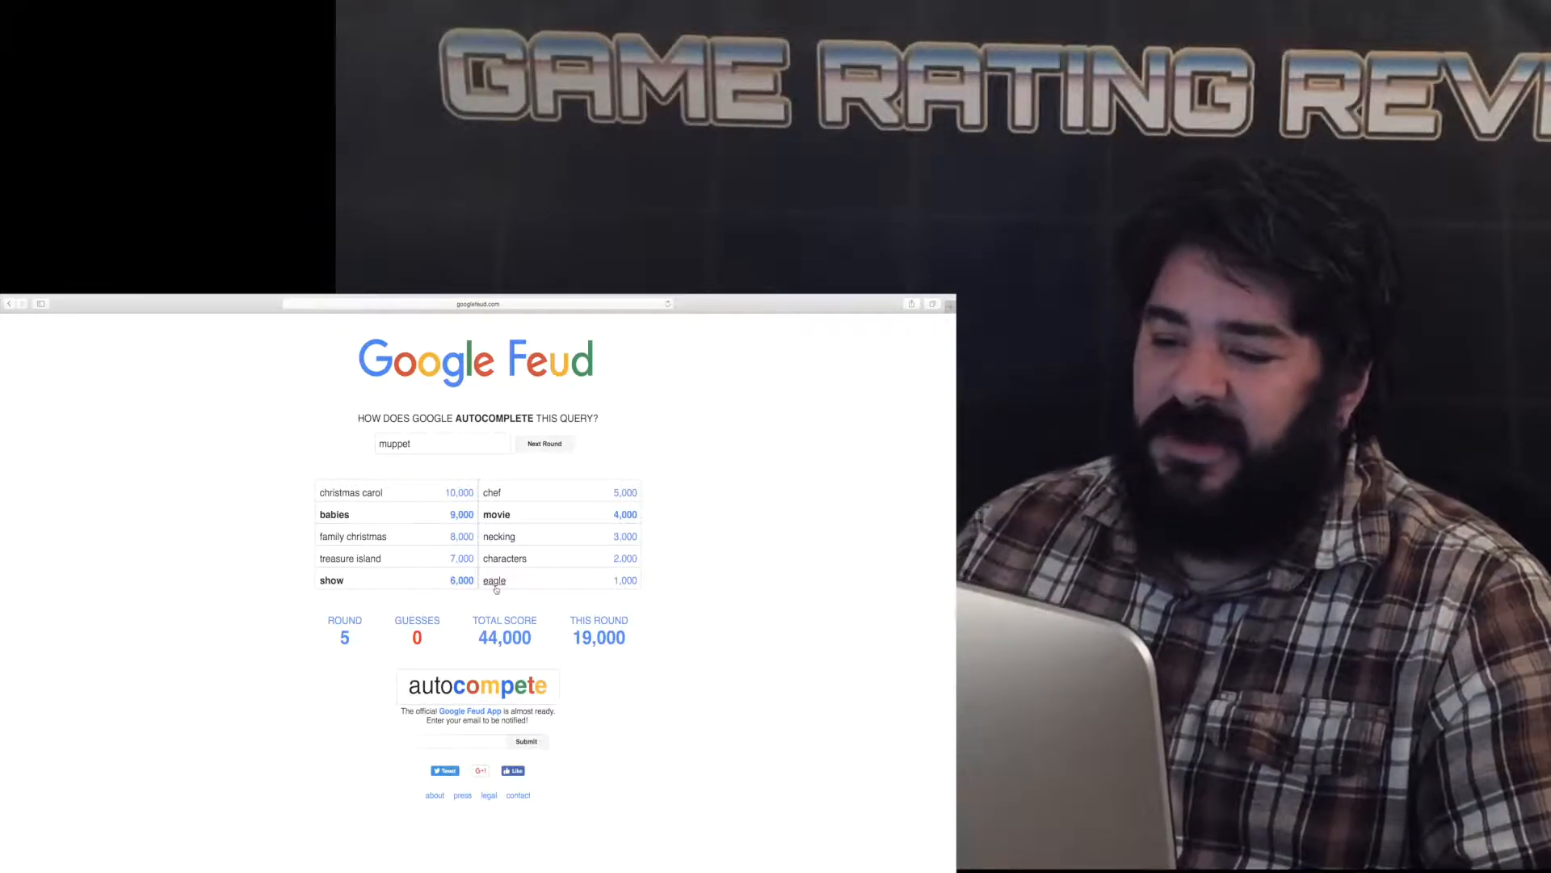
Advance past the finished muppet board to round 6's category choice.
left_click(544, 444)
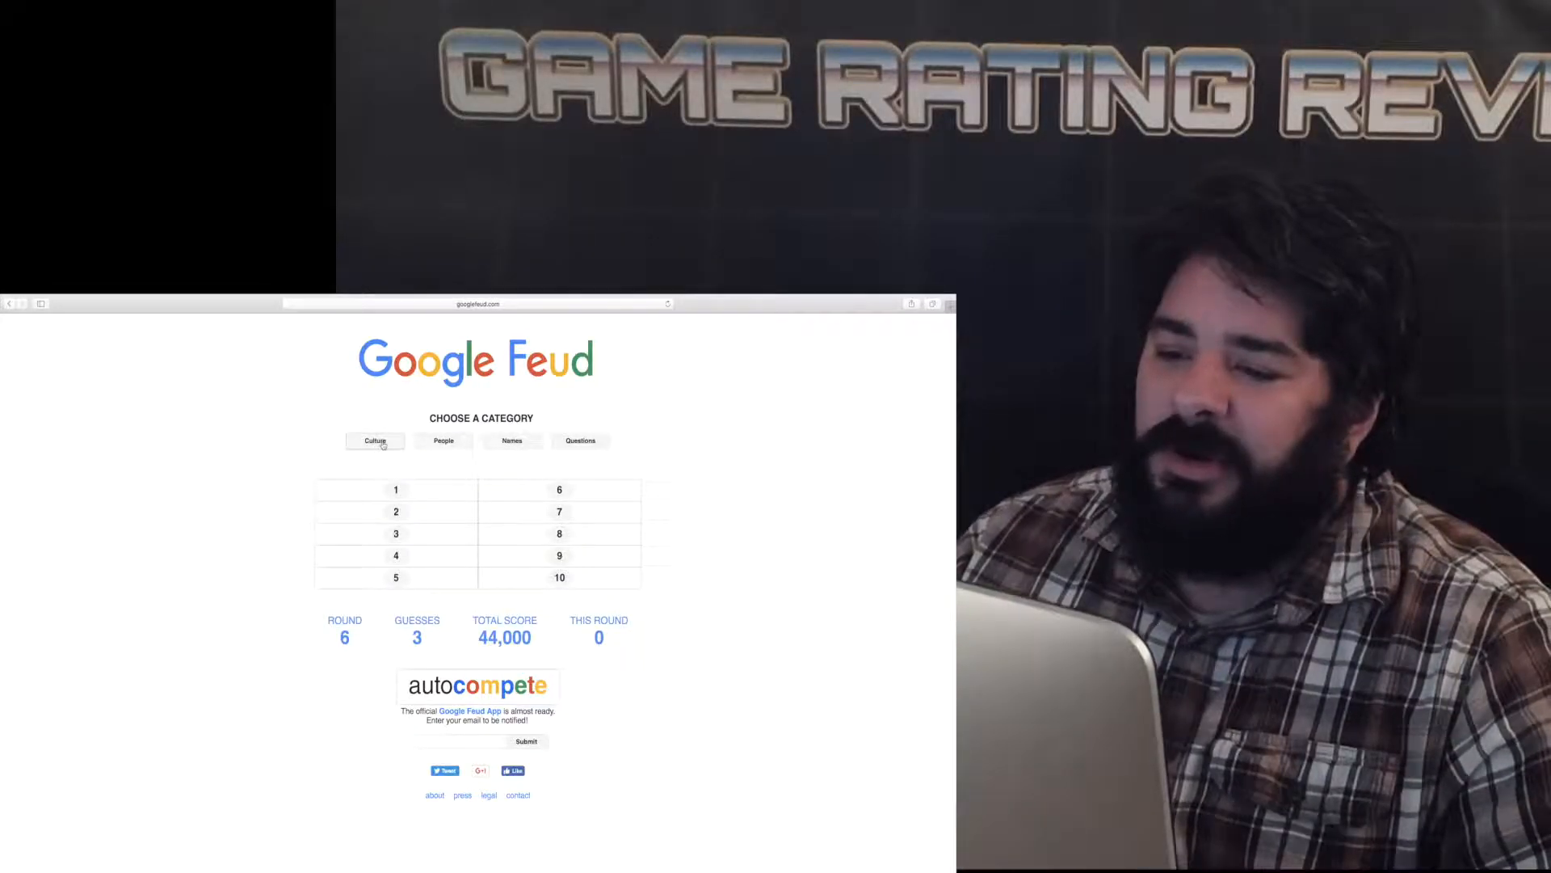
Pick Culture for round 6 and guess 'stupid' and 'vilo' after 'football is'.
left_click(374, 440)
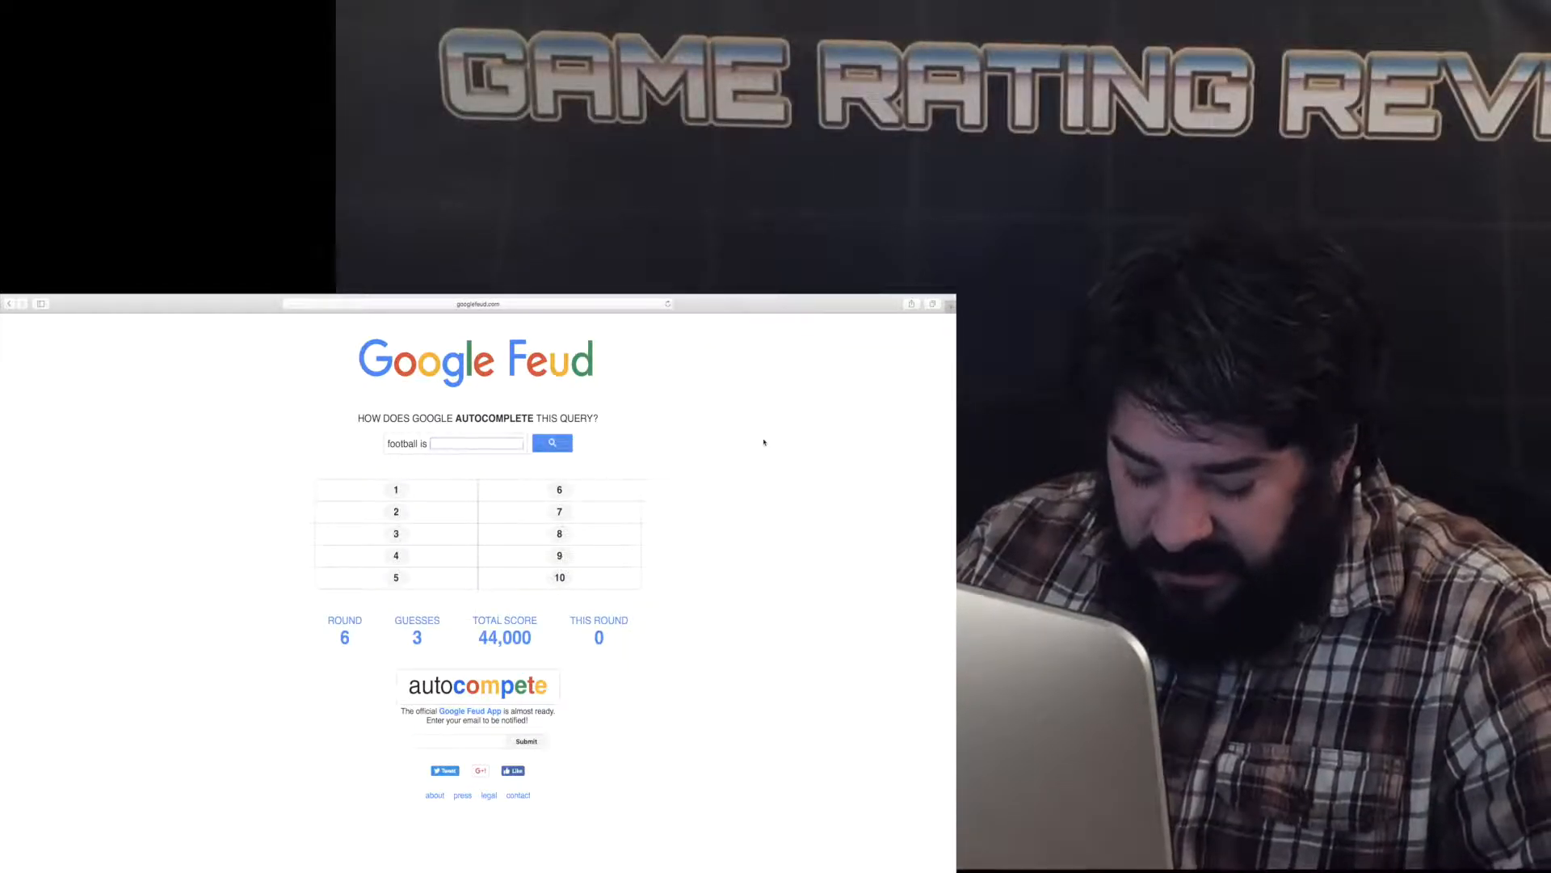
type("stupid")
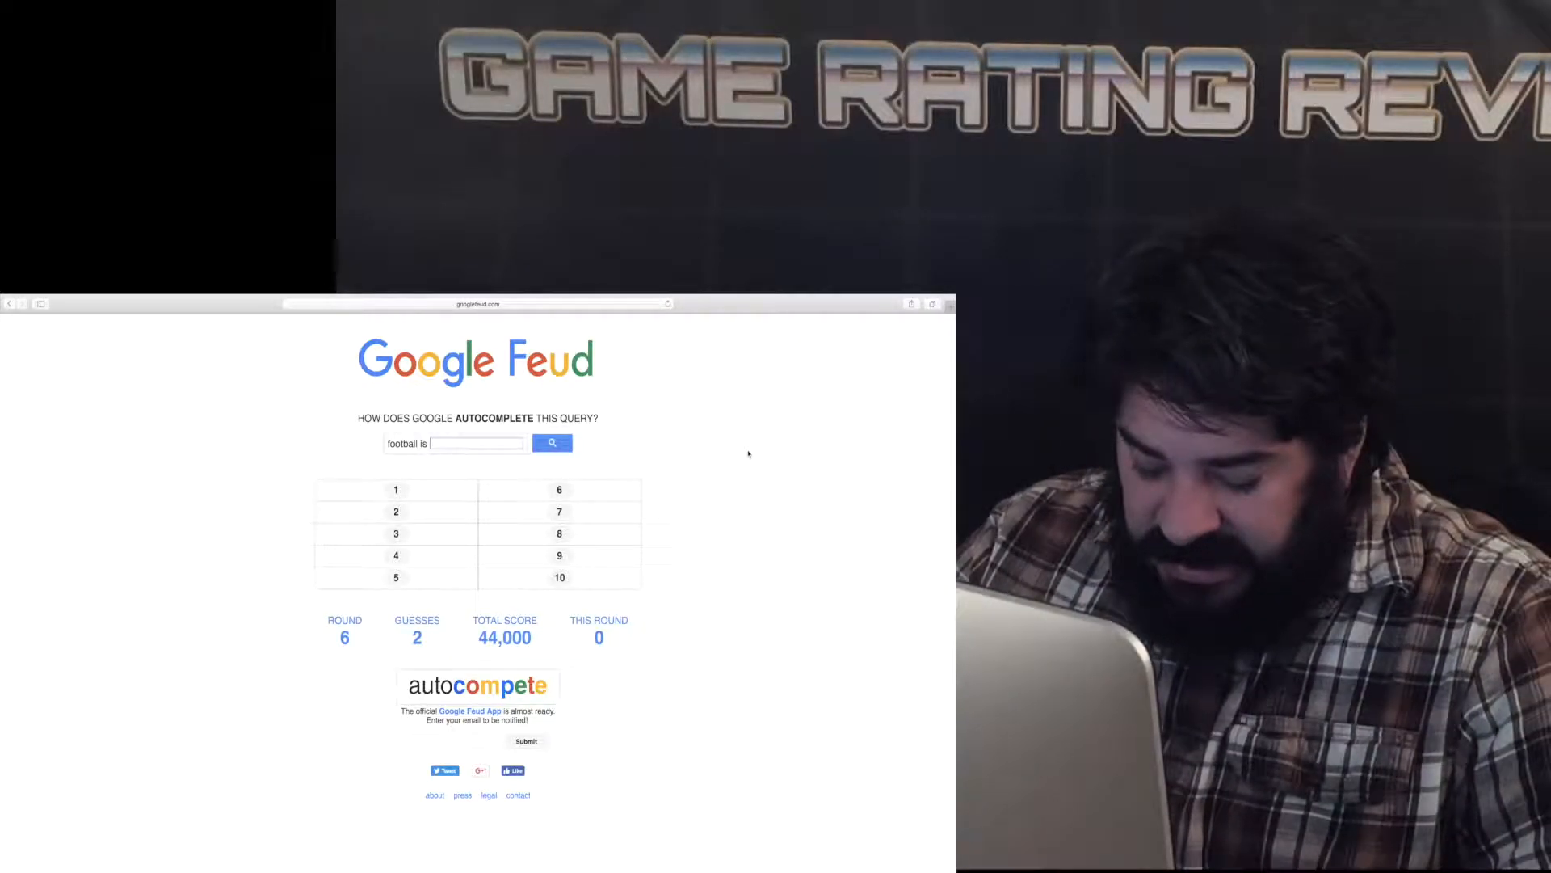
type("vilo")
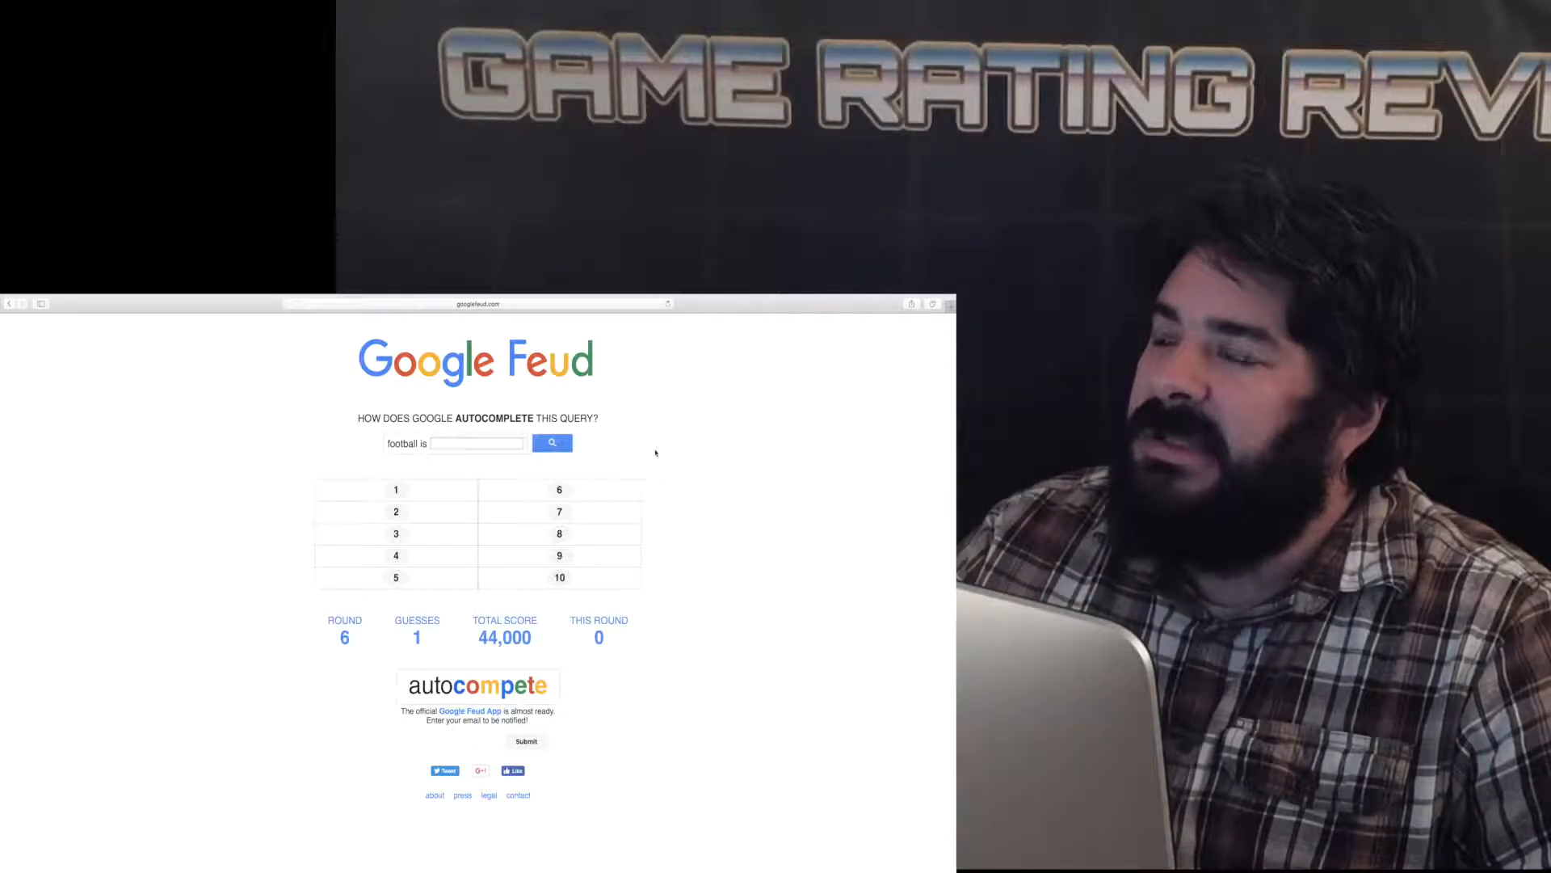
Spend the final 'football is' guess on 'f', revealing all ten answers with no points.
type("f")
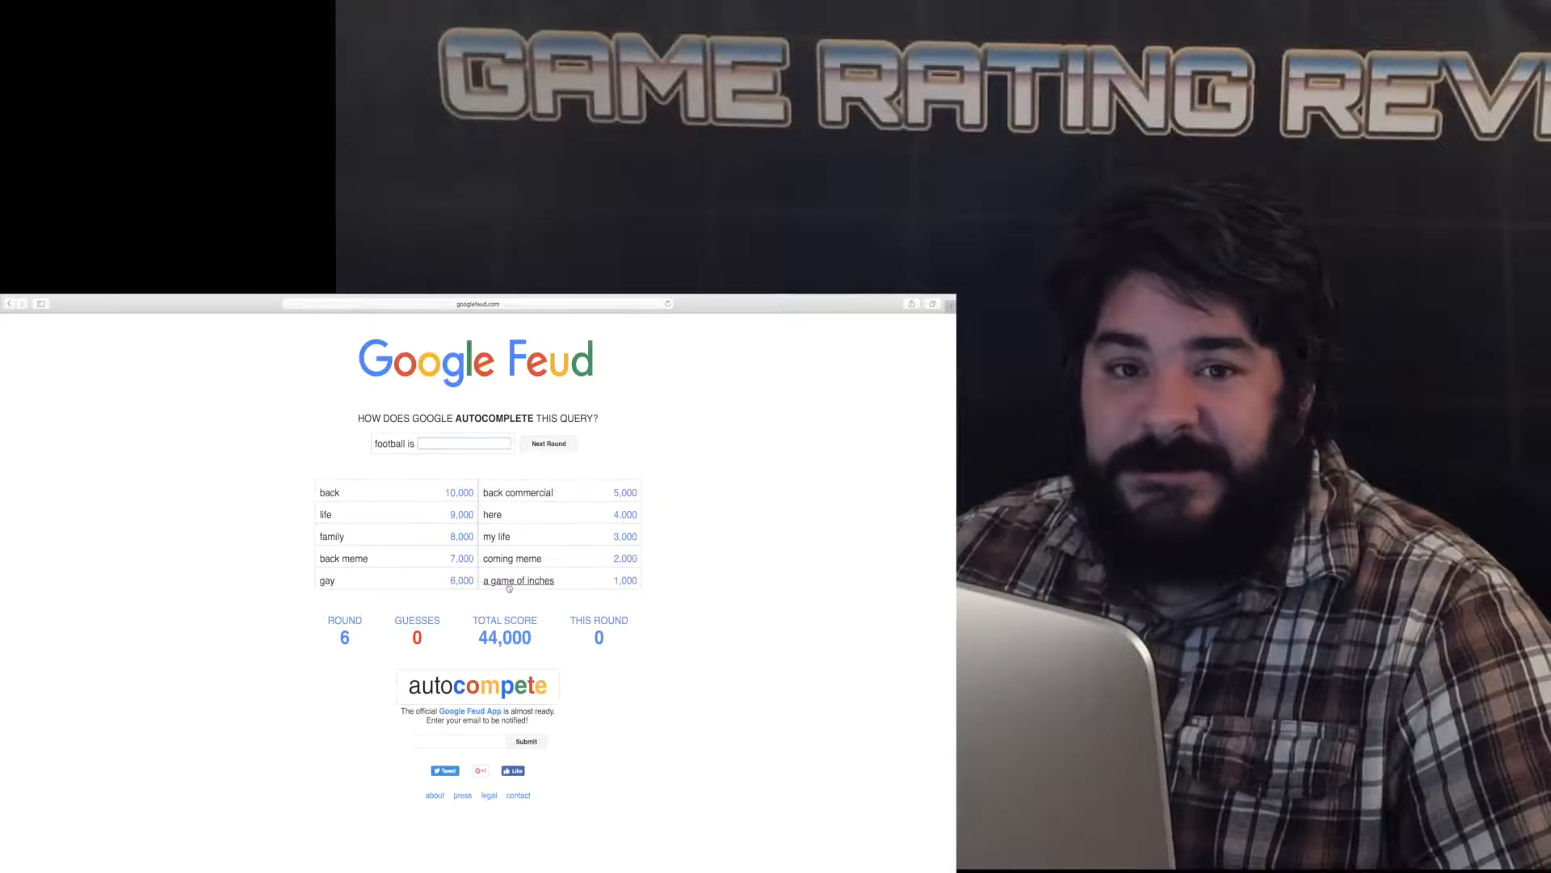
Start round 7 with a new category and begin guessing 'fi' on 'do cats and dogs'.
left_click(547, 444)
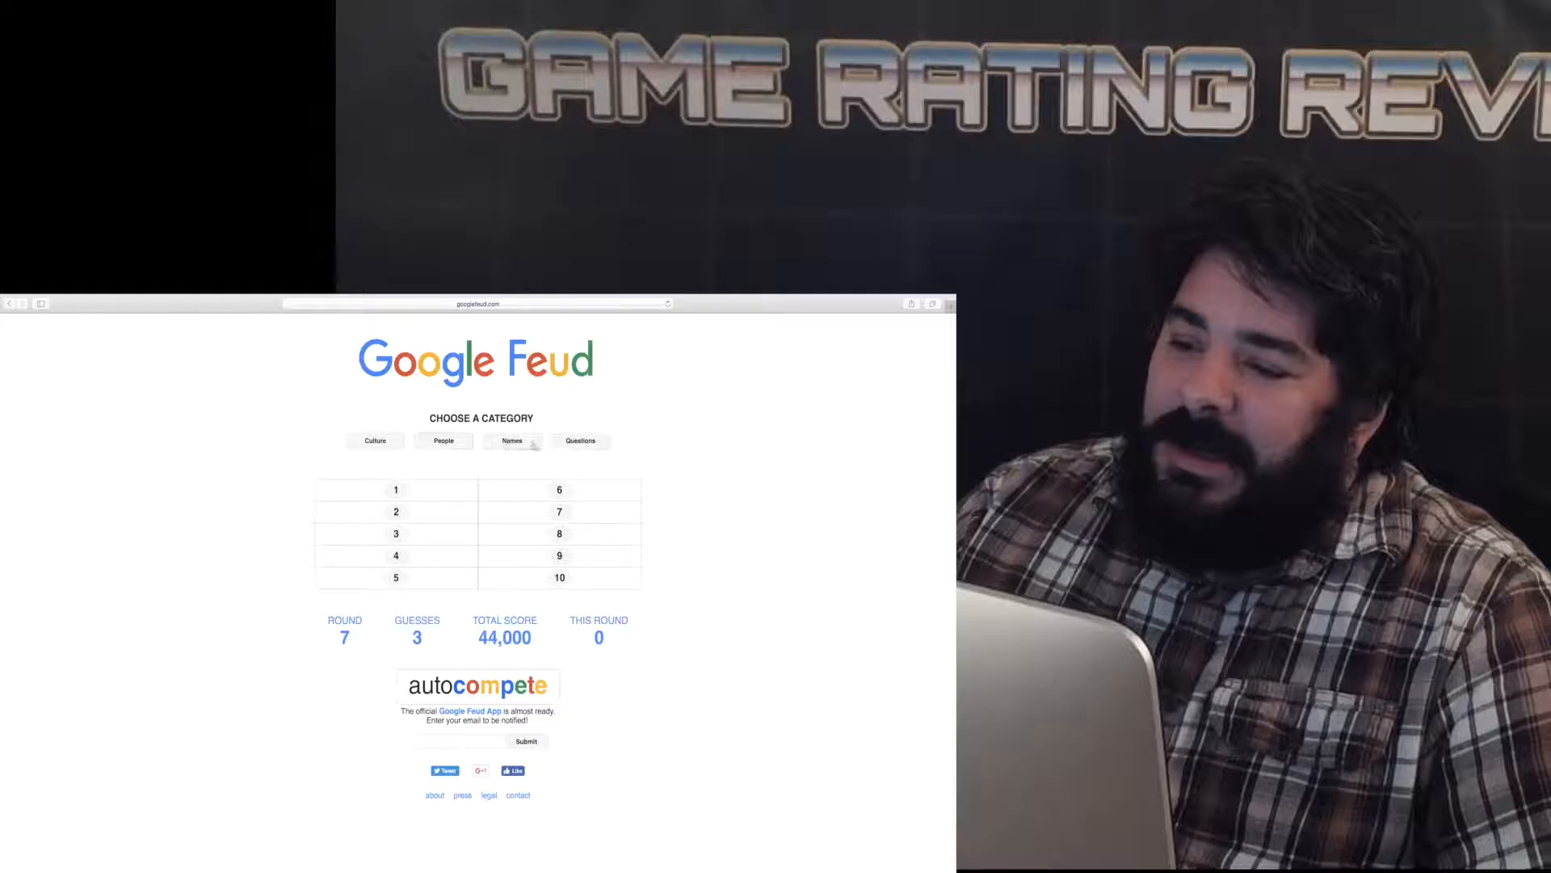
left_click(511, 440)
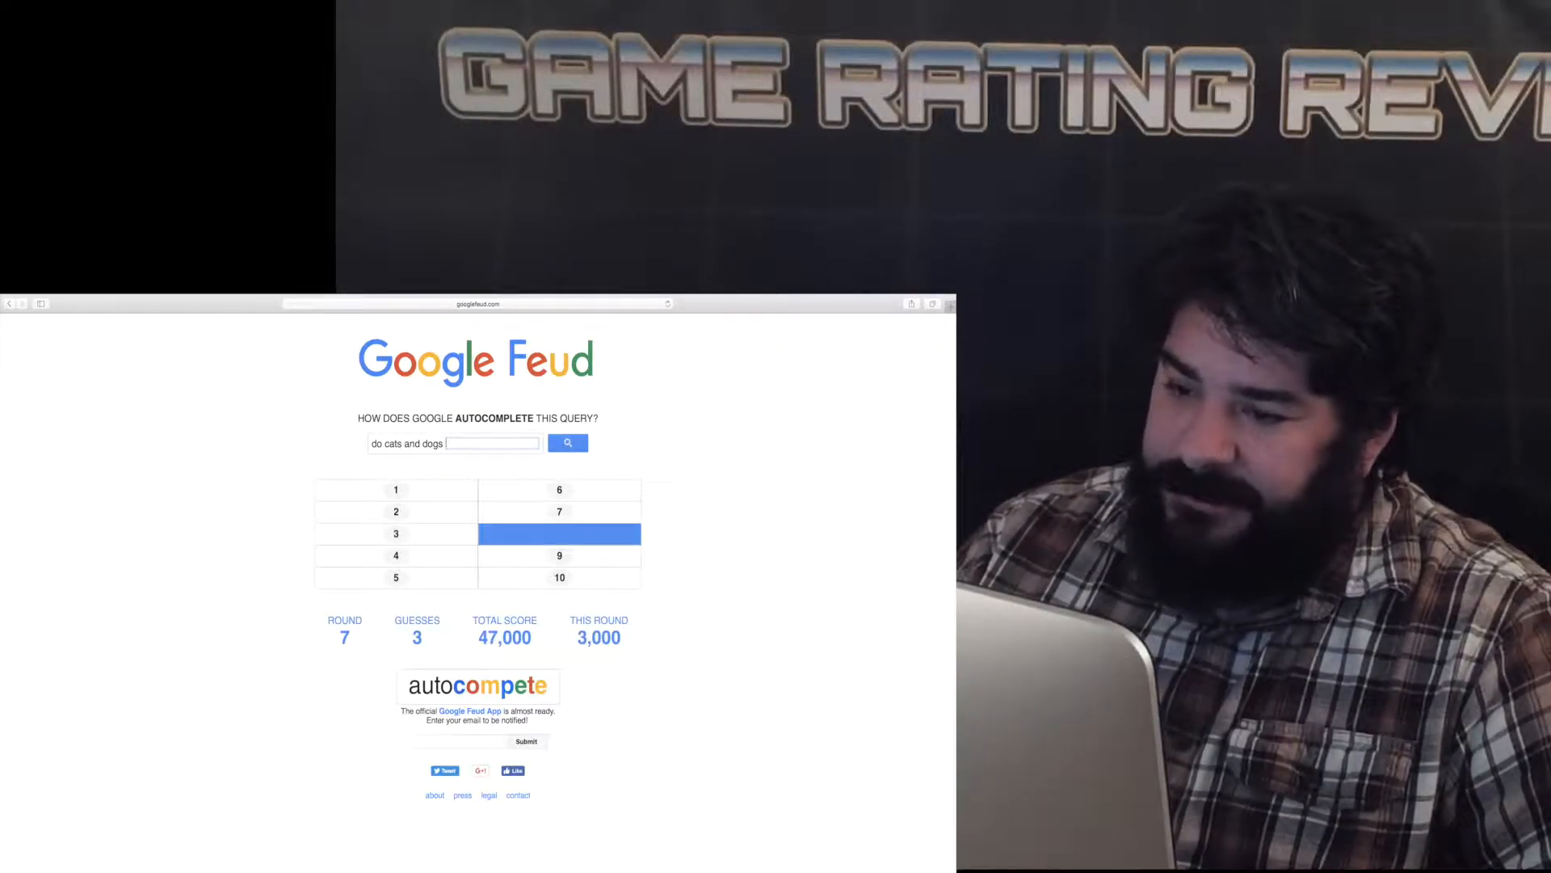
left_click(567, 442)
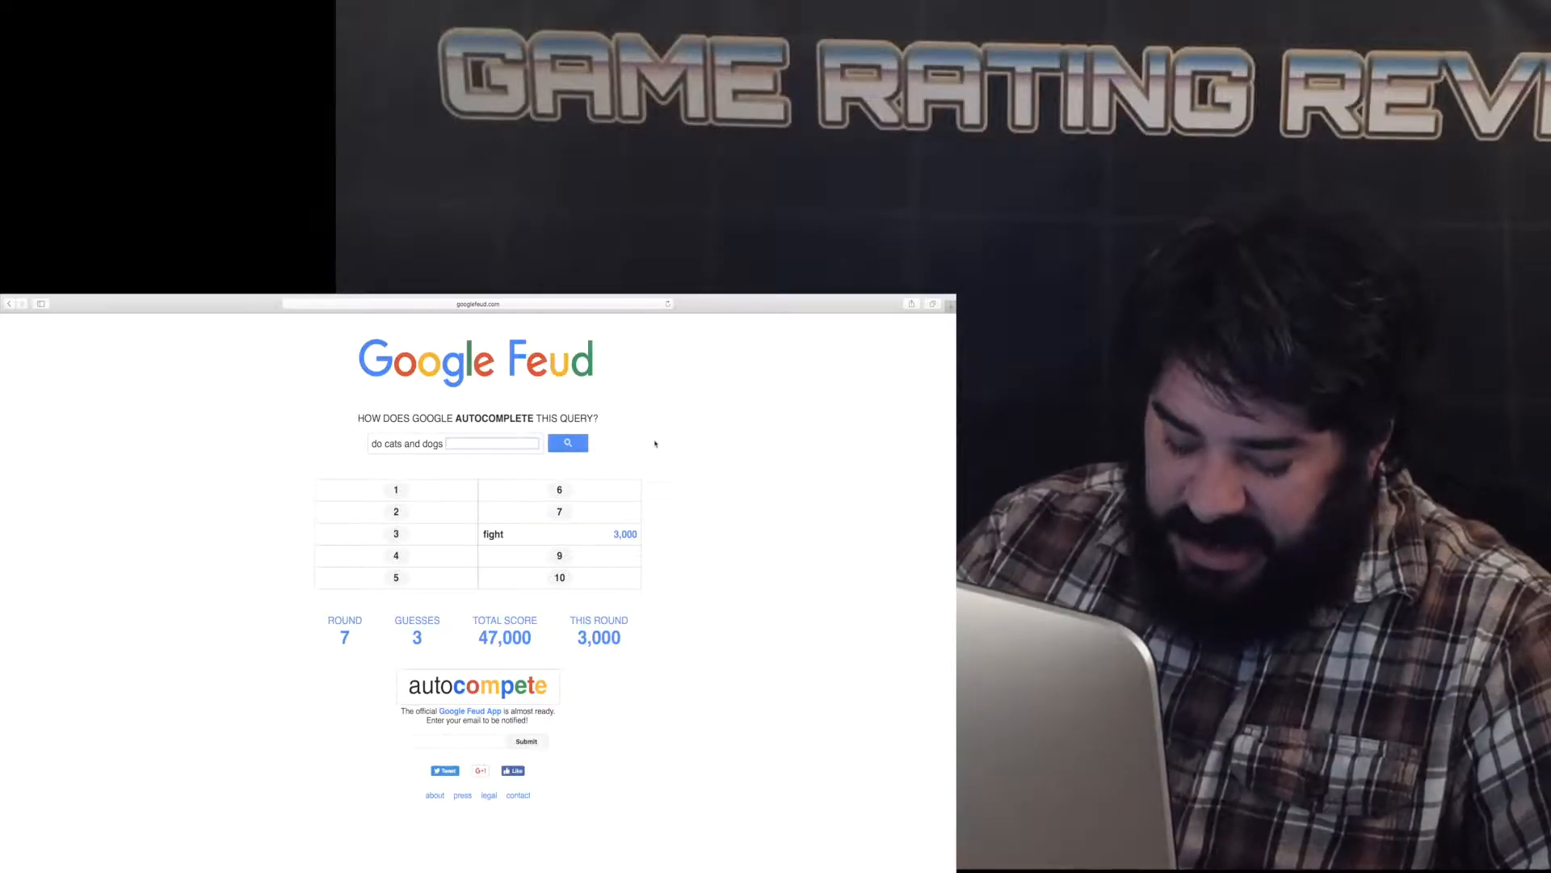
type("fi")
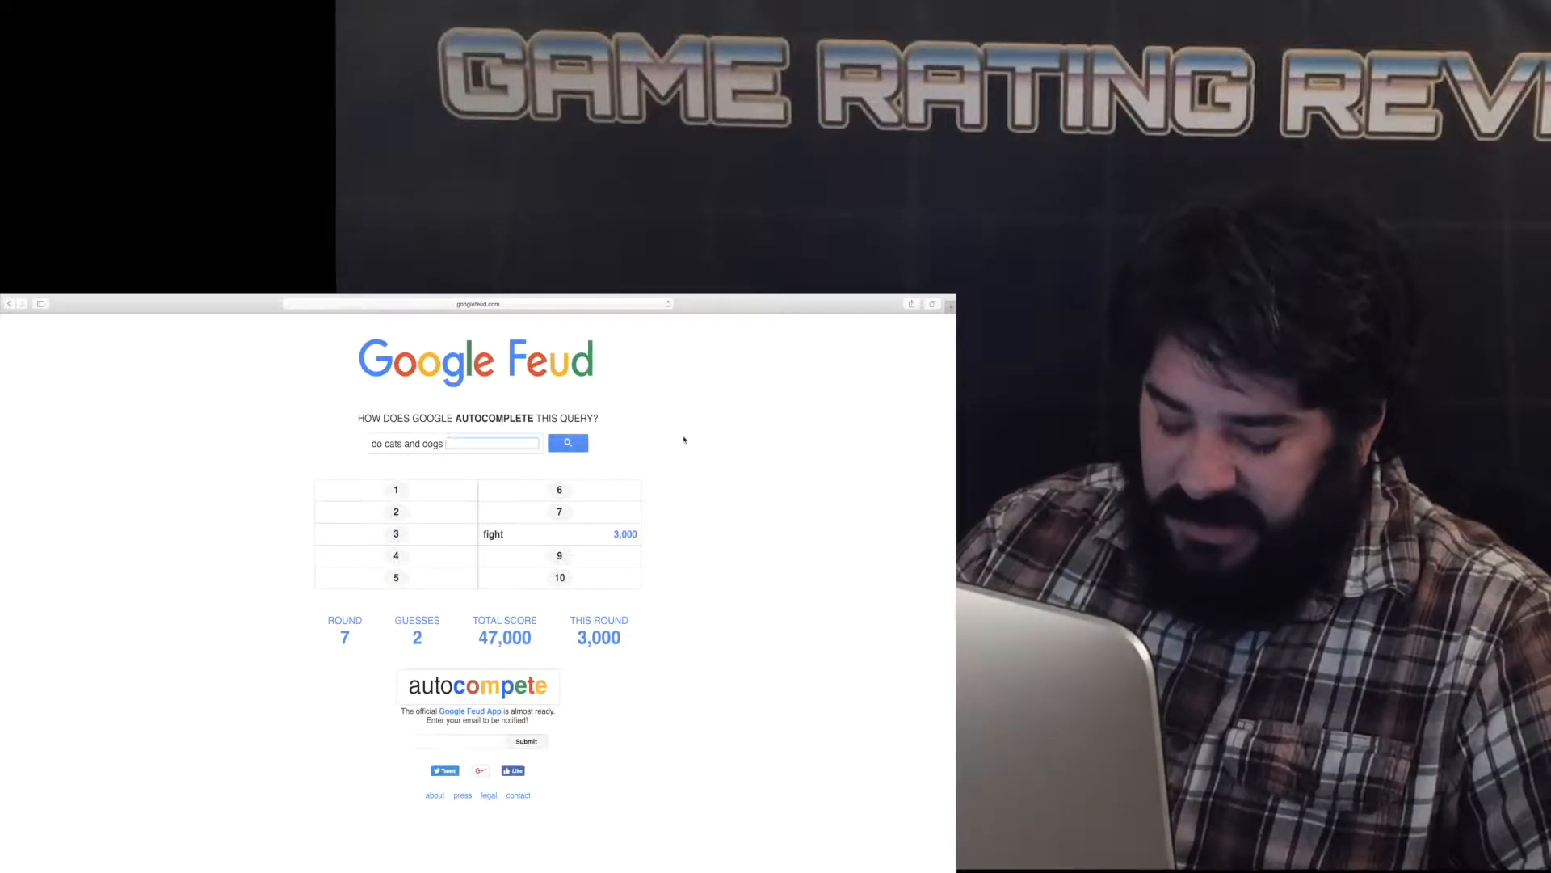
Guess 'lick', 'each o', 'have' and 'sex', then advance to round 8's category choice.
type("lick")
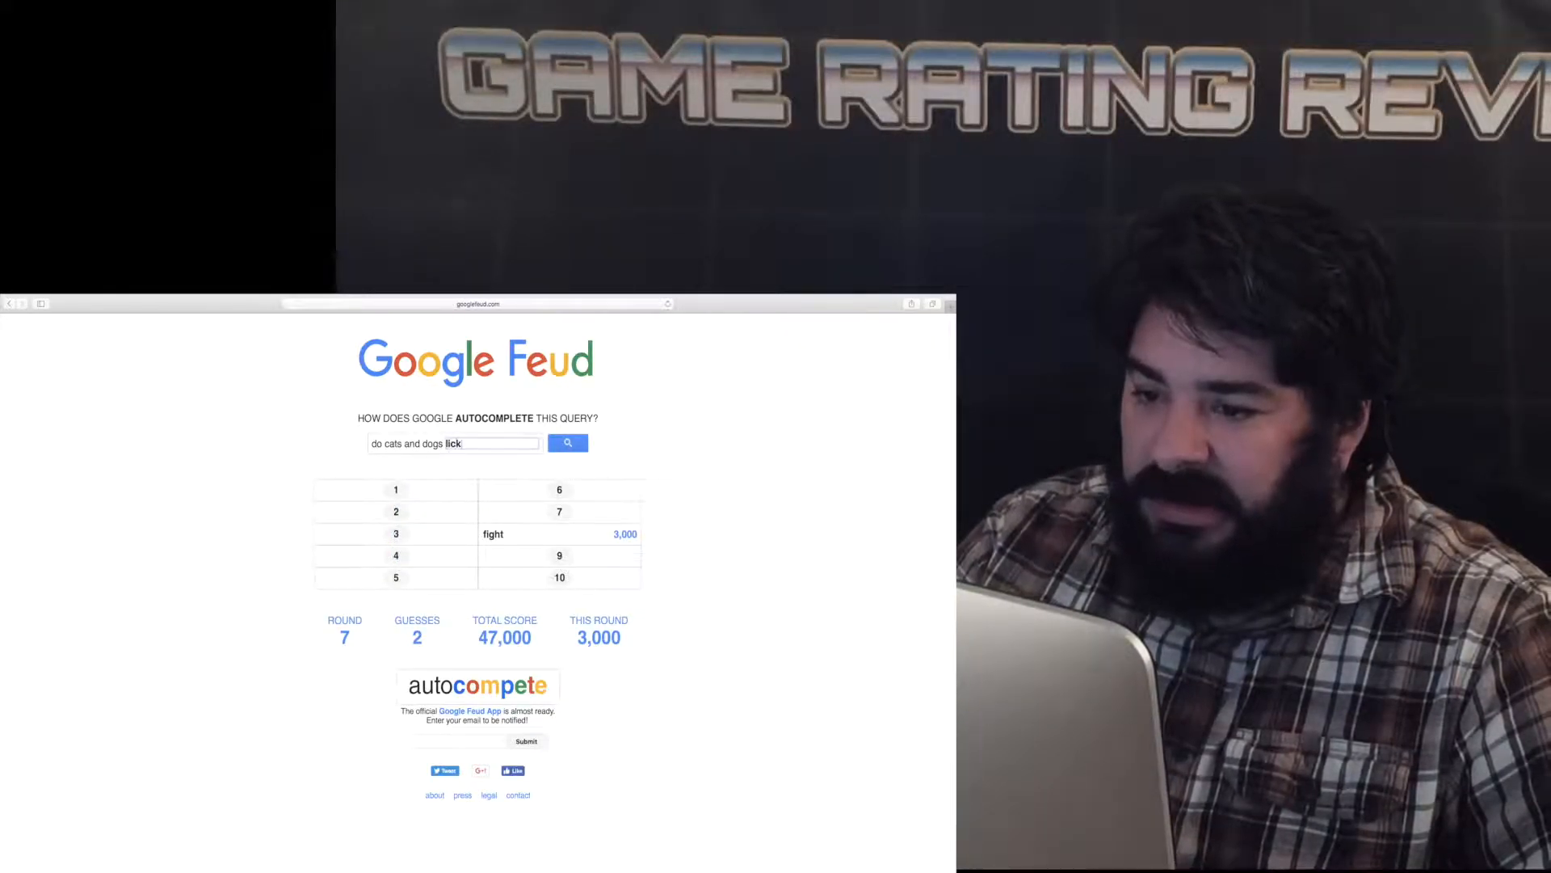
type("each o")
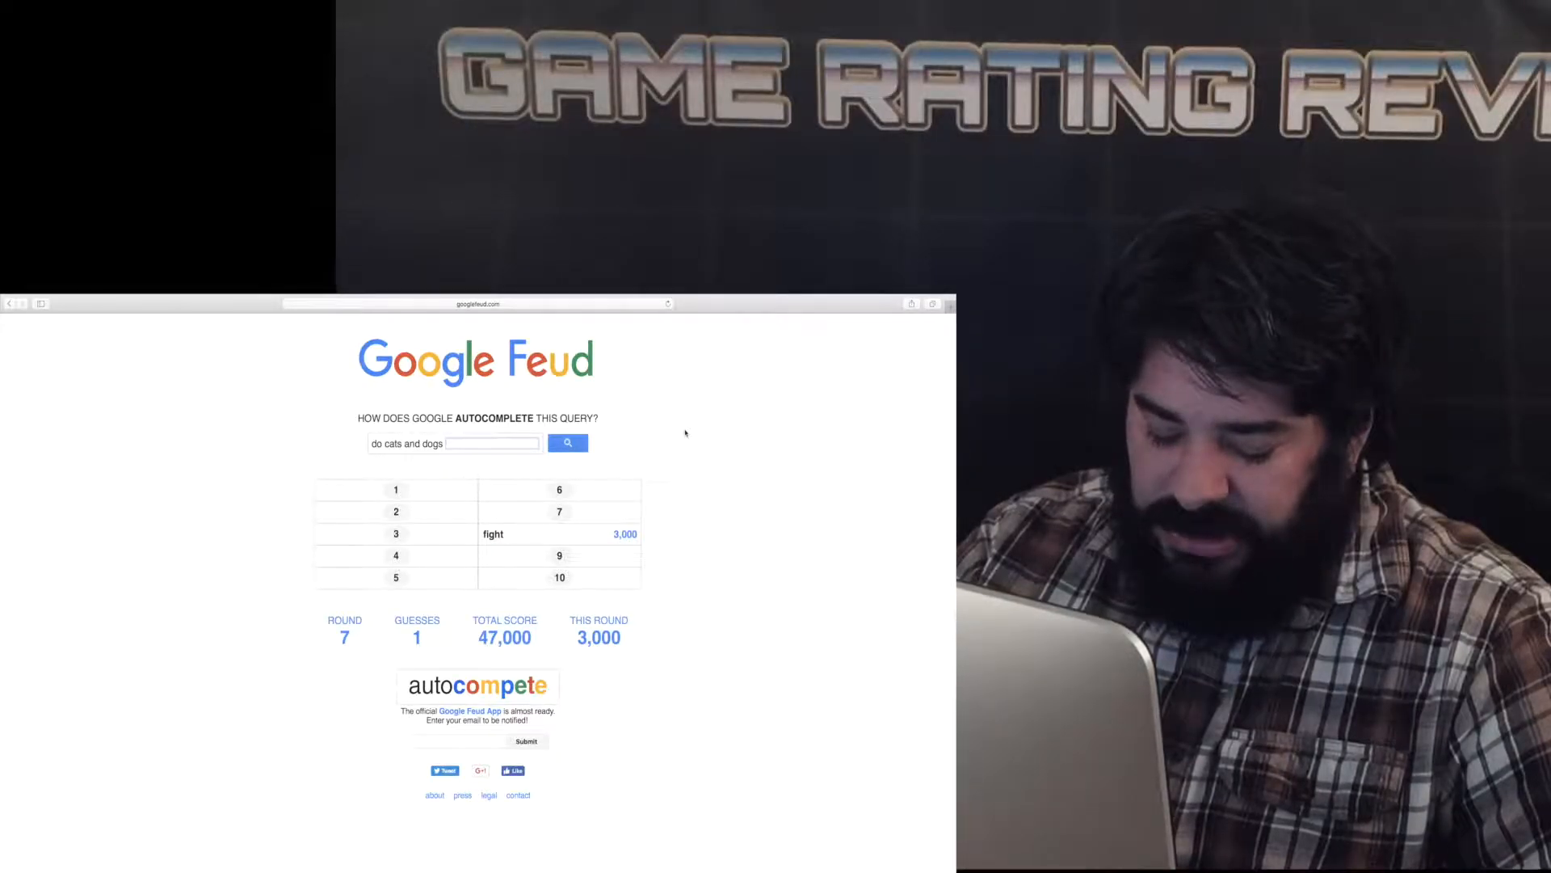
type("have")
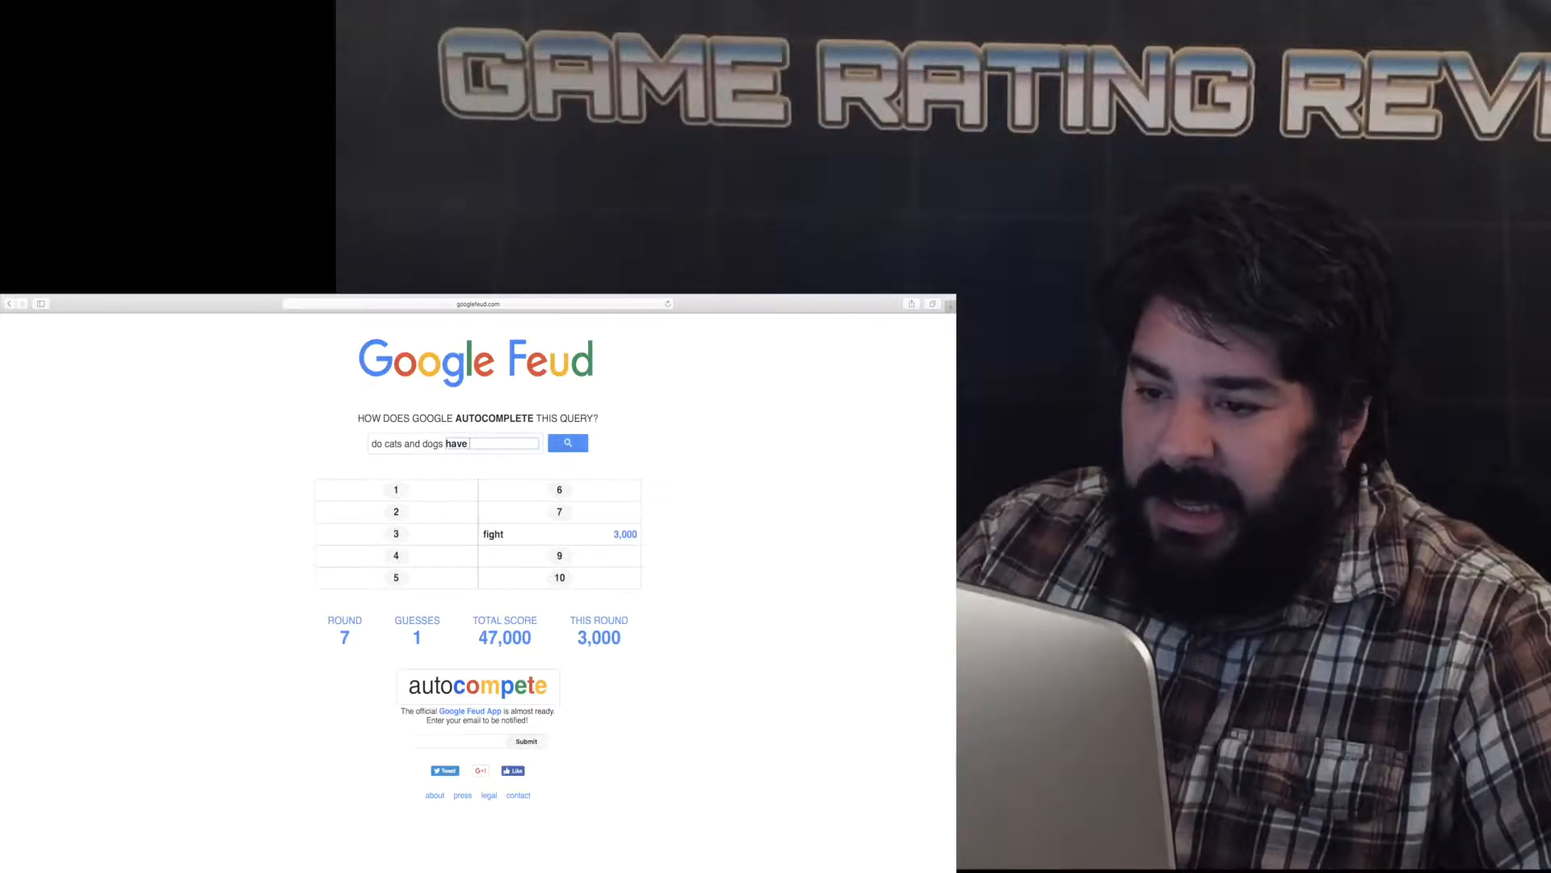
type("sex")
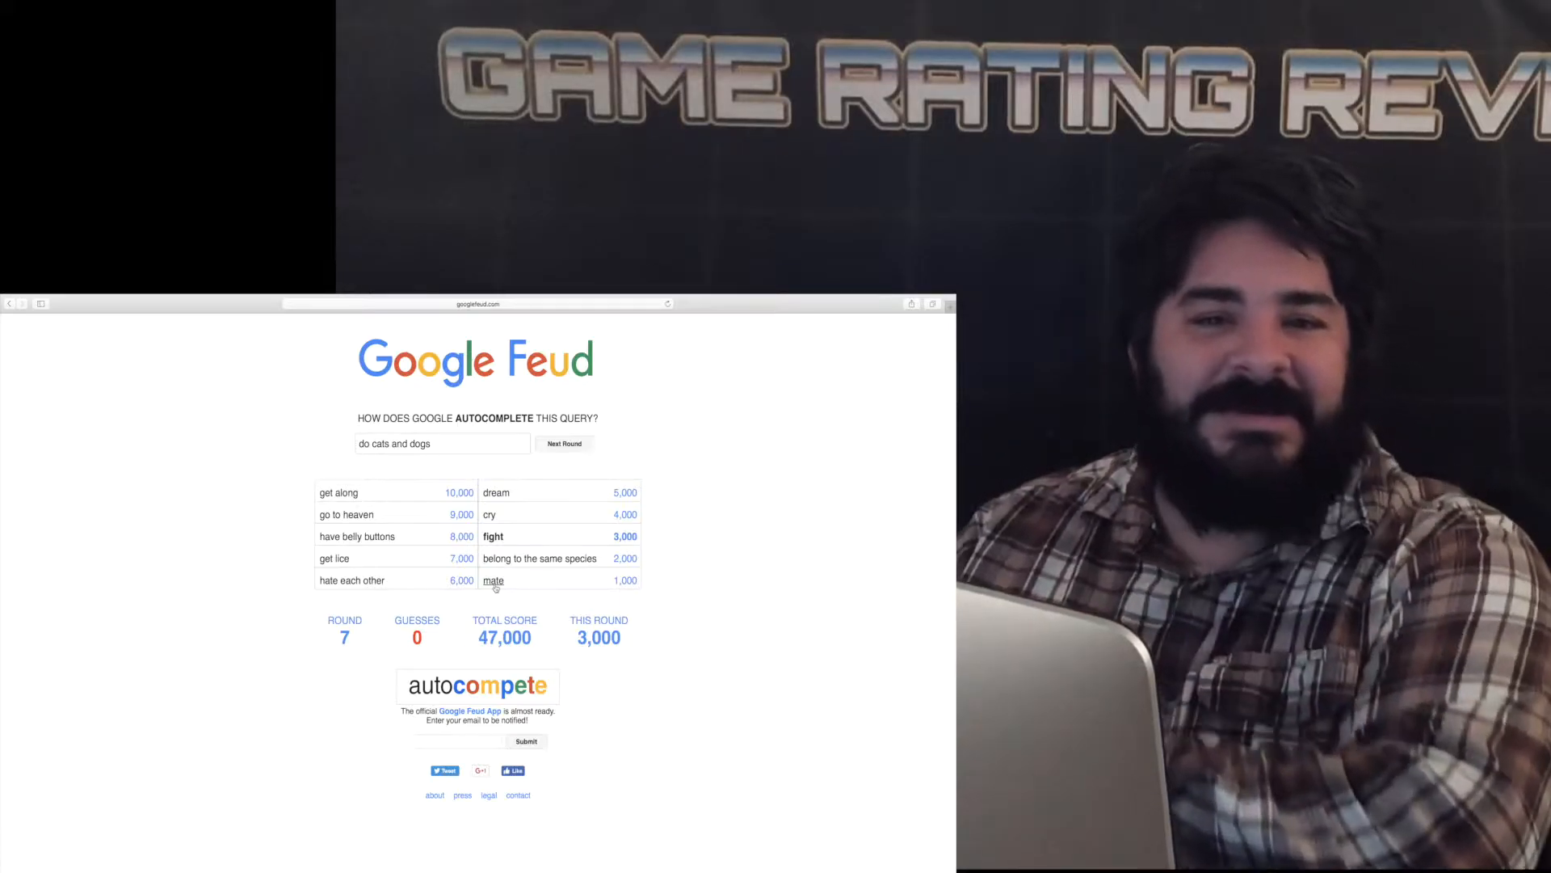
left_click(564, 443)
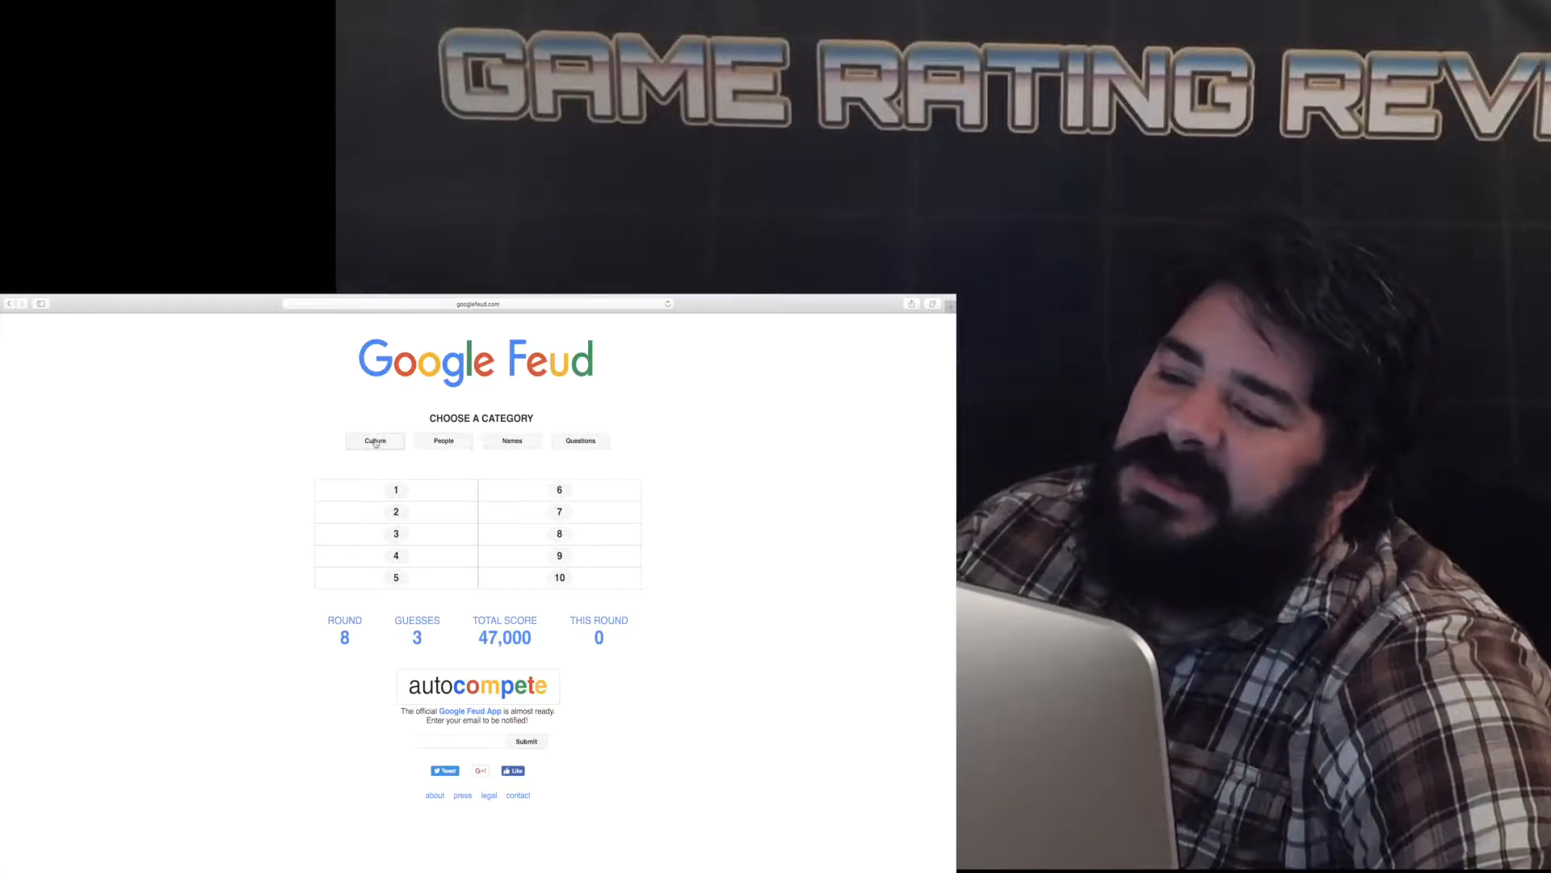
Choose Culture for round 8 and guess 'heat' on 'ketchup is'.
left_click(375, 441)
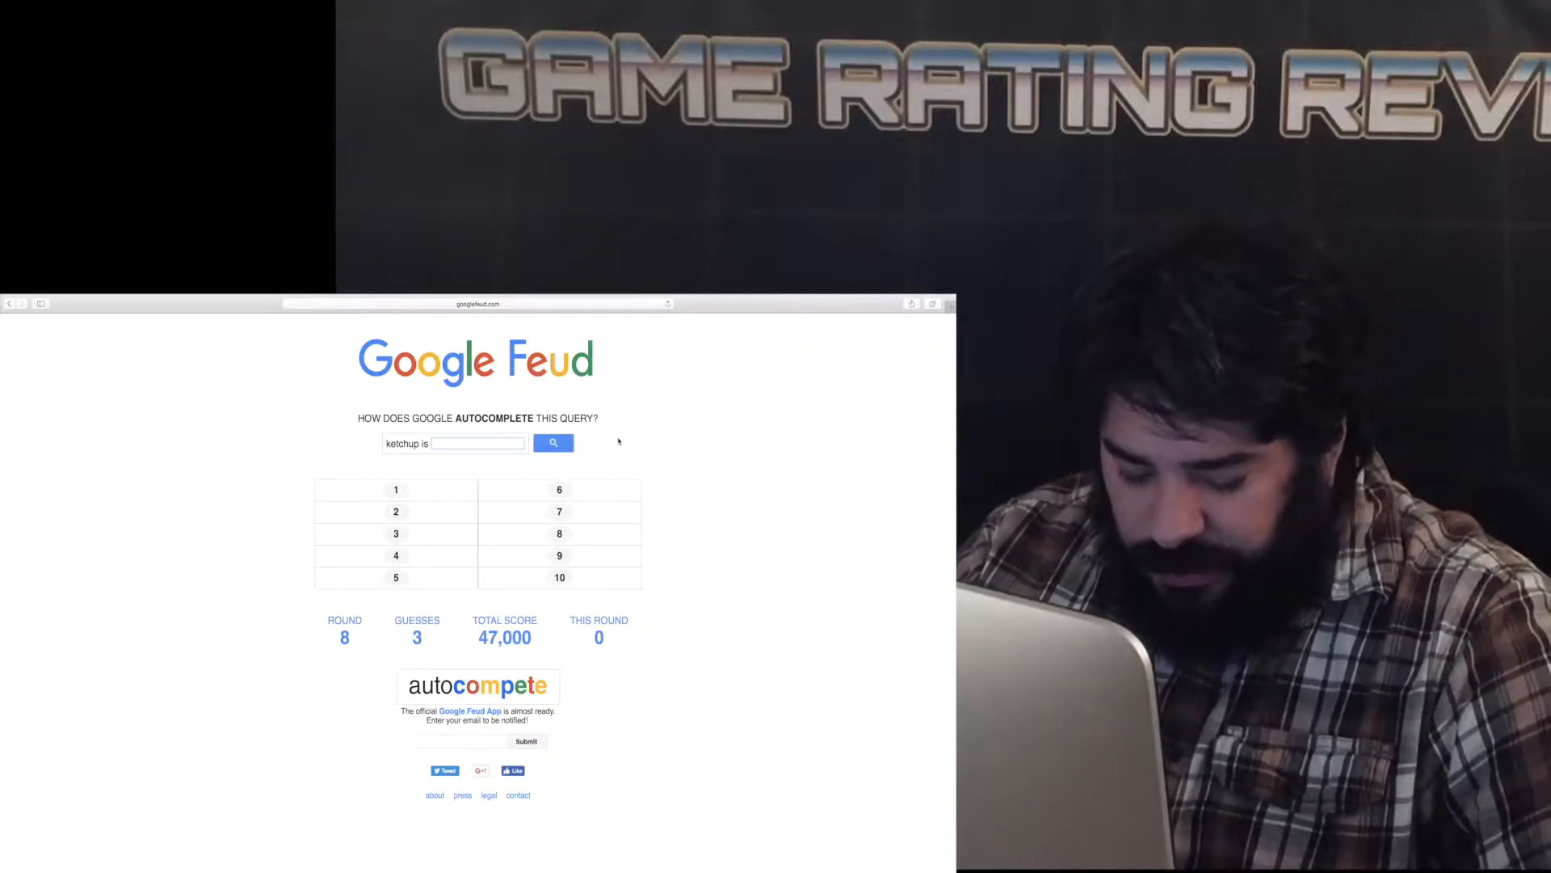
left_click(551, 442)
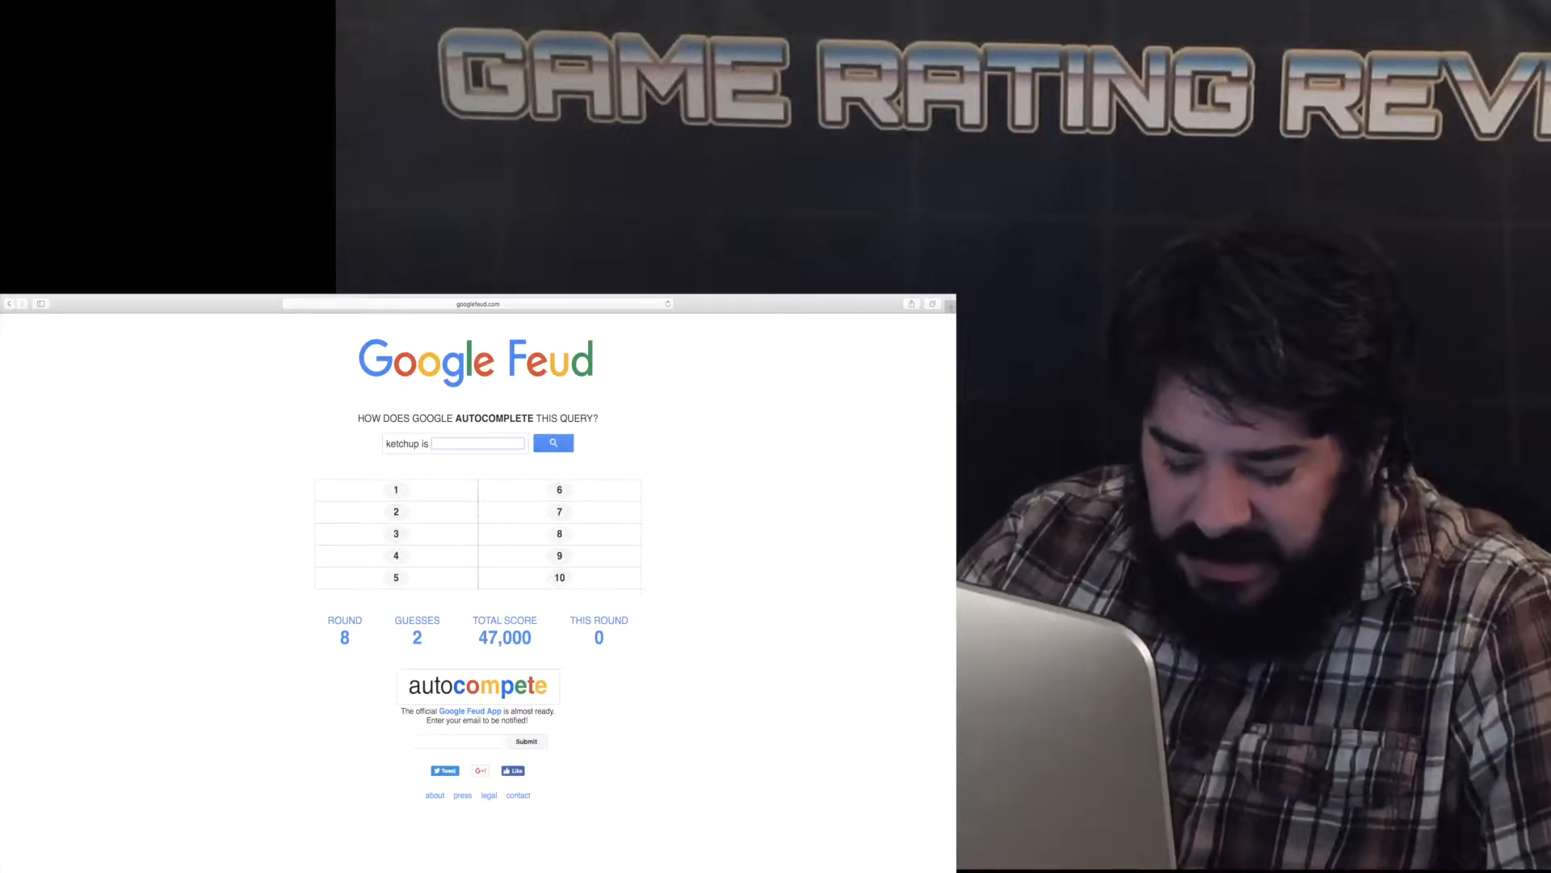
type("heathly")
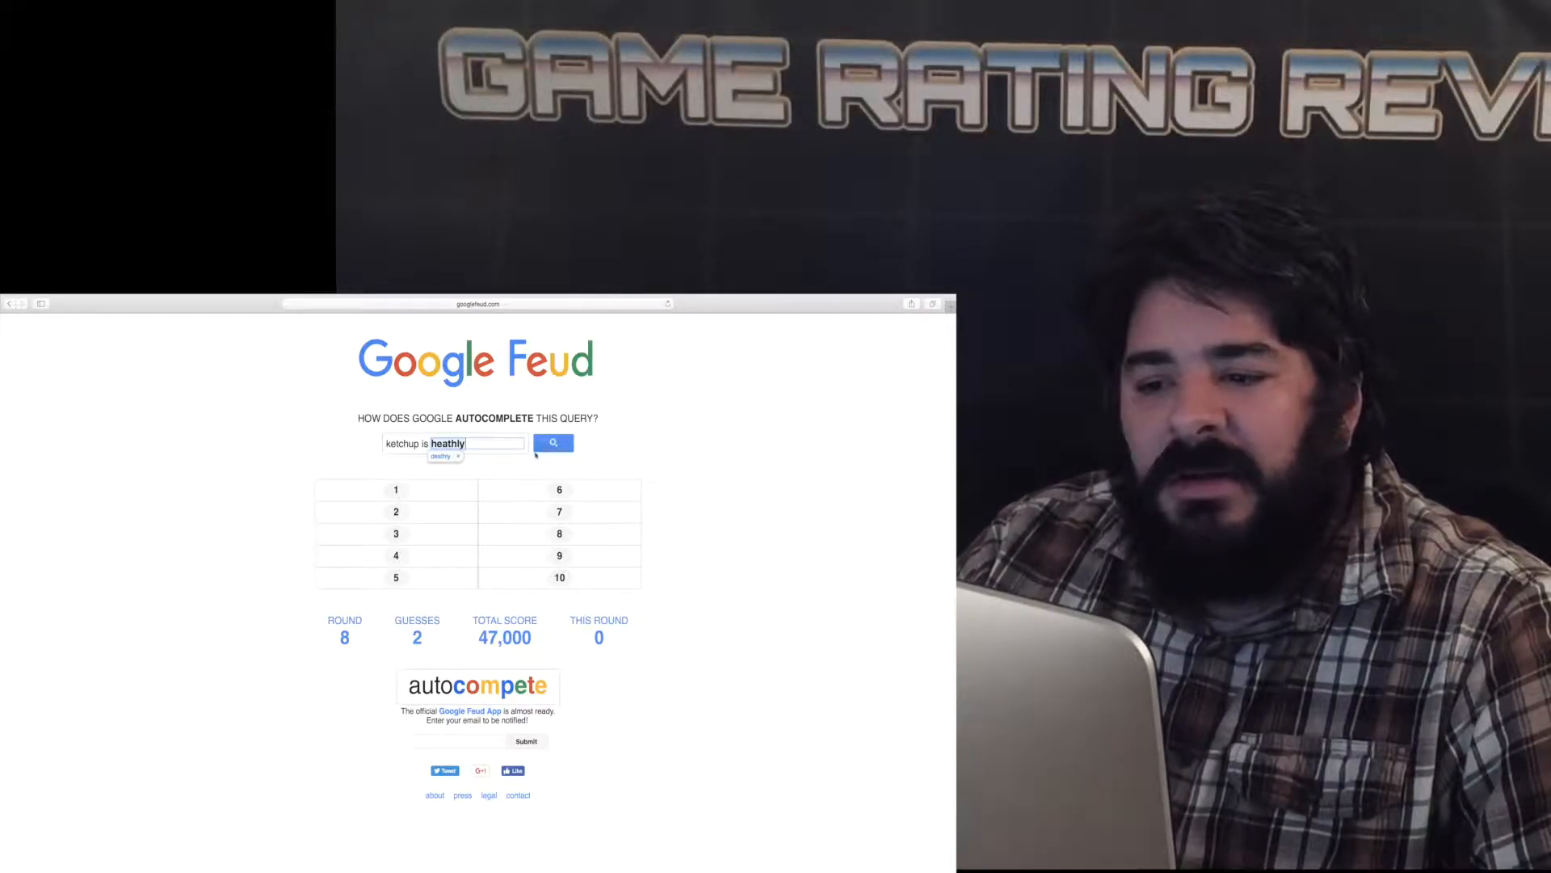
left_click(446, 444)
type("d")
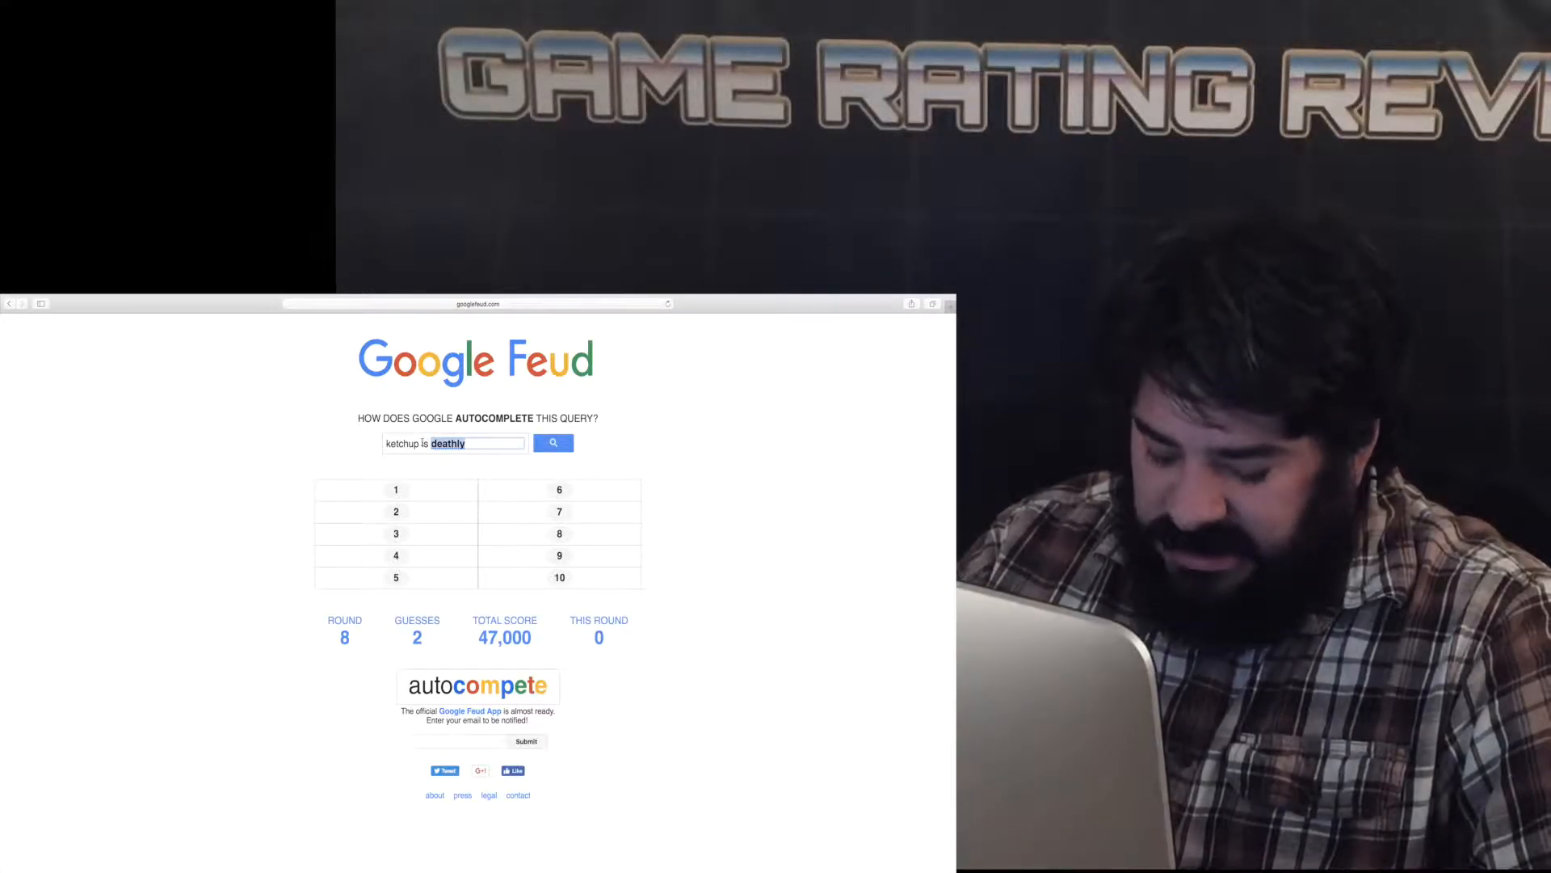
Submit the guesses 'heal' and 'life', using up every 'ketchup is' guess.
type("heal")
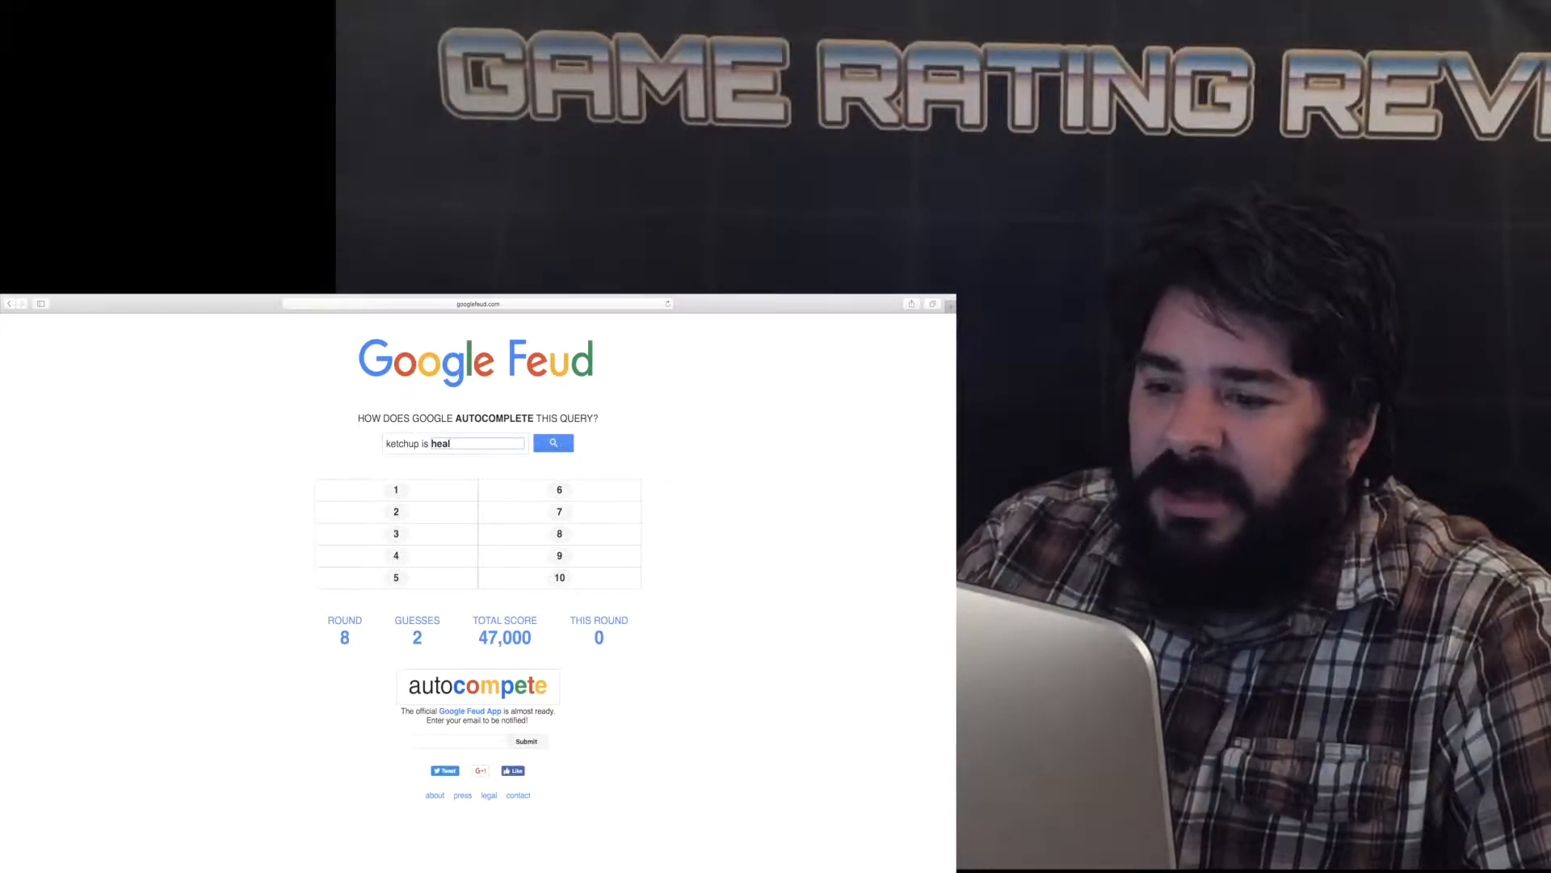
left_click(553, 442)
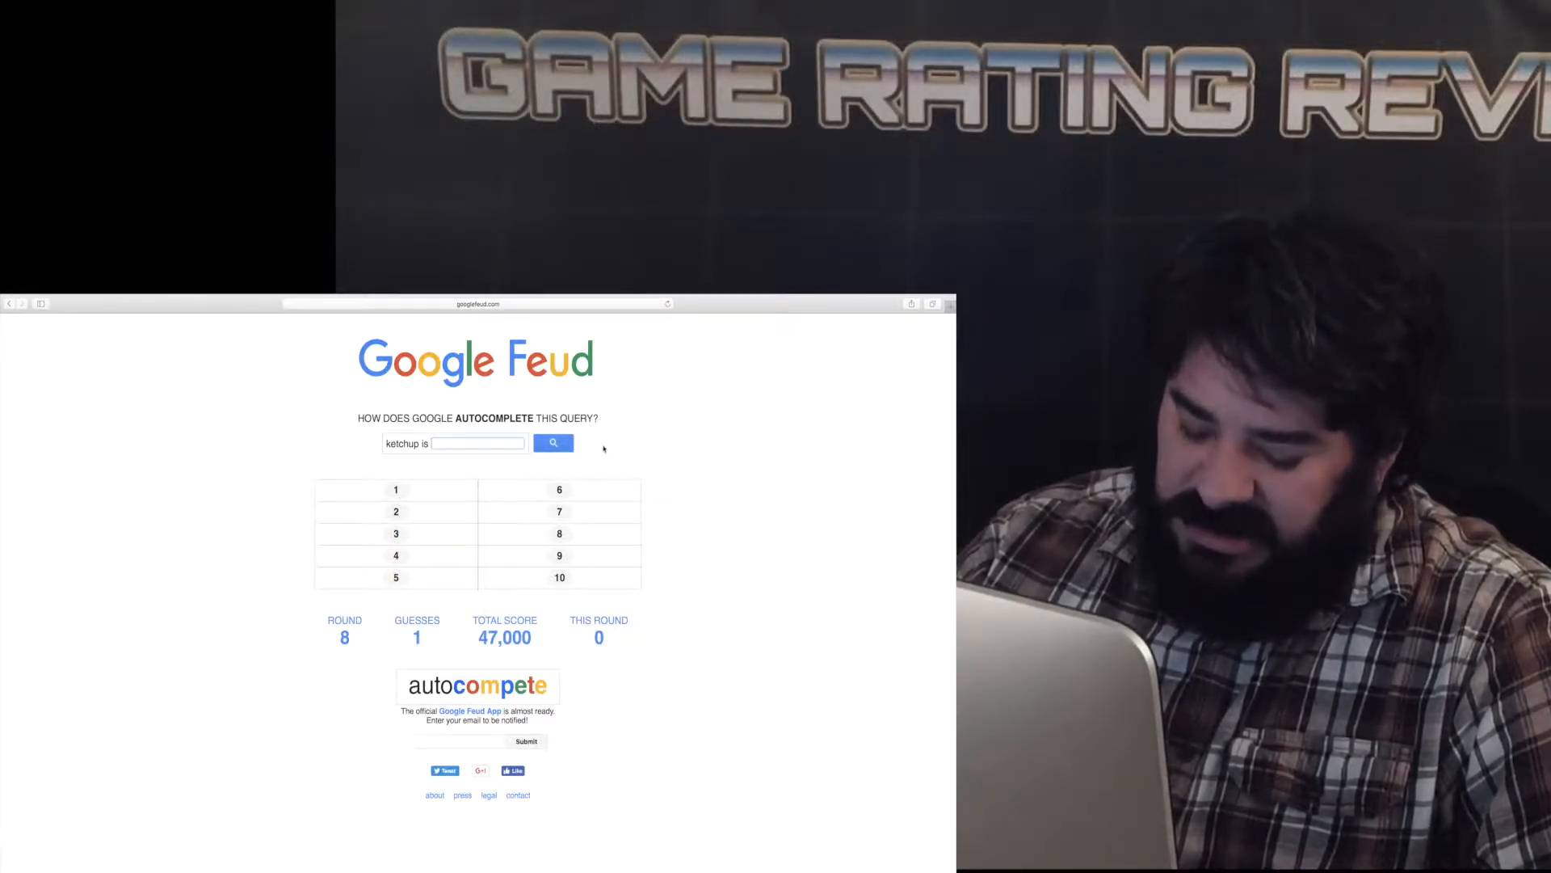
type("life")
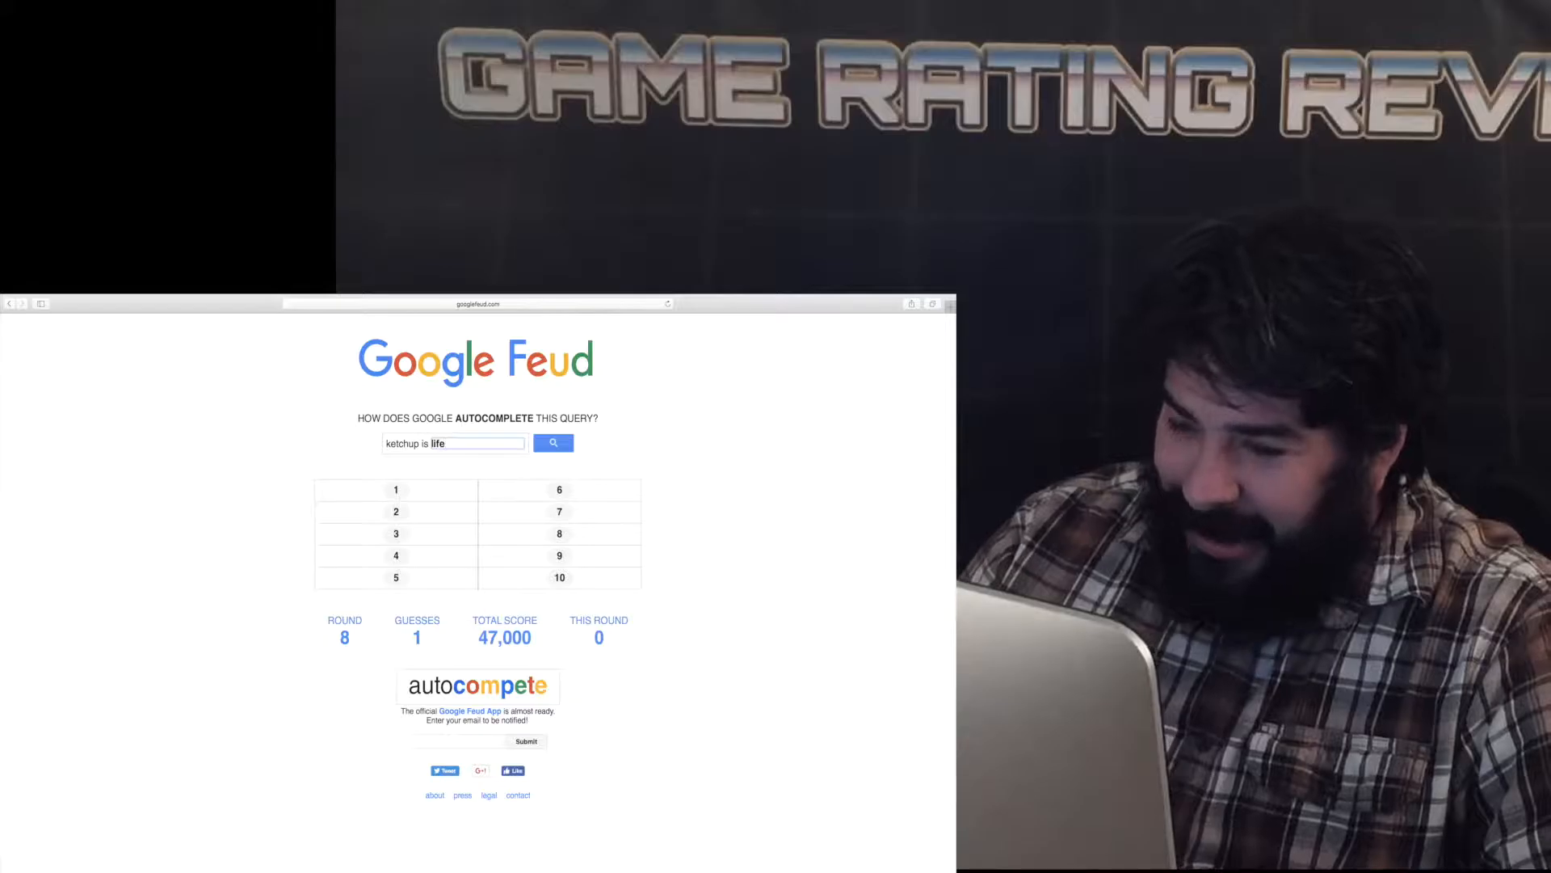
left_click(553, 441)
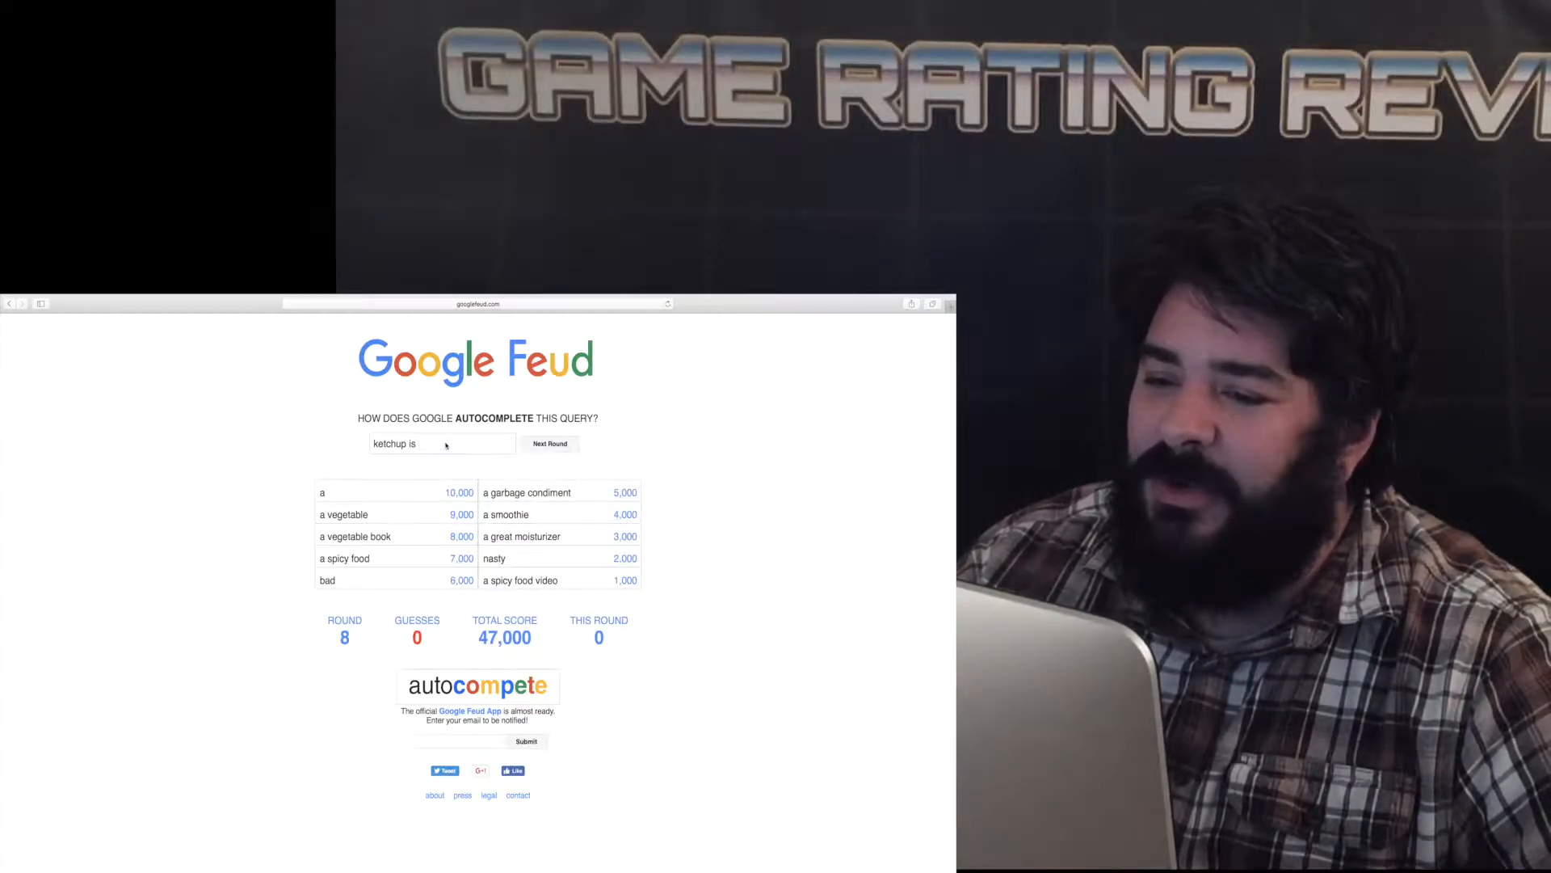
Start round 9 on 'how to grow' and submit the missed guesses 'toe' and 'busin'.
left_click(550, 444)
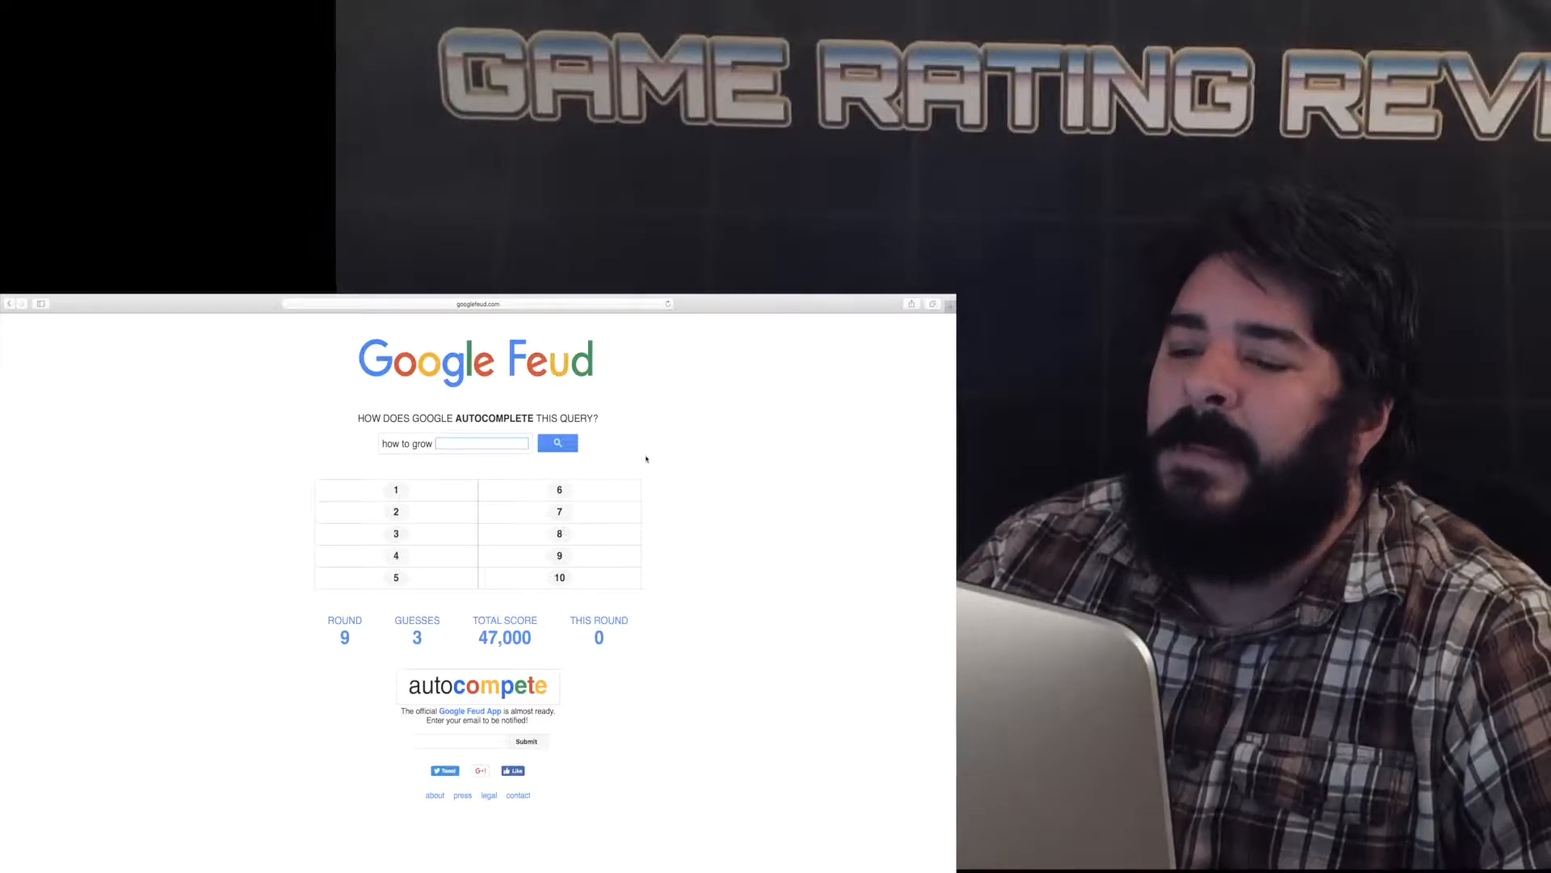
type("toe")
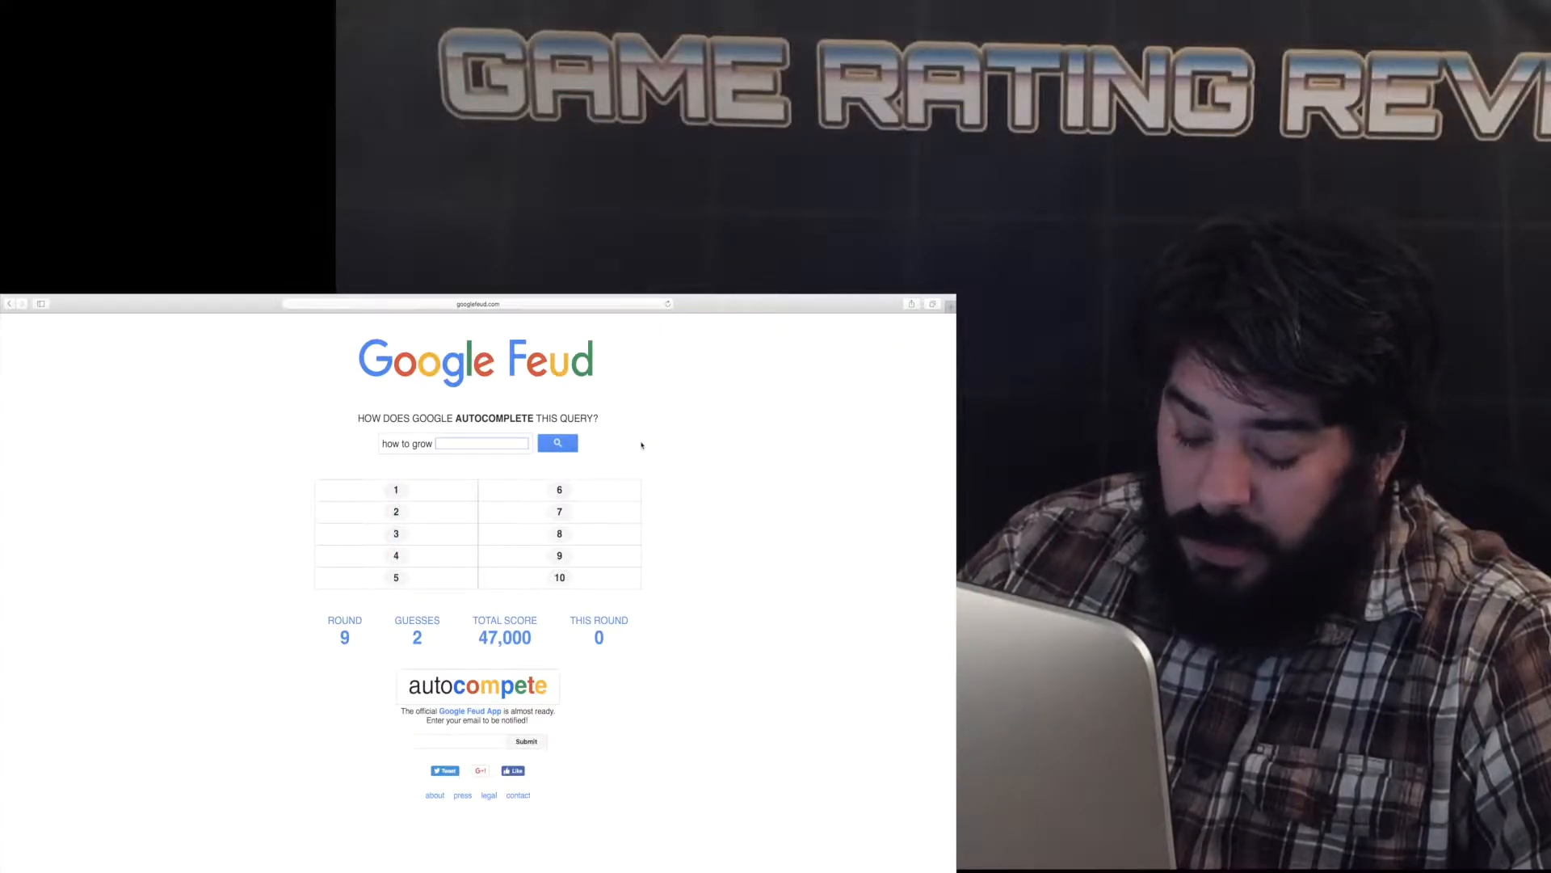
type("busin")
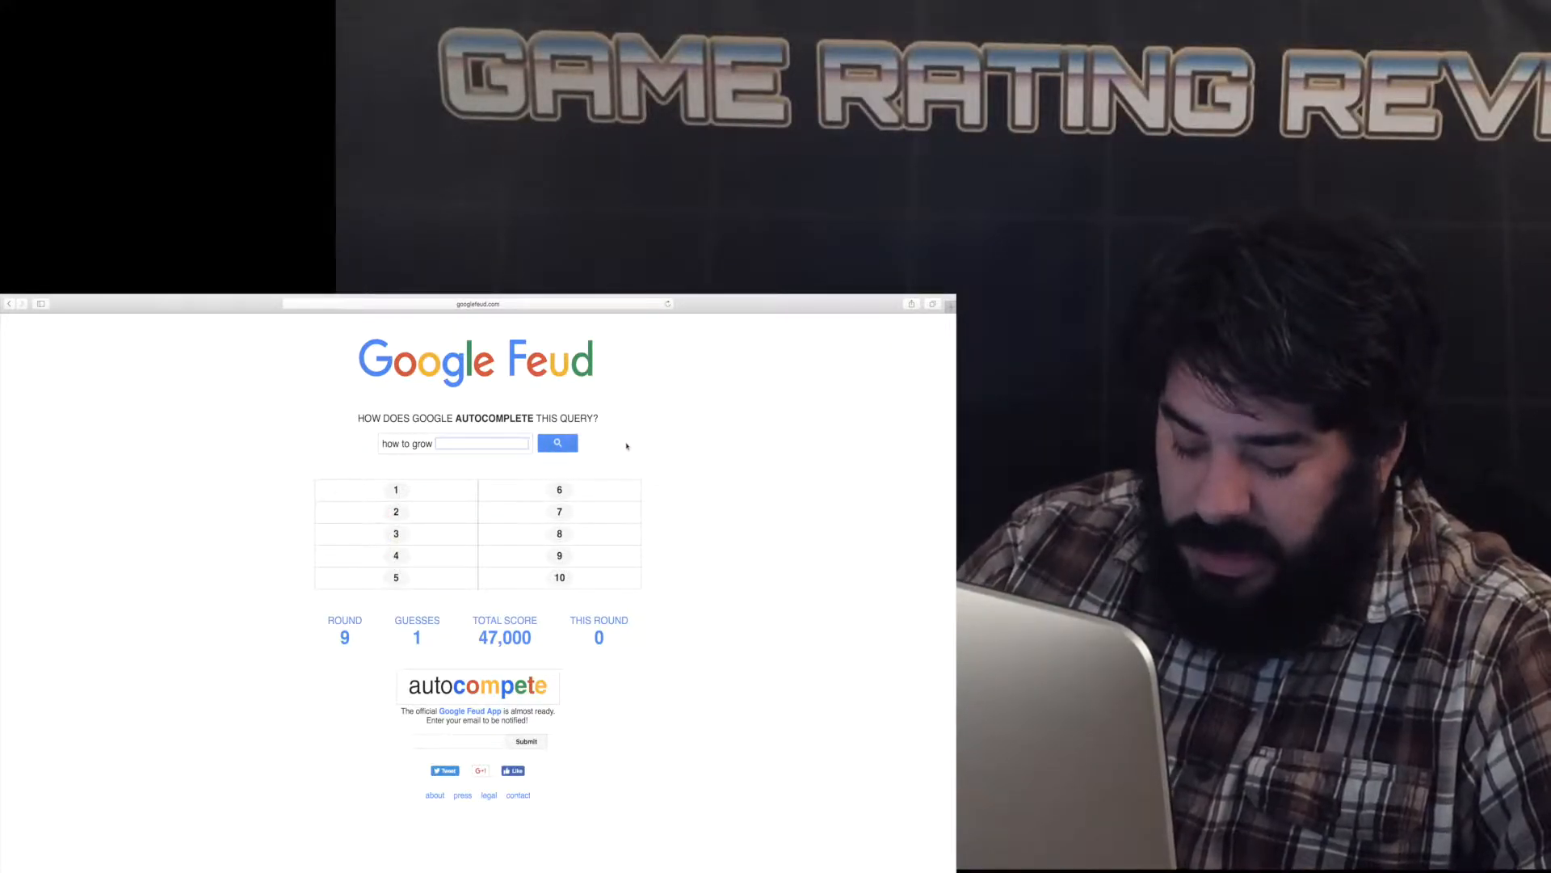
left_click(557, 443)
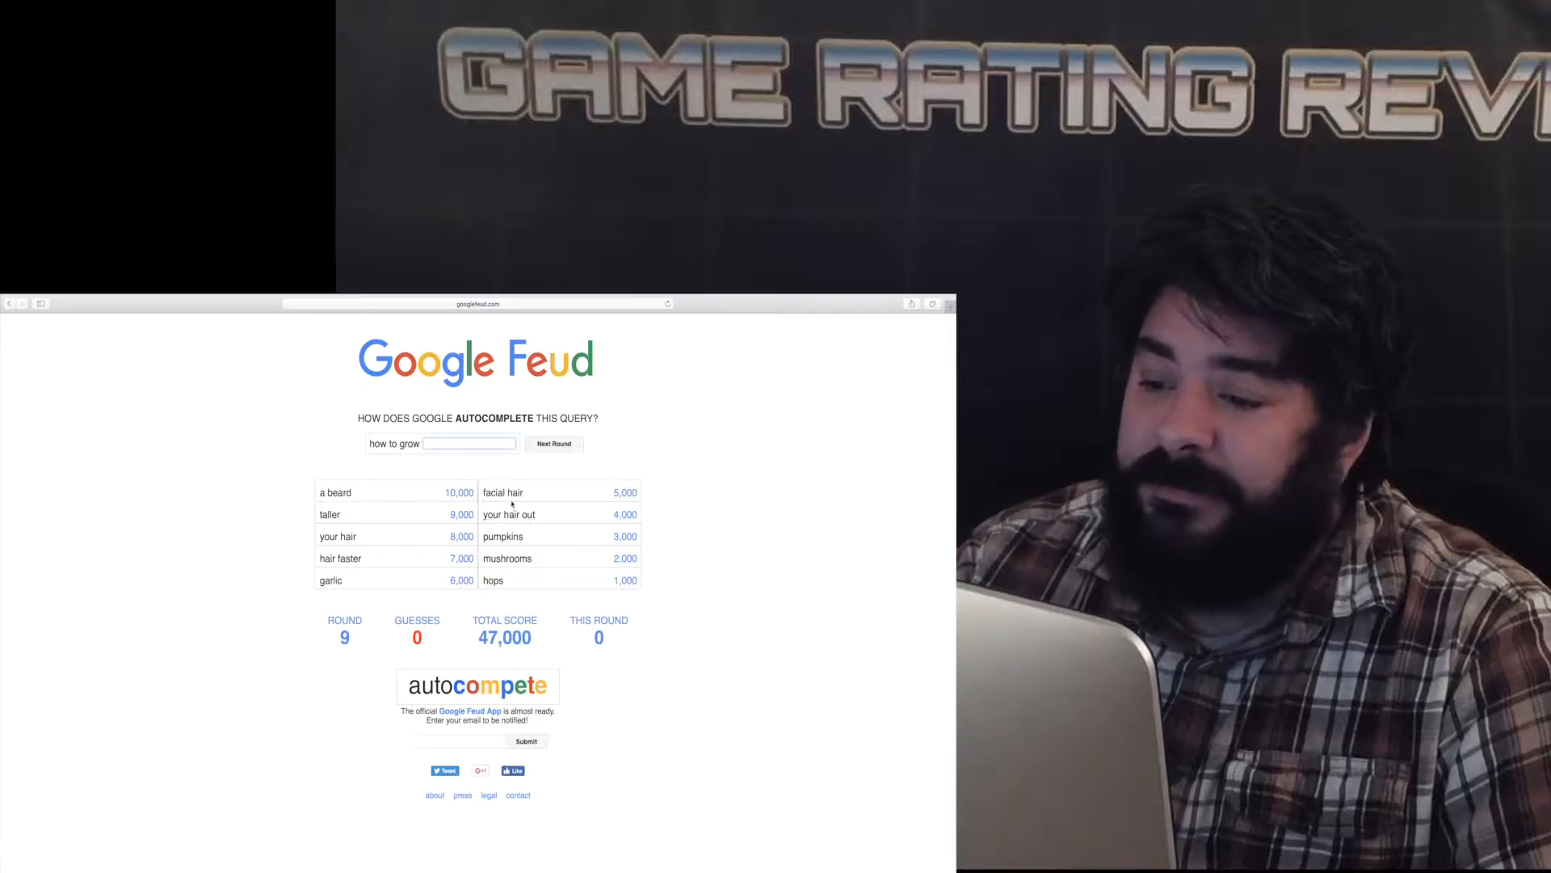
Start round 10 in People on 'the great', guessing 'mag' and 'escp'.
left_click(554, 443)
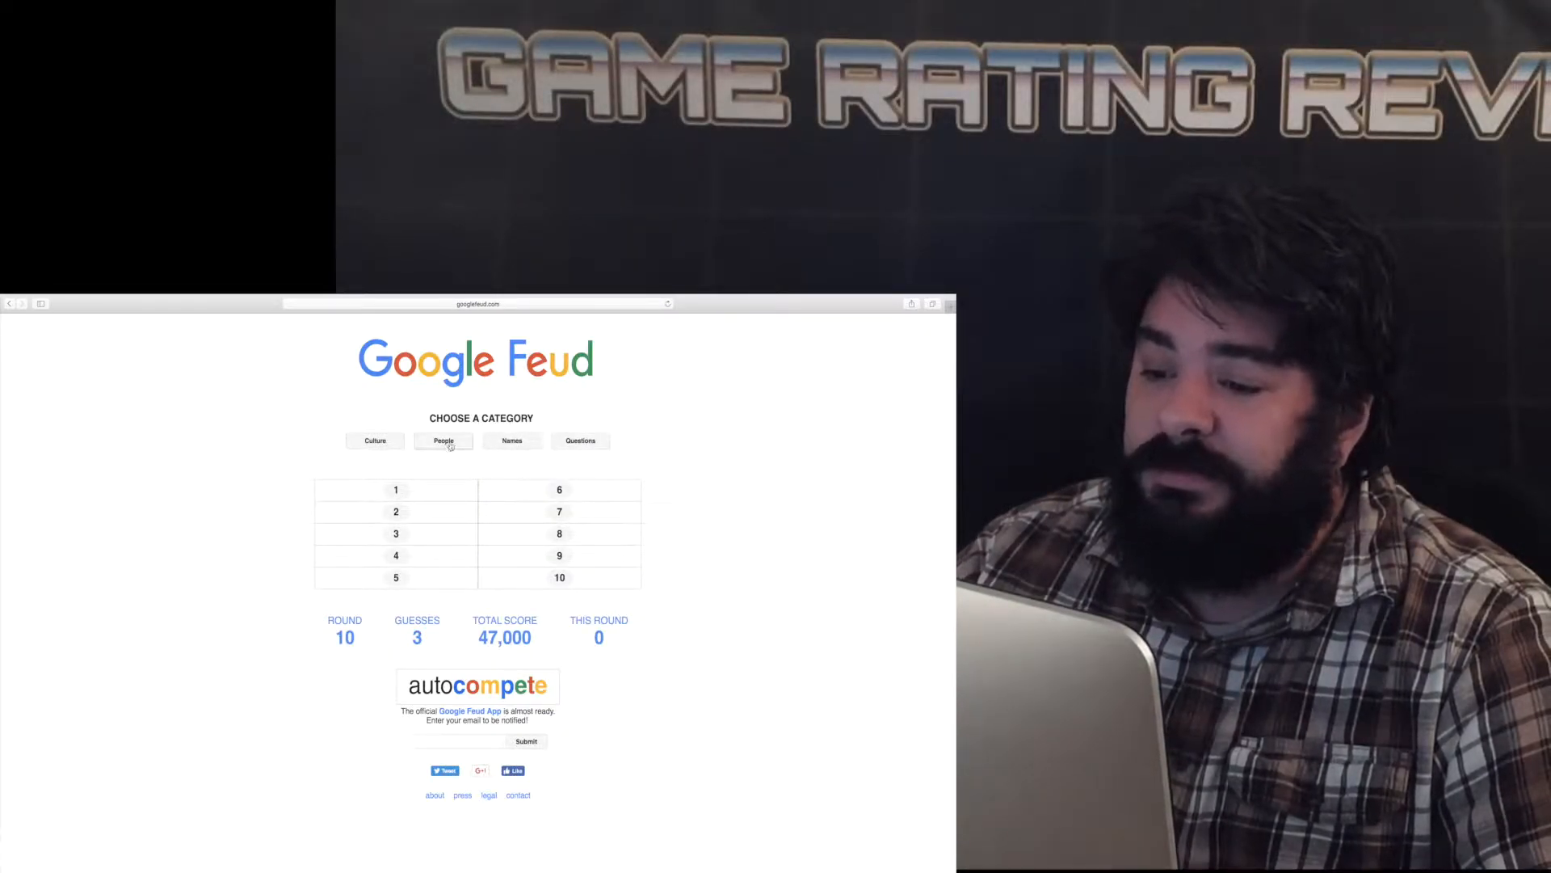
left_click(443, 441)
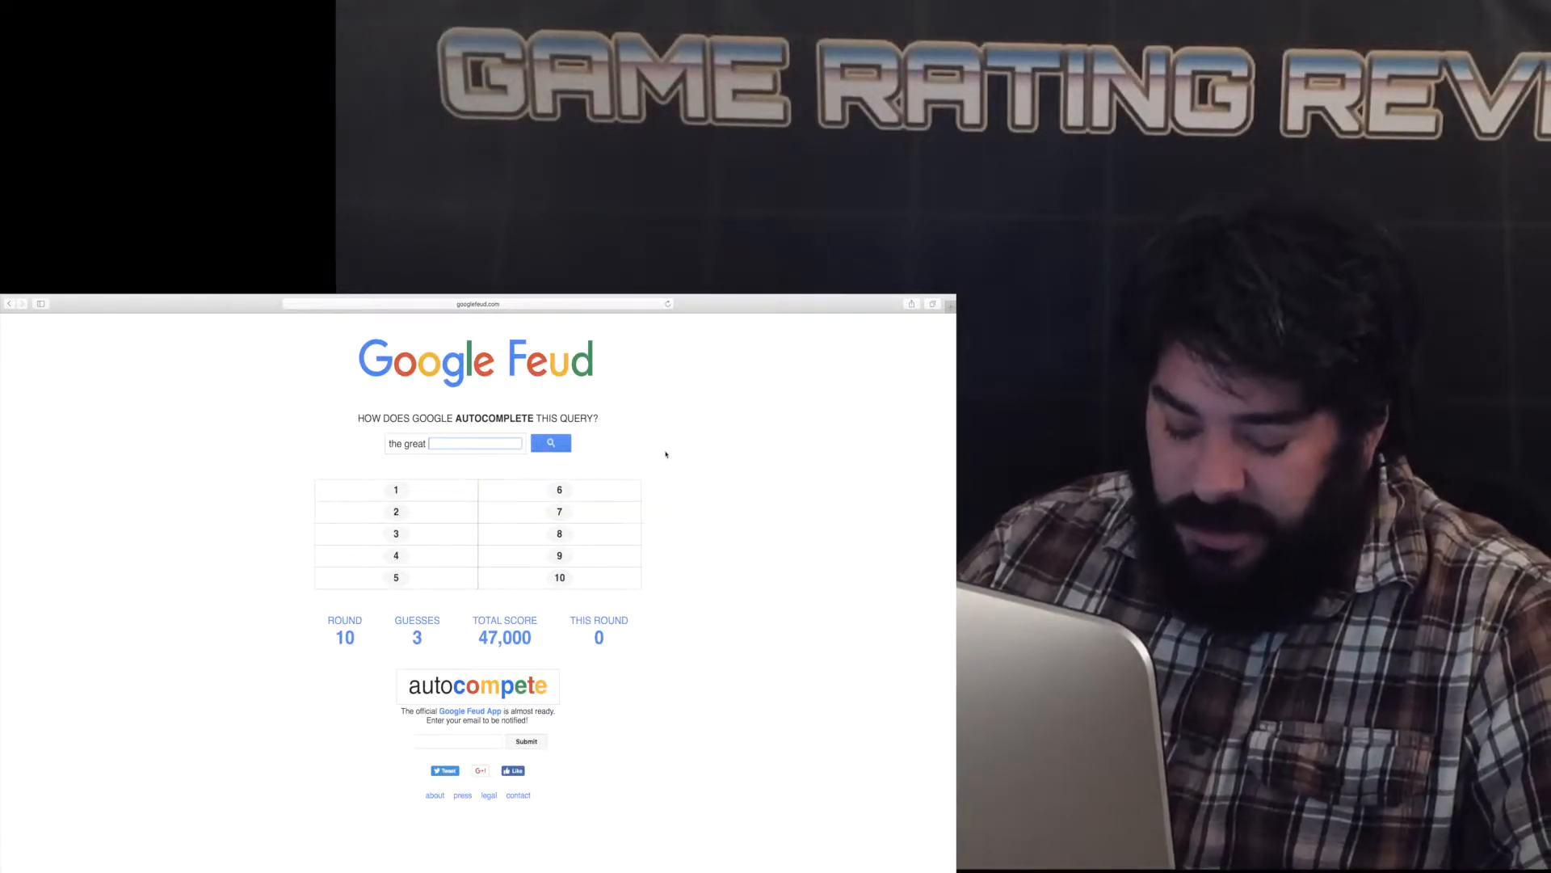
type("mag")
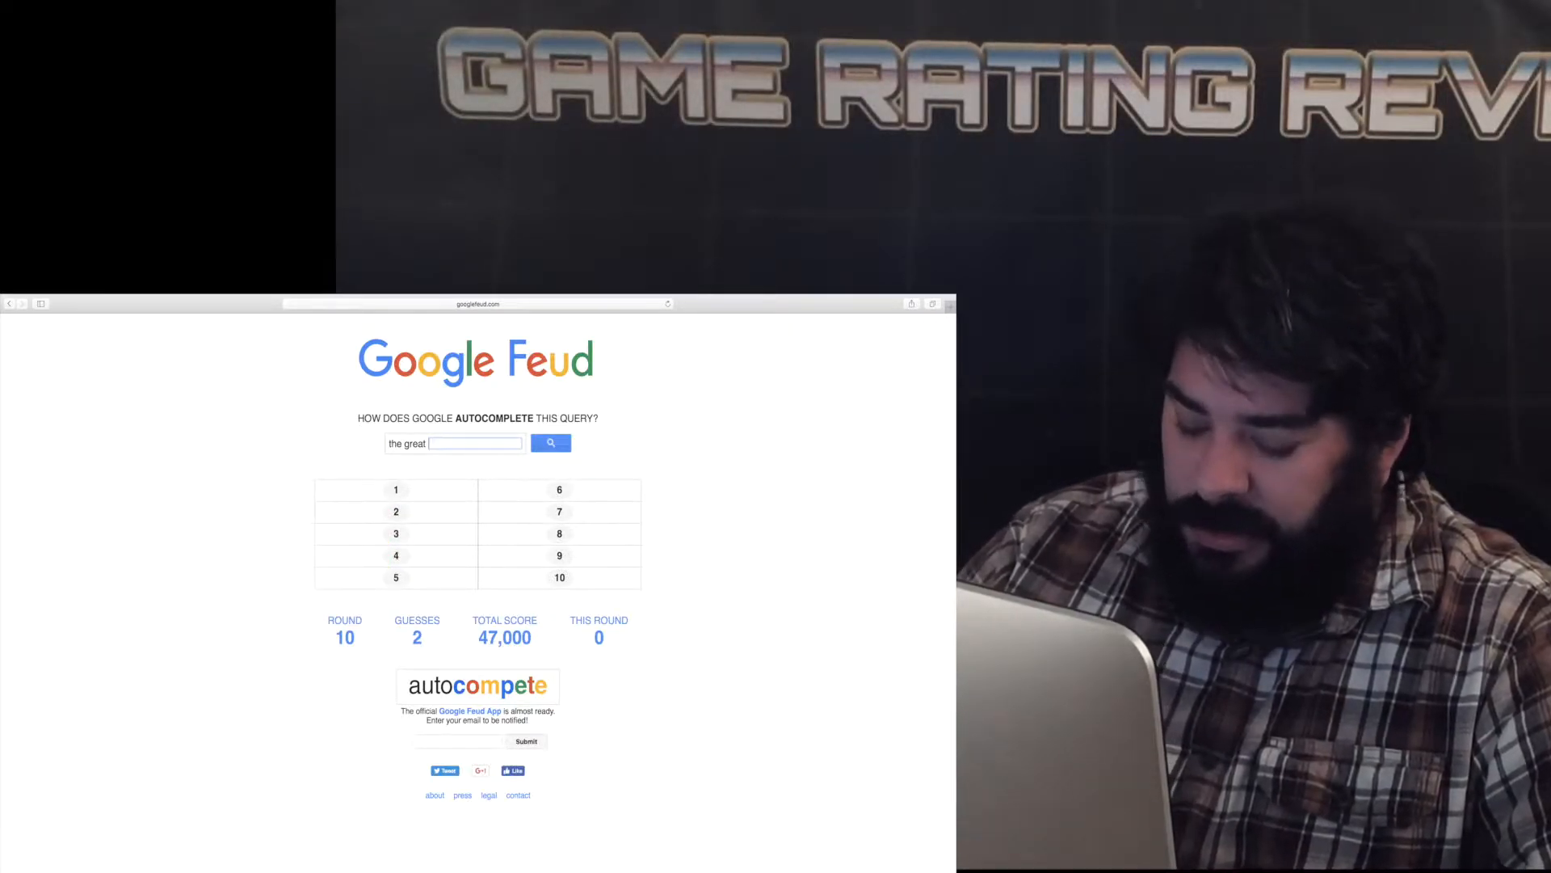
type("escp")
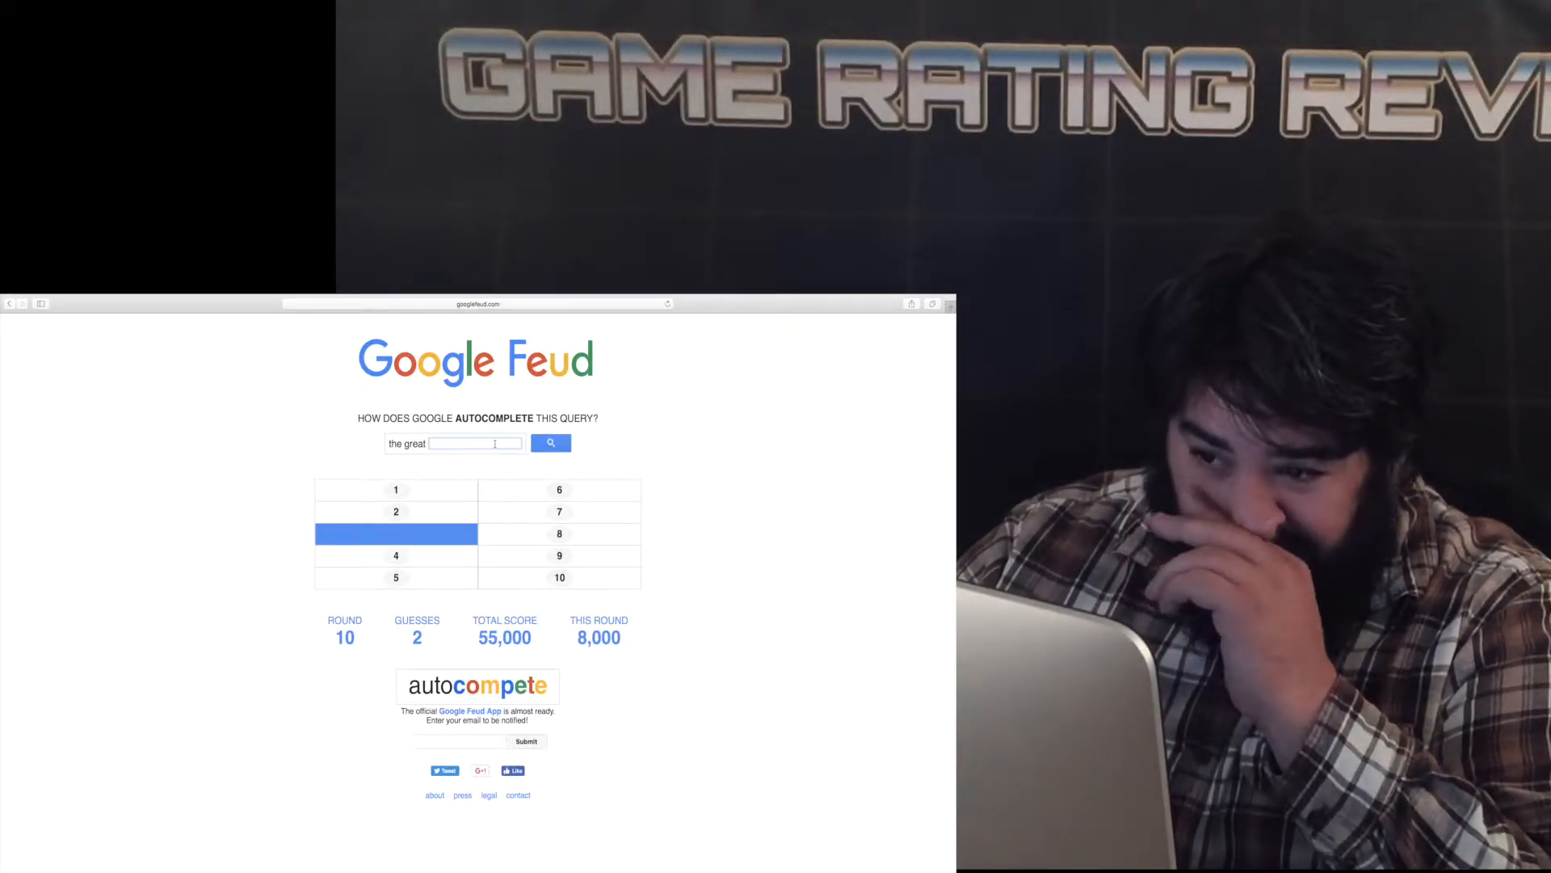
Guess 'rac' and 'gamib', then correct the misspelled guess and submit it.
type("rac")
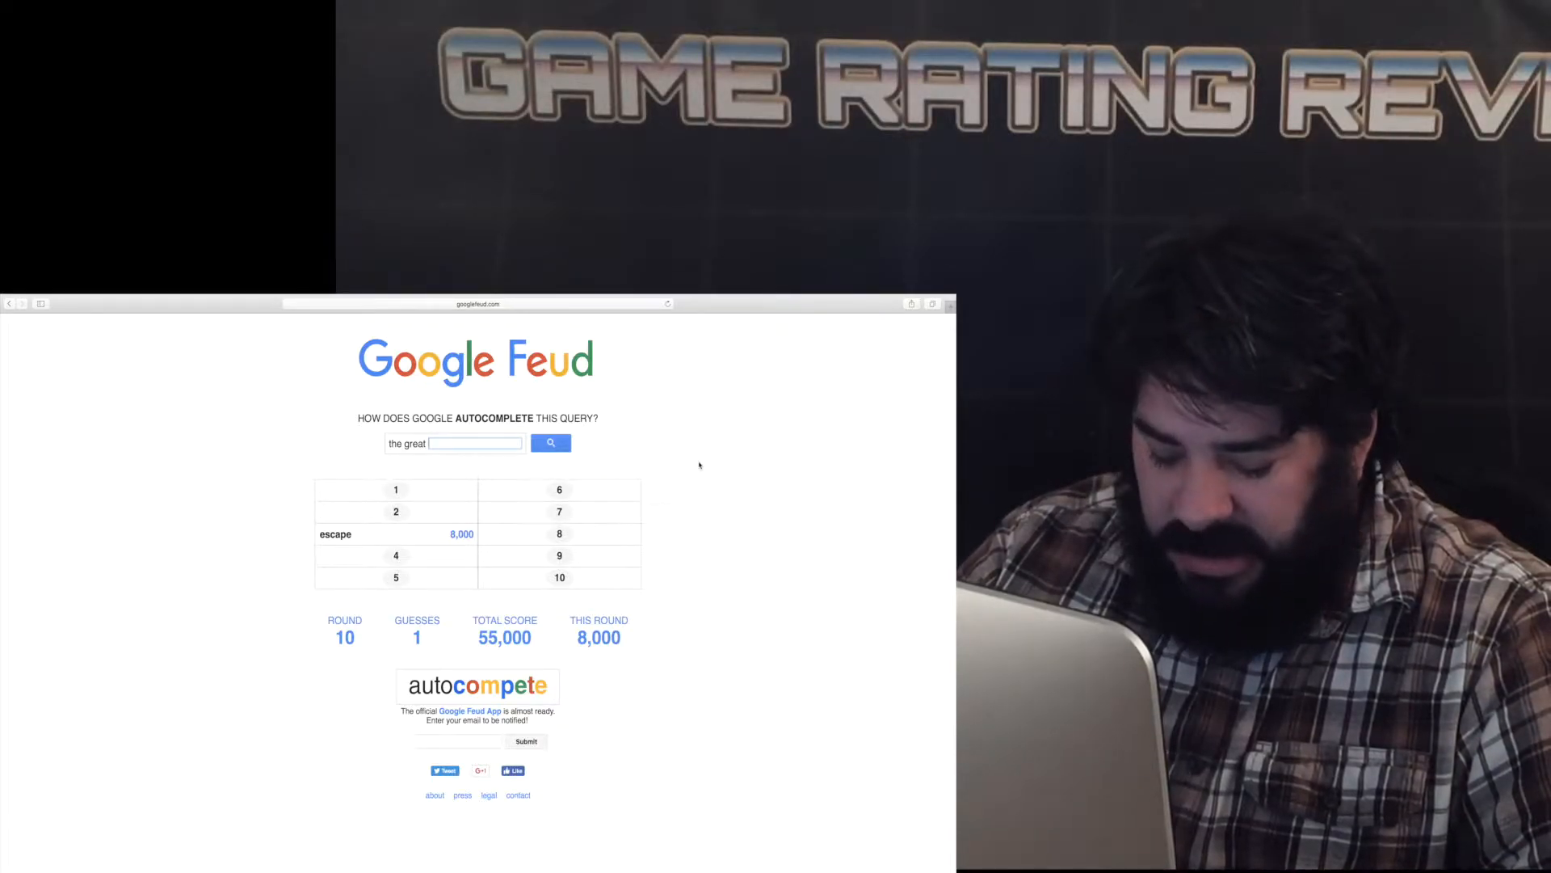
type("gamibino")
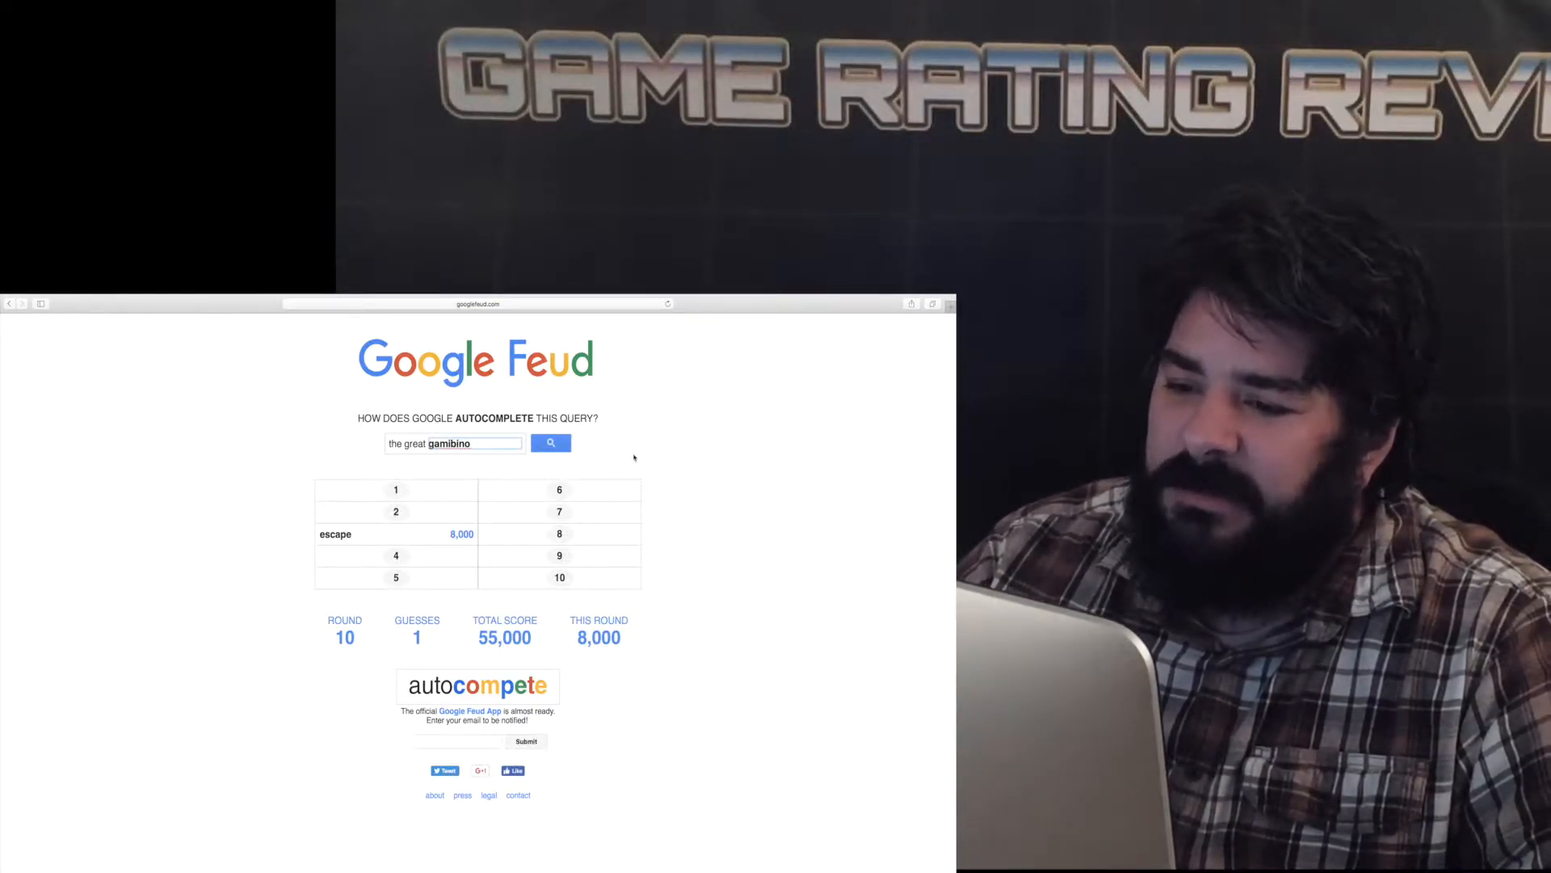
right_click(449, 444)
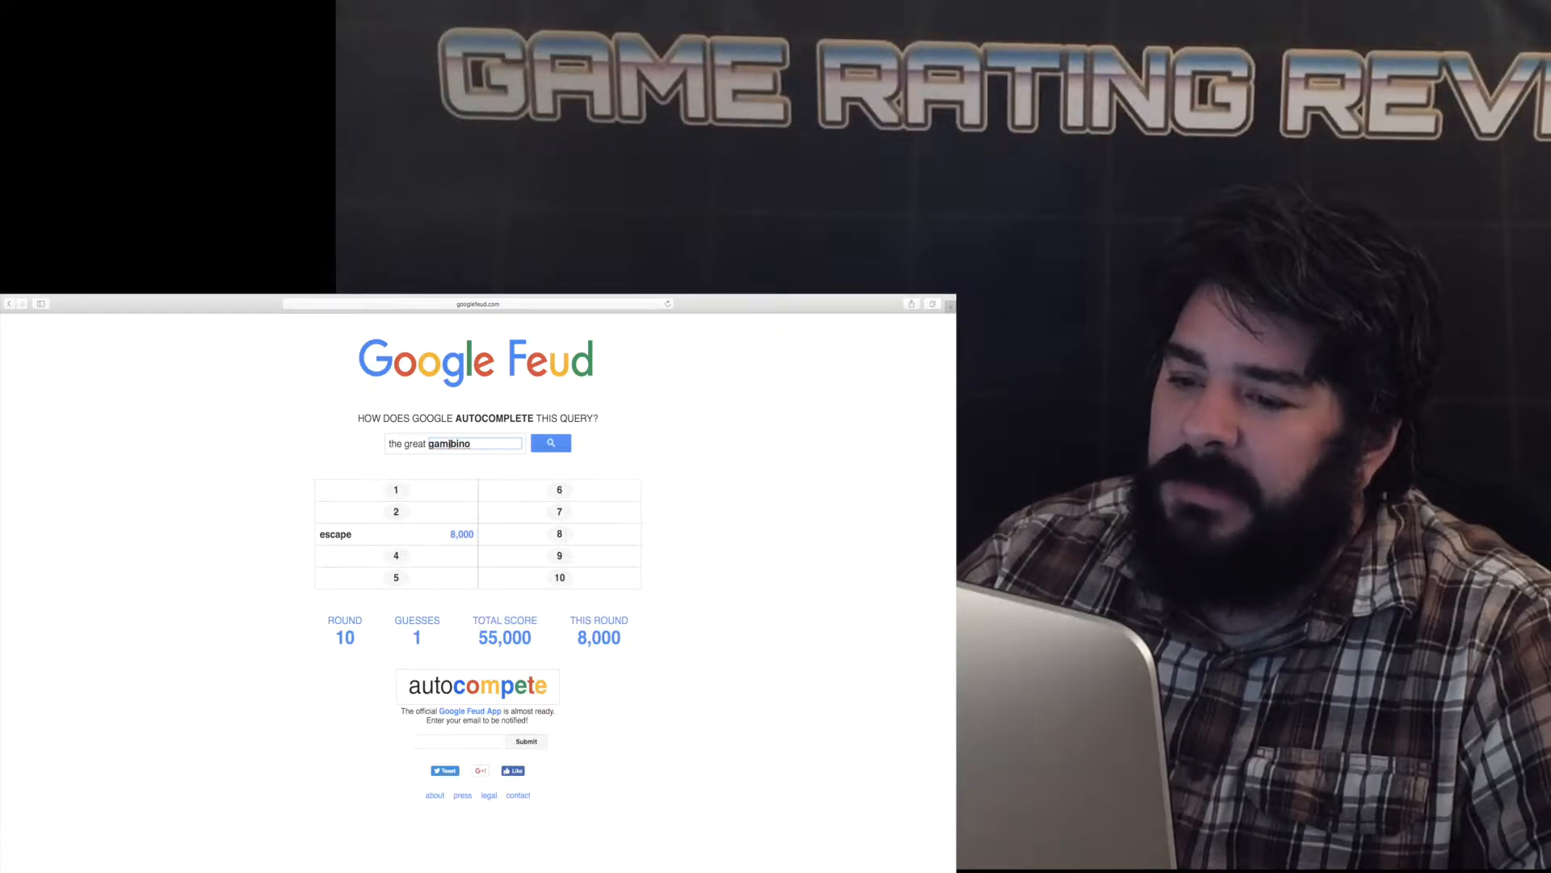
double_click(448, 444)
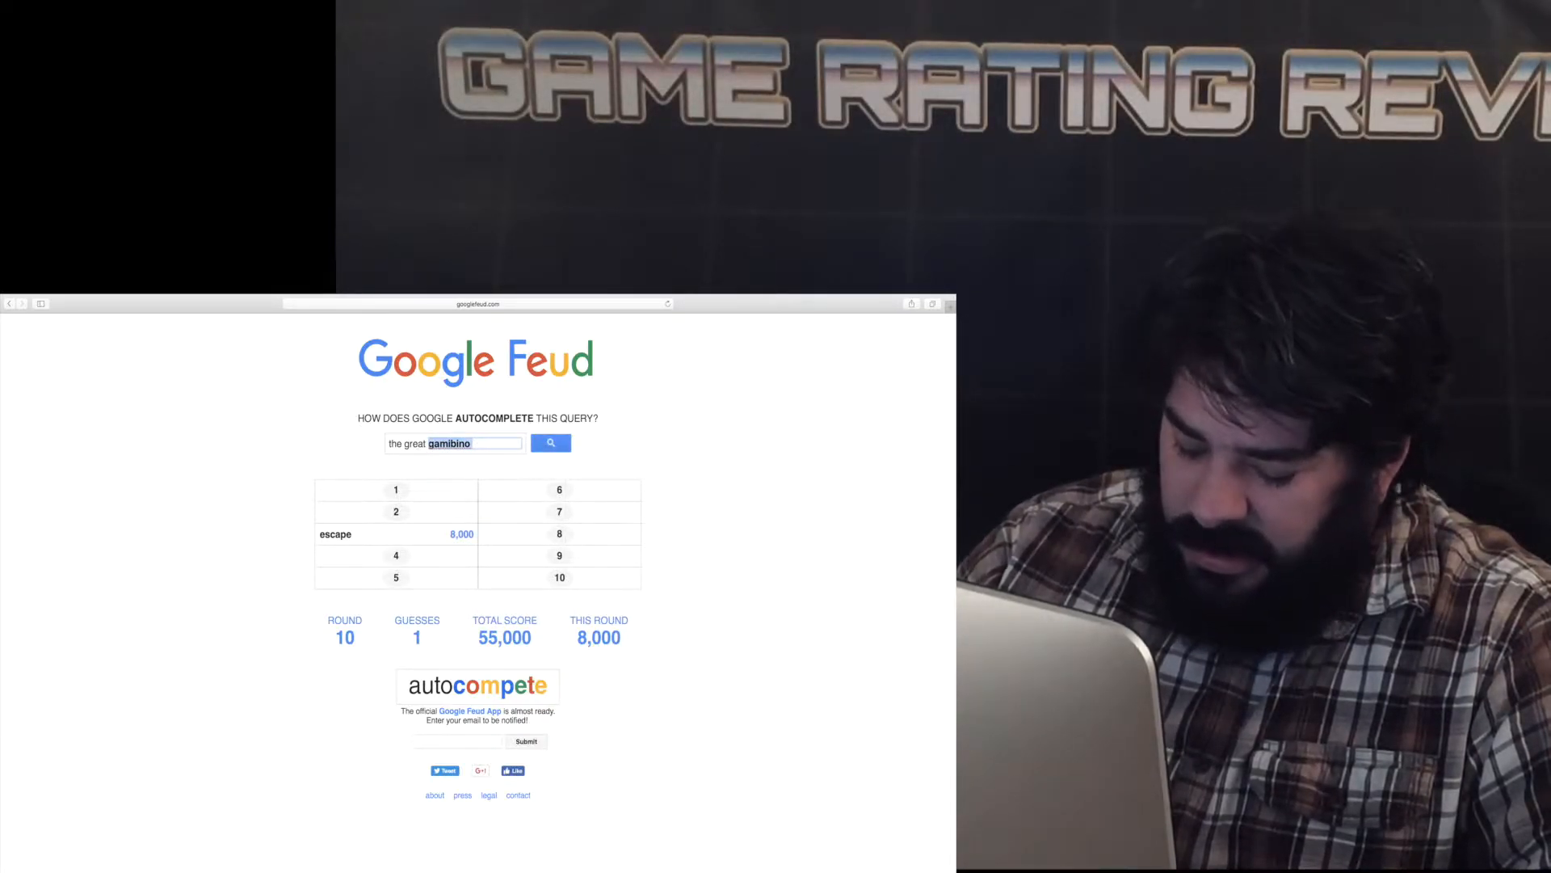
key("Backspace")
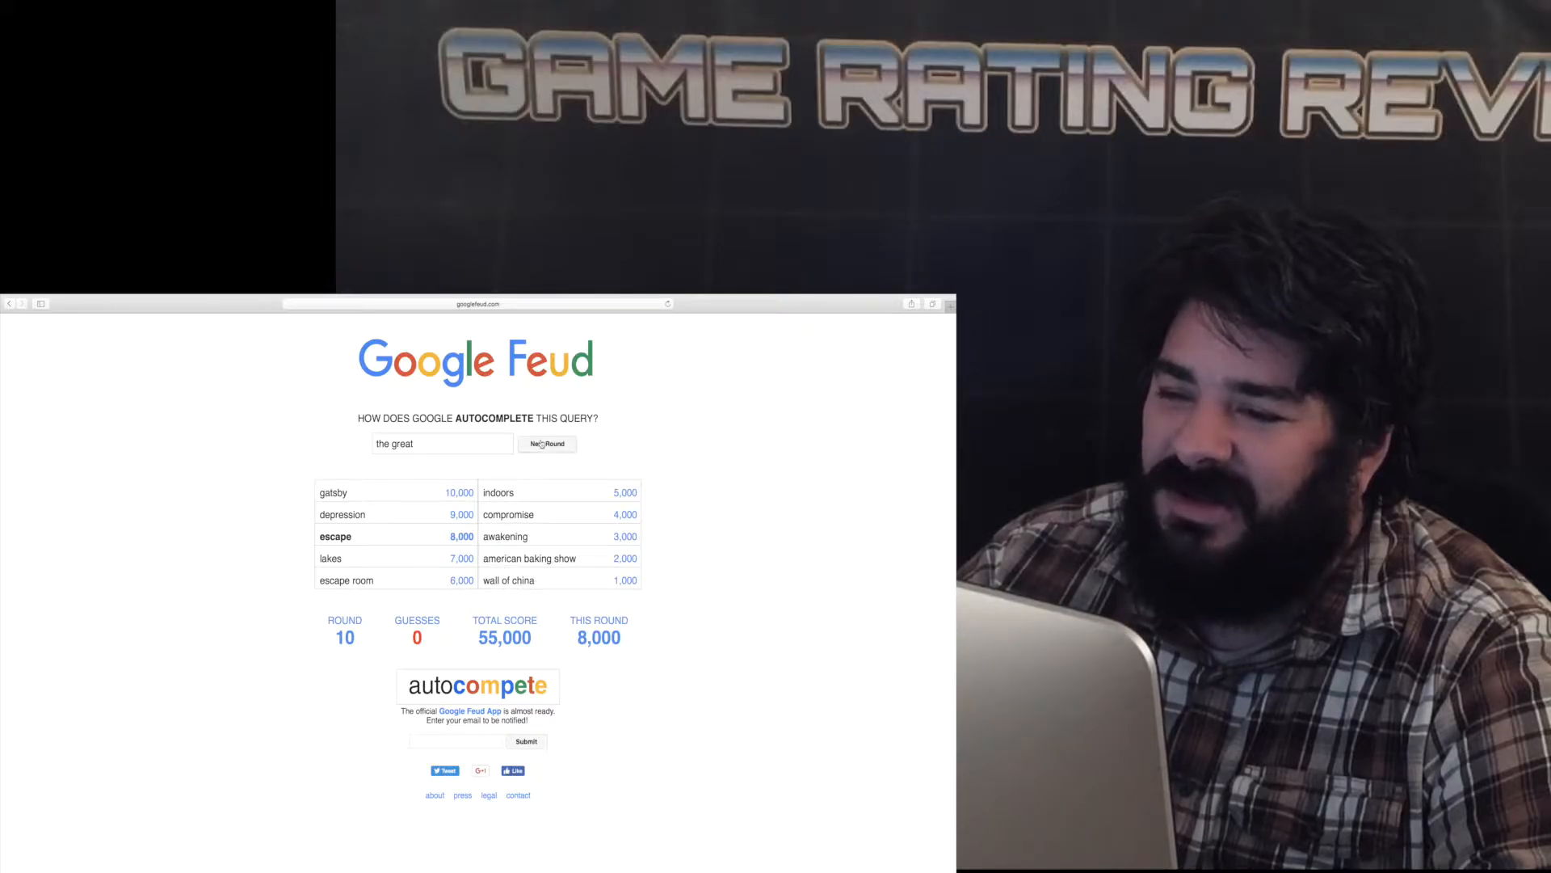
Start round 11, score 4,000 with 'good' on 'how to look', and advance to round 12.
left_click(545, 444)
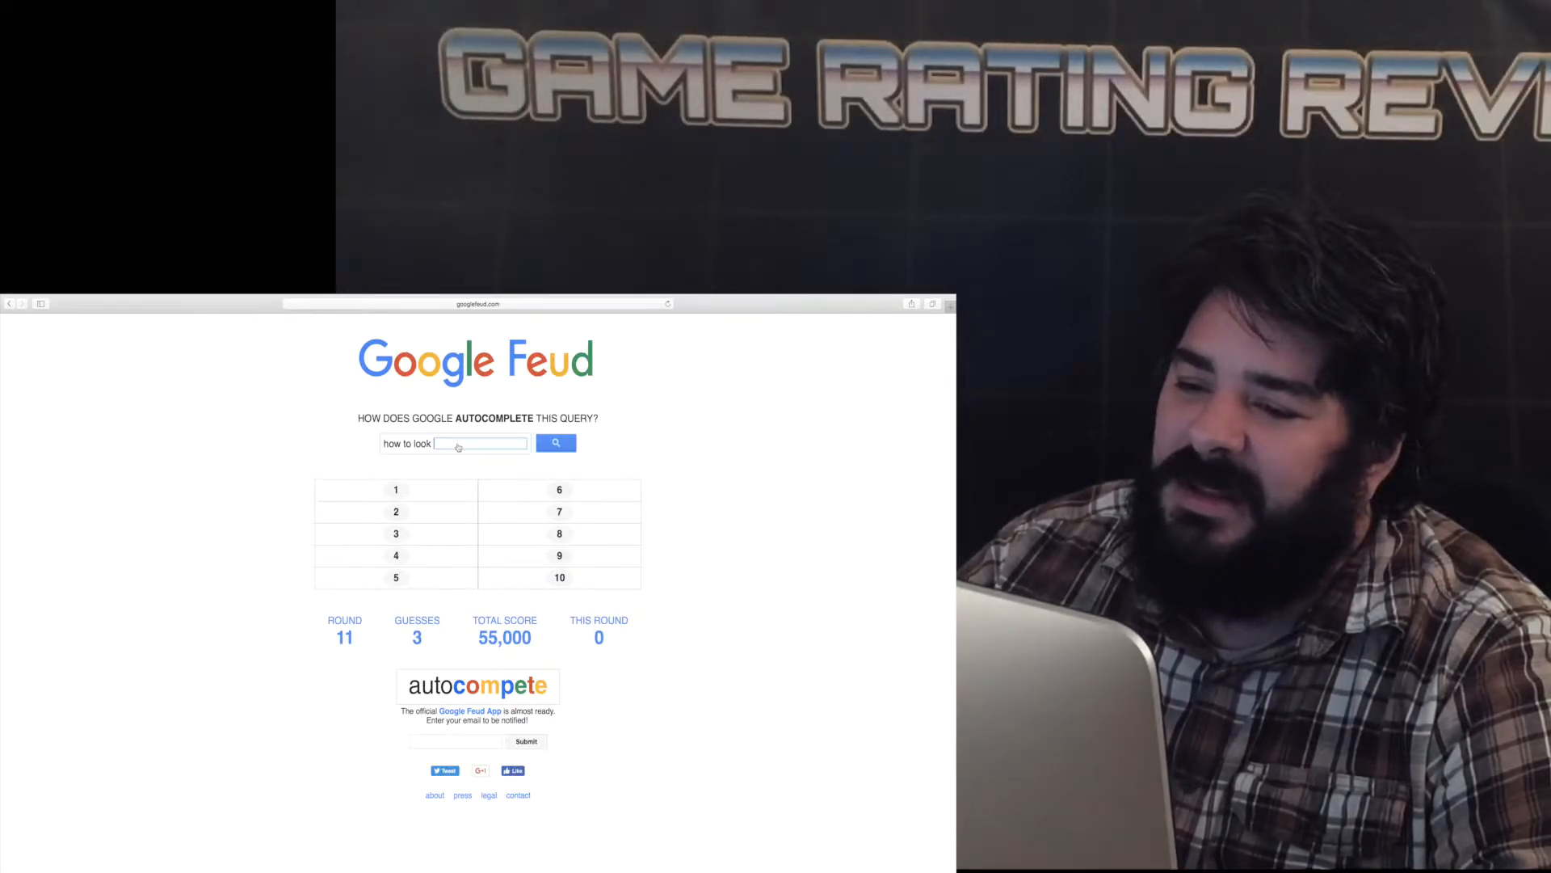
type("go")
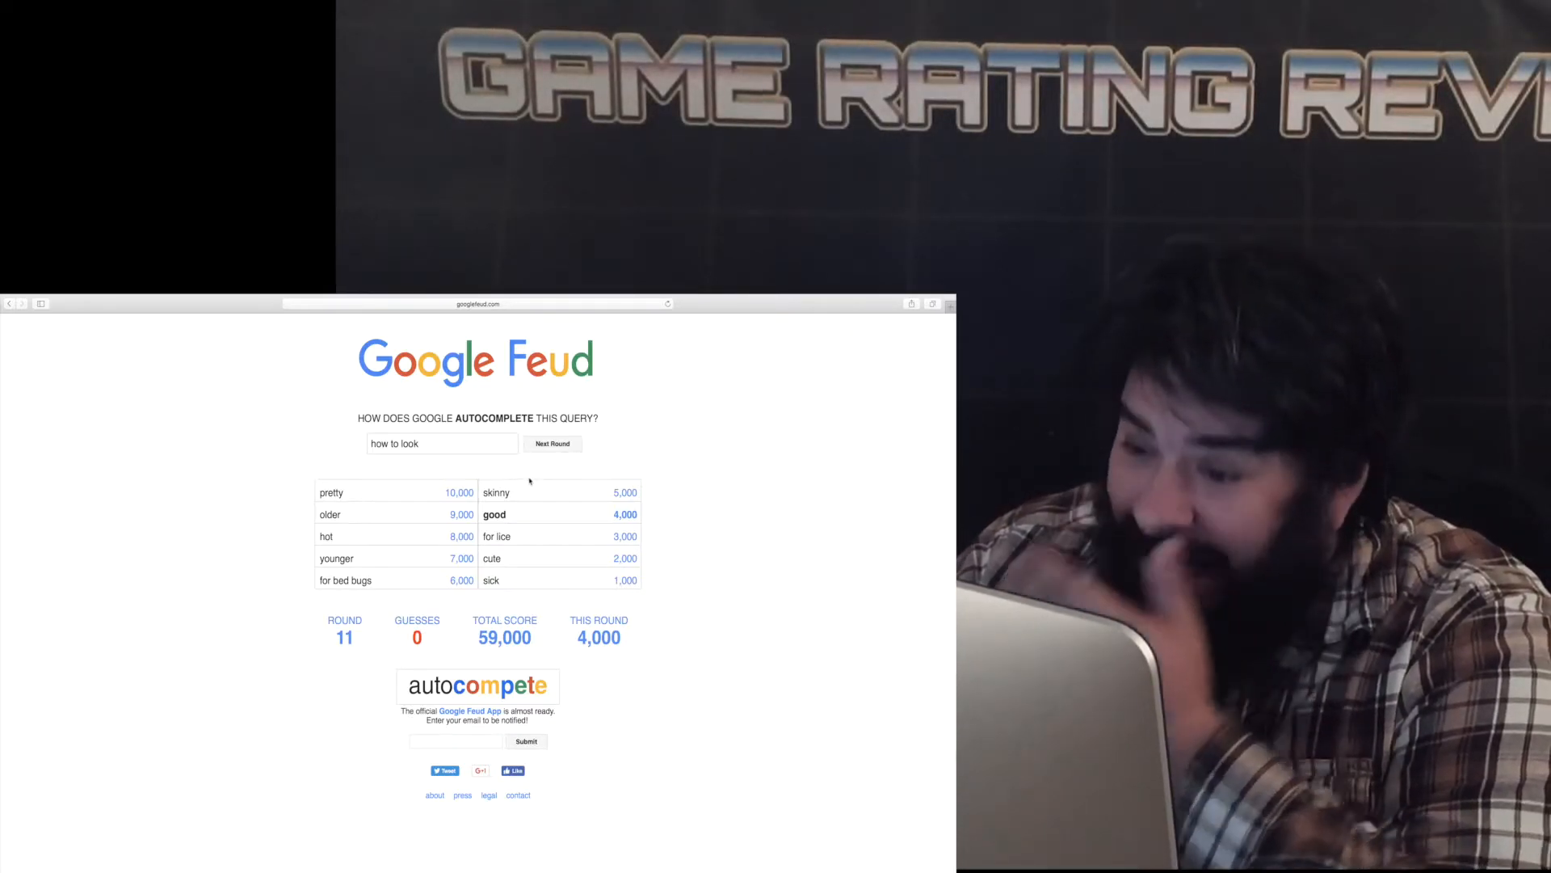
left_click(552, 444)
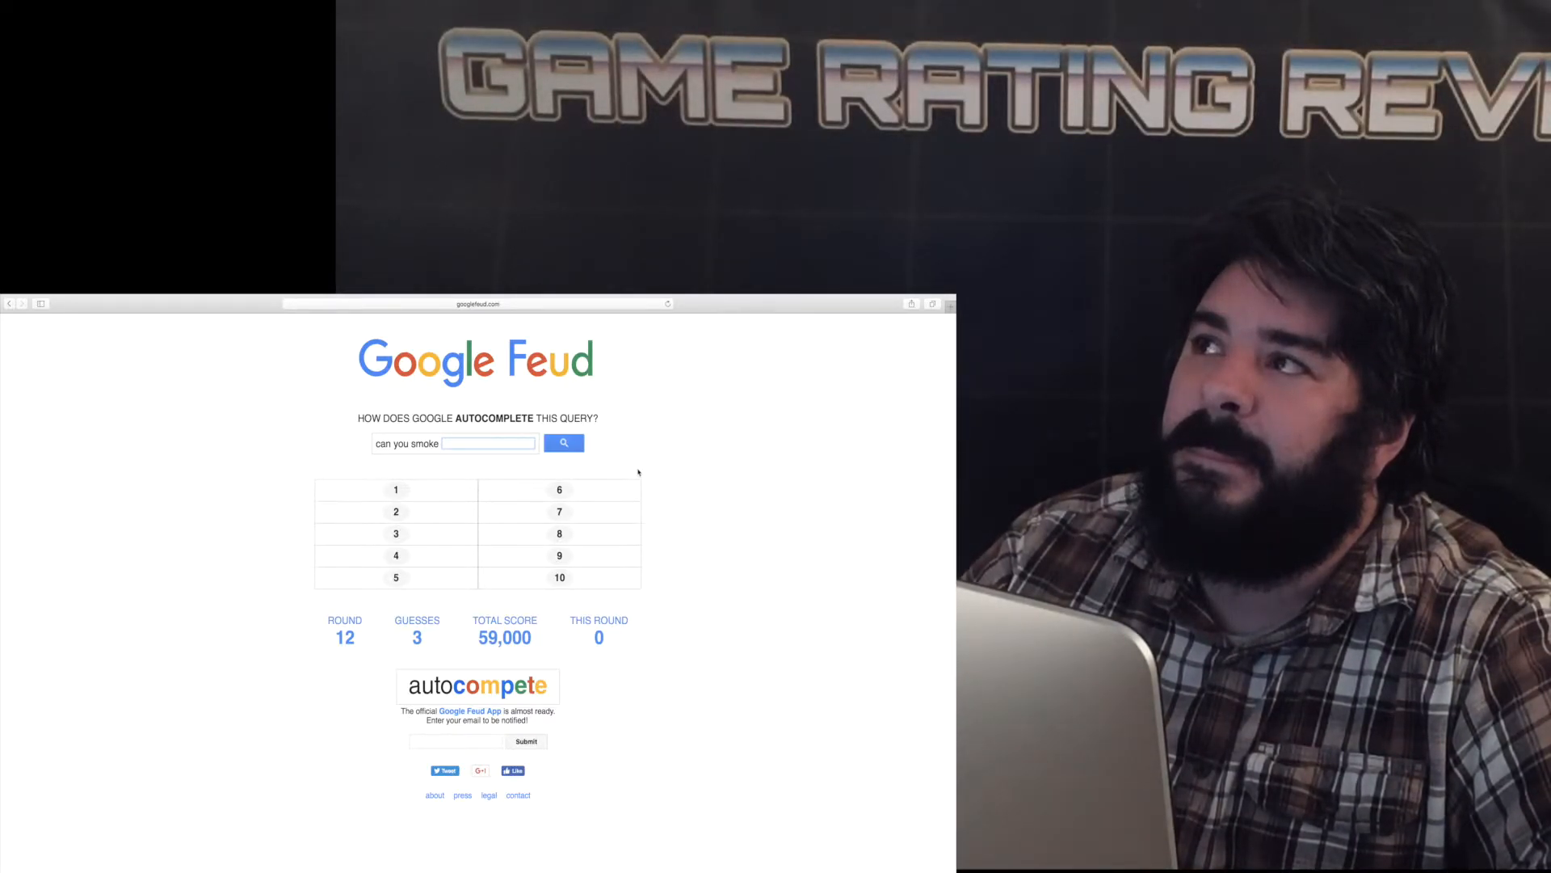
Guess 'f' and 'wee' on 'can you smoke', then start typing 'bath s'.
type("f")
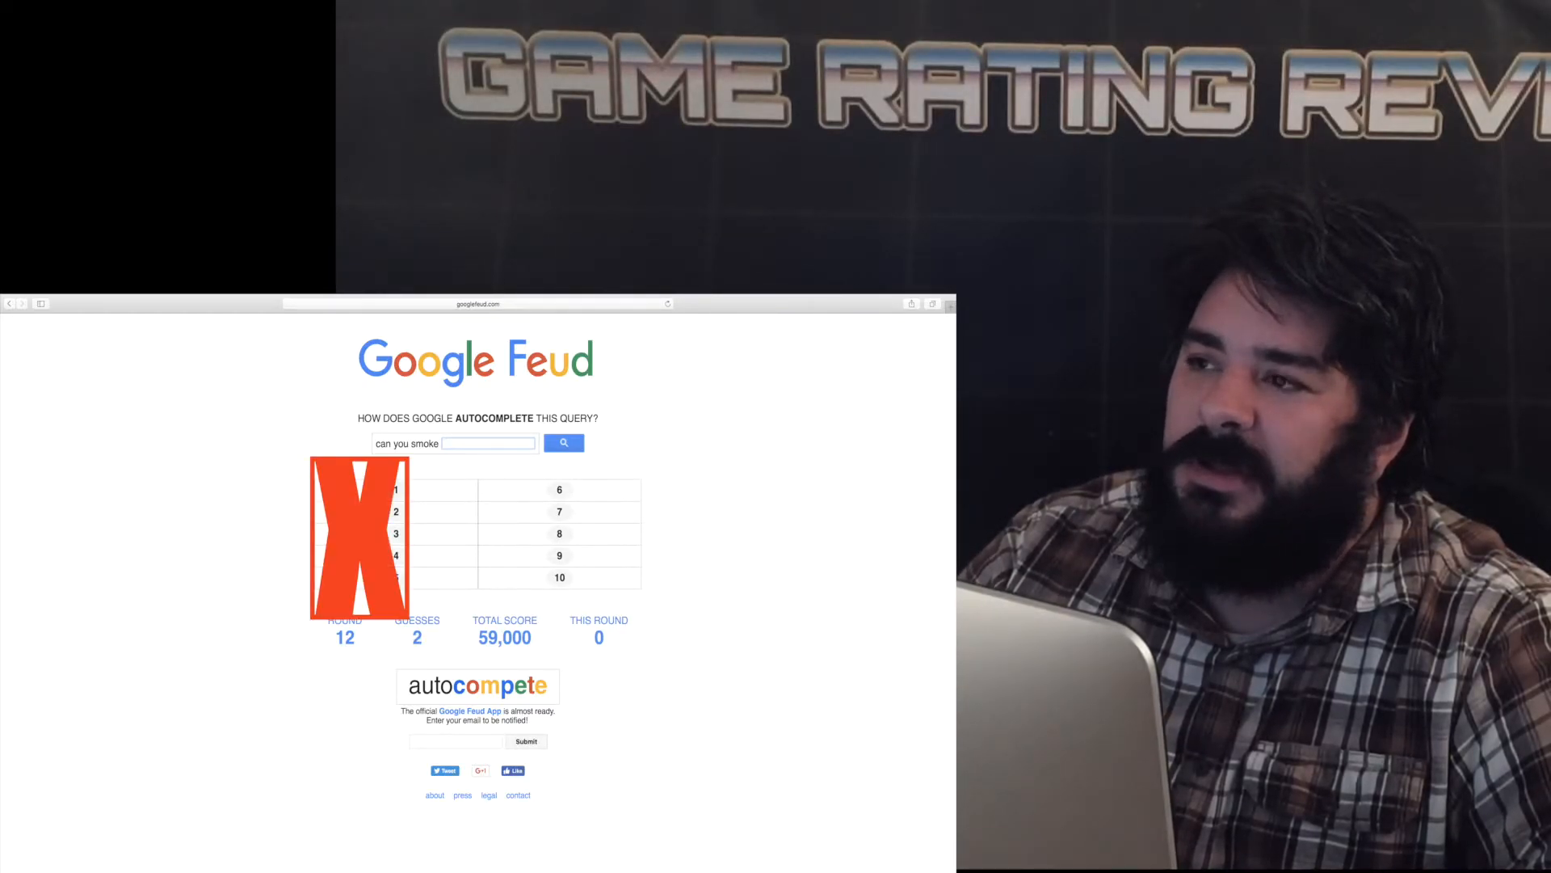
type("wee")
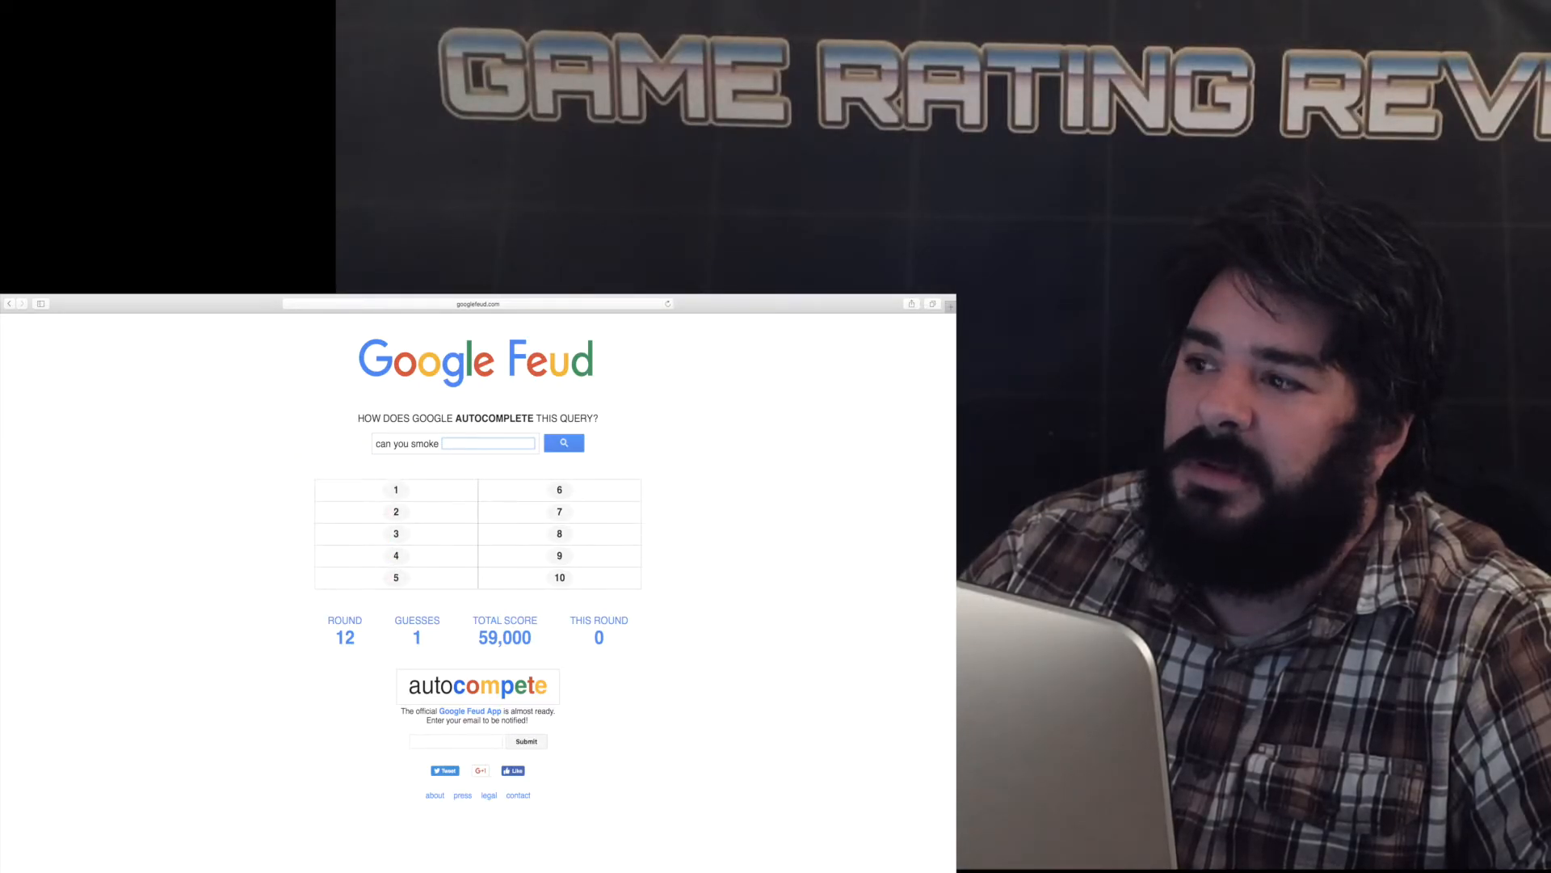
type("bath s")
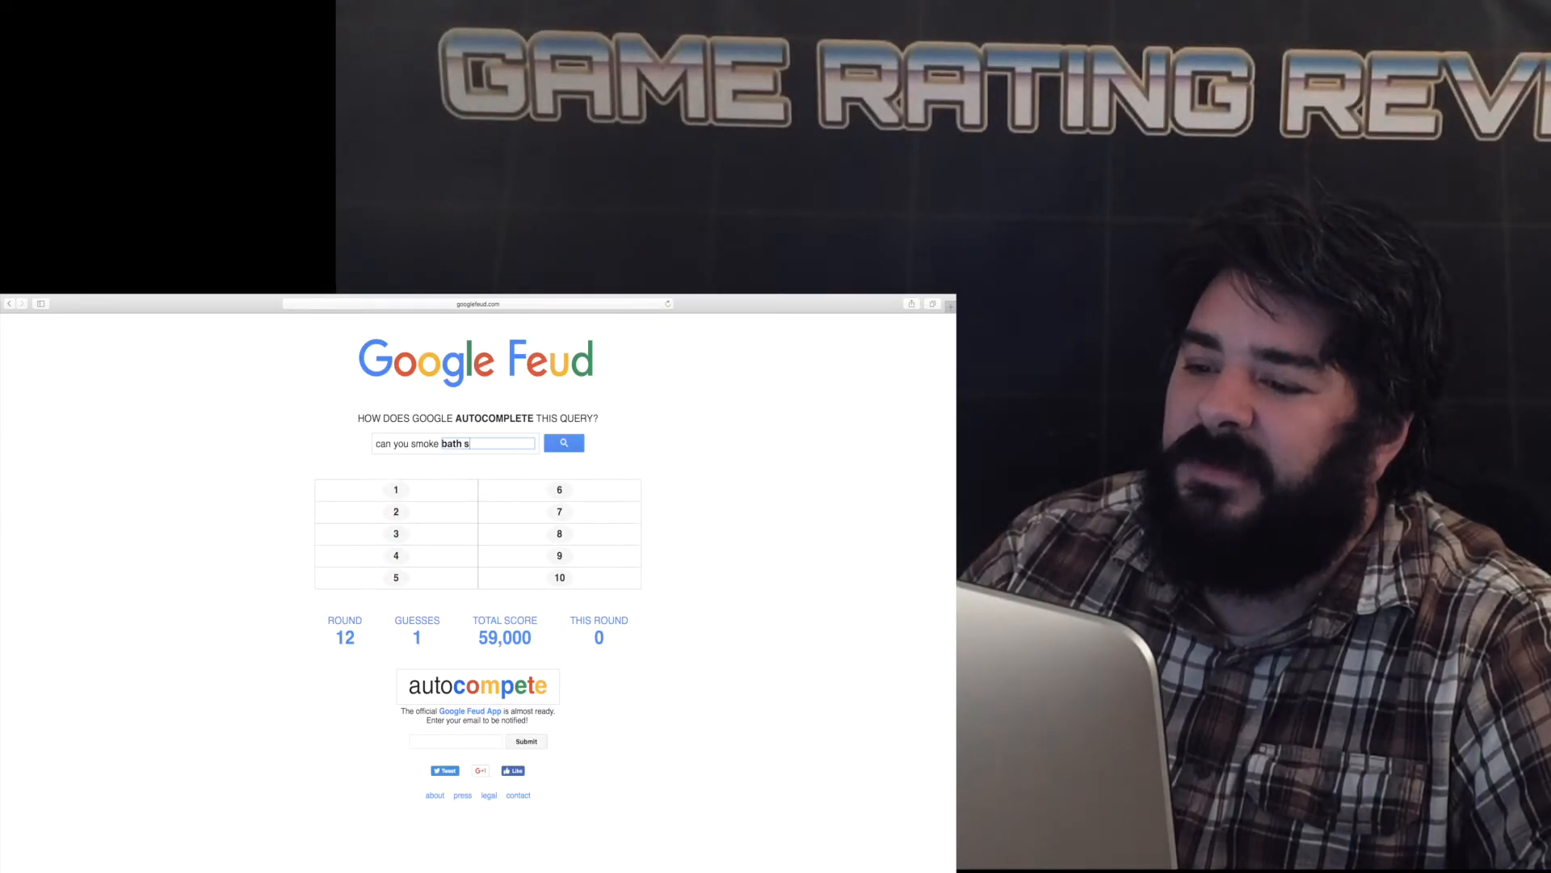